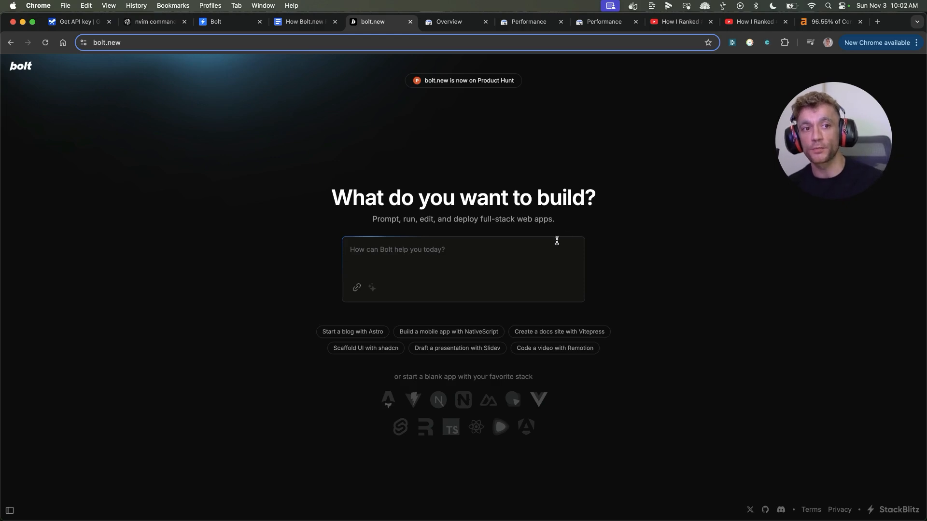
mouse_move(512, 137)
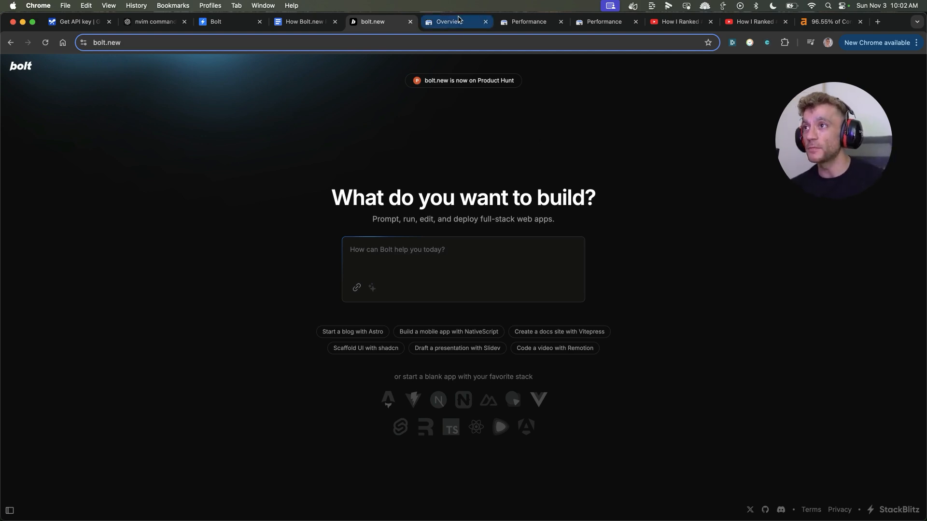
Review the Search Console overview showing 137 clicks, then search 'enterprise seo roi calculator' in an incognito window.
click(449, 22)
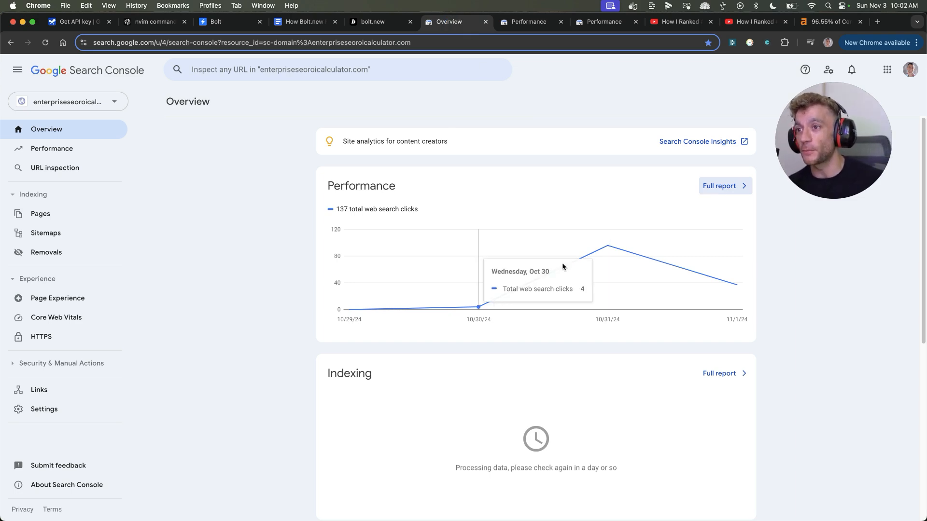
mouse_move(385, 13)
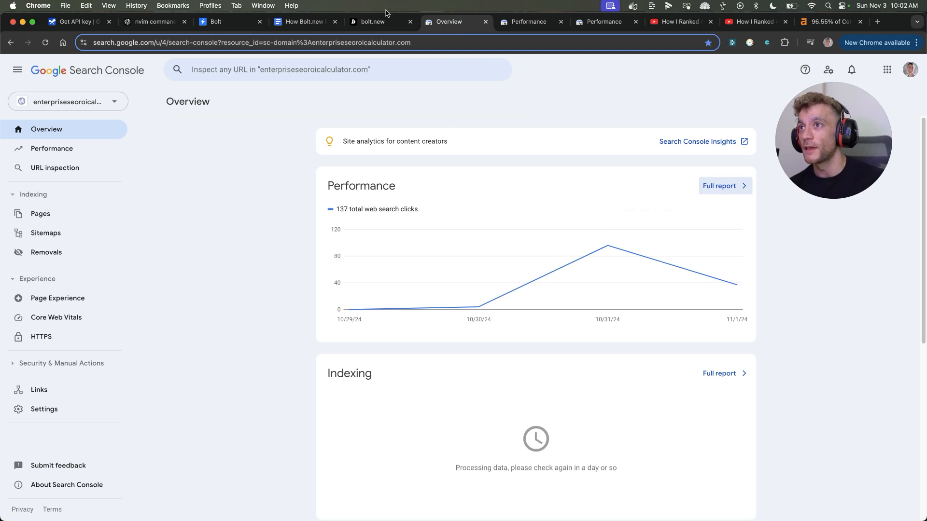
click(379, 22)
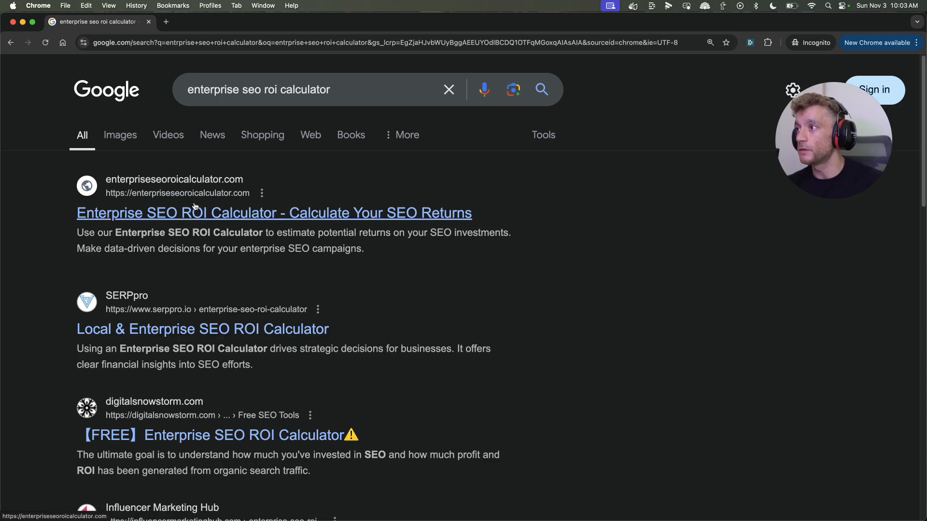
Switch from the Google results to the YouTube video 'How I Ranked #1 in 5 Hours with Bolt.New'.
click(273, 213)
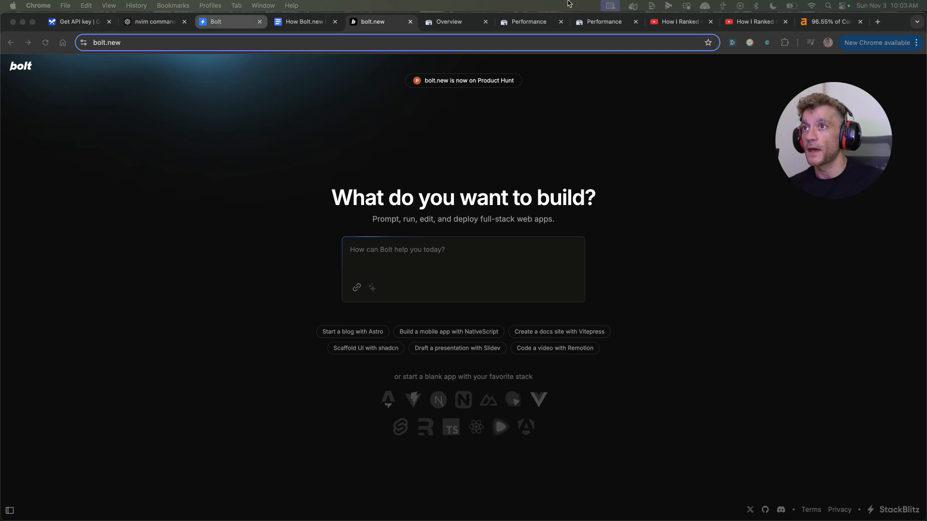
click(679, 22)
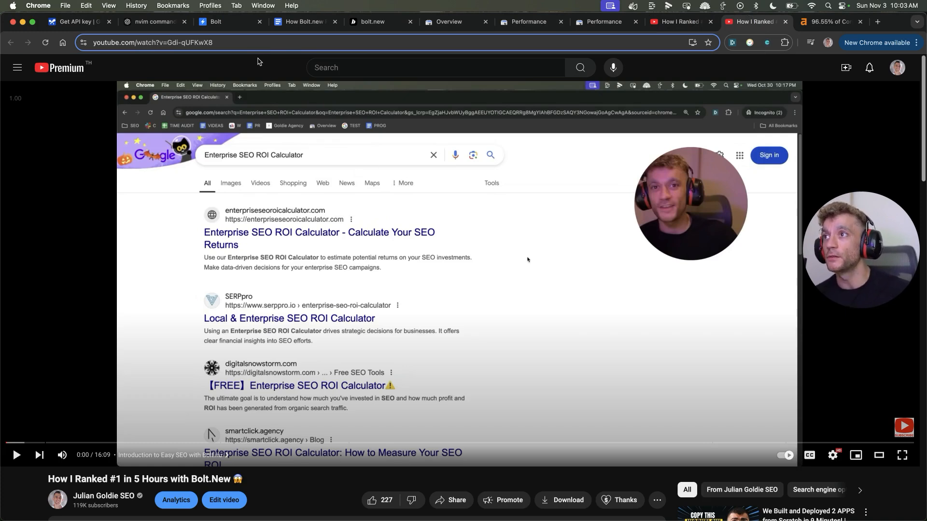
Revisit the Search Console overview, then open the Ahrefs '96.55% of Content Gets No Traffic' study.
click(452, 23)
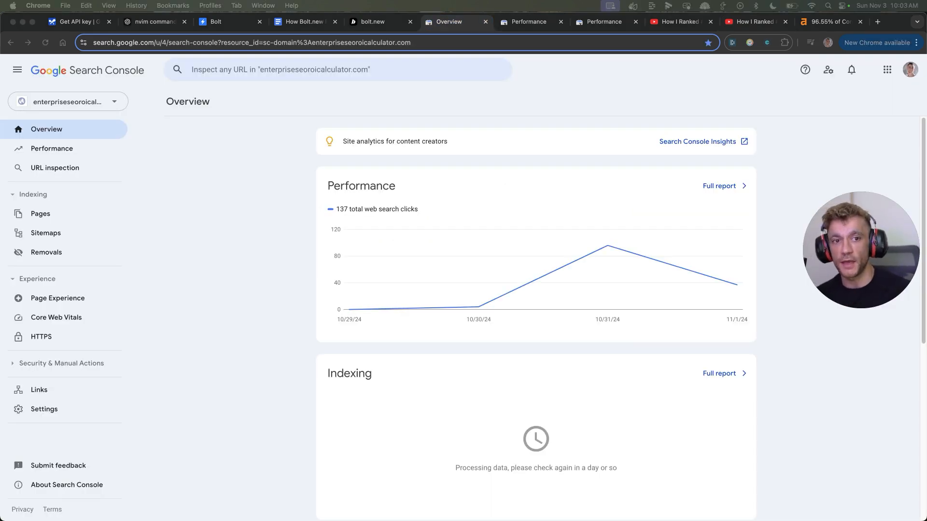
mouse_move(801, 135)
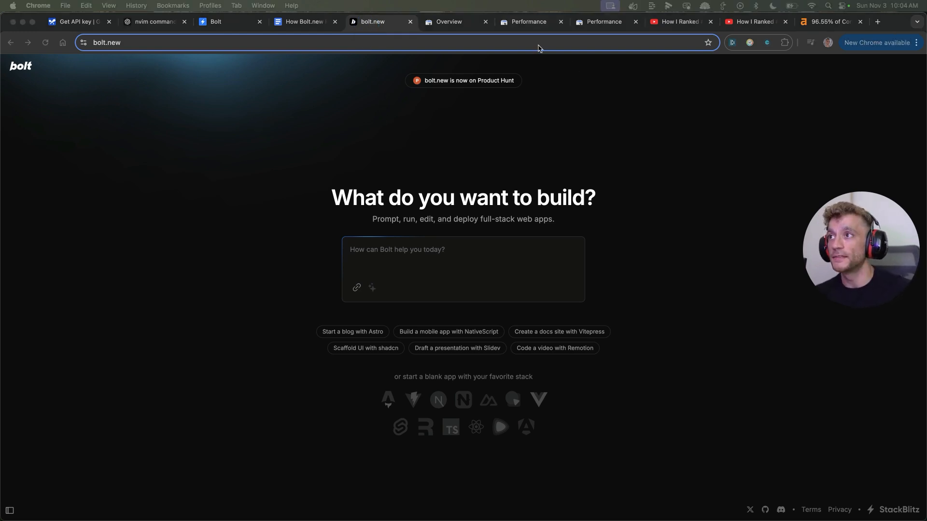
click(448, 22)
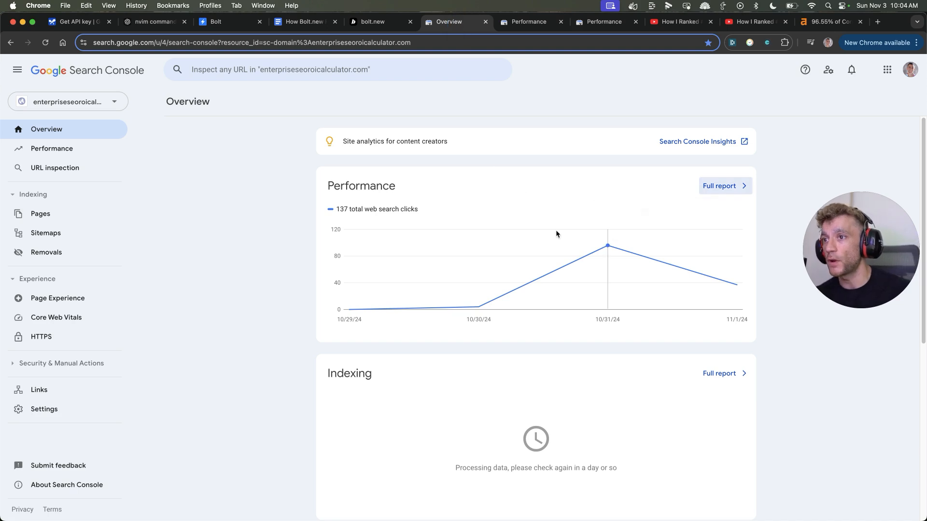
mouse_move(597, 227)
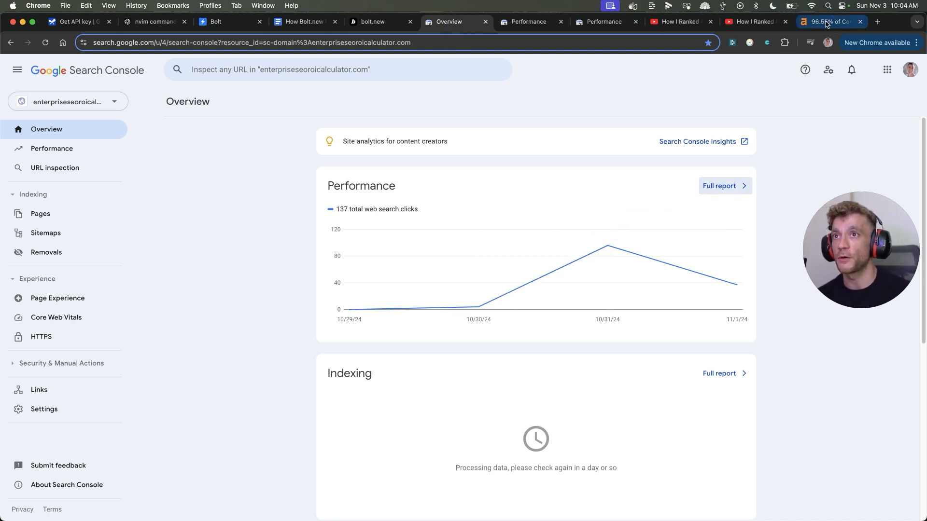
click(827, 22)
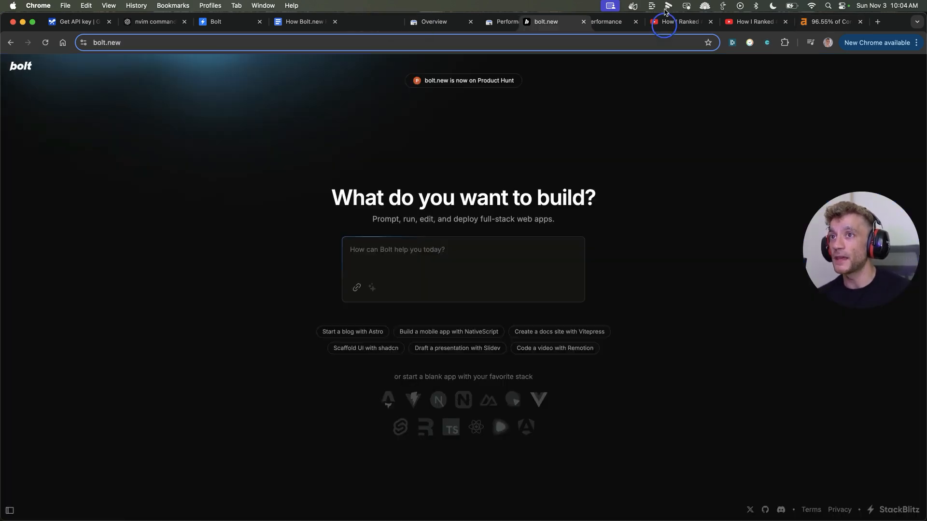
click(828, 22)
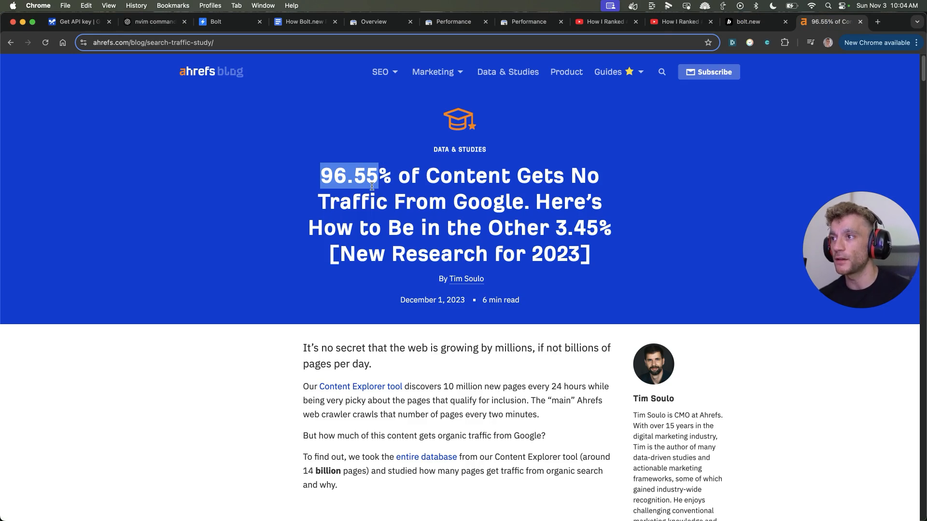
Highlight the 3.45% figure in the Ahrefs headline, then switch to Bolt.new's start page.
click(559, 228)
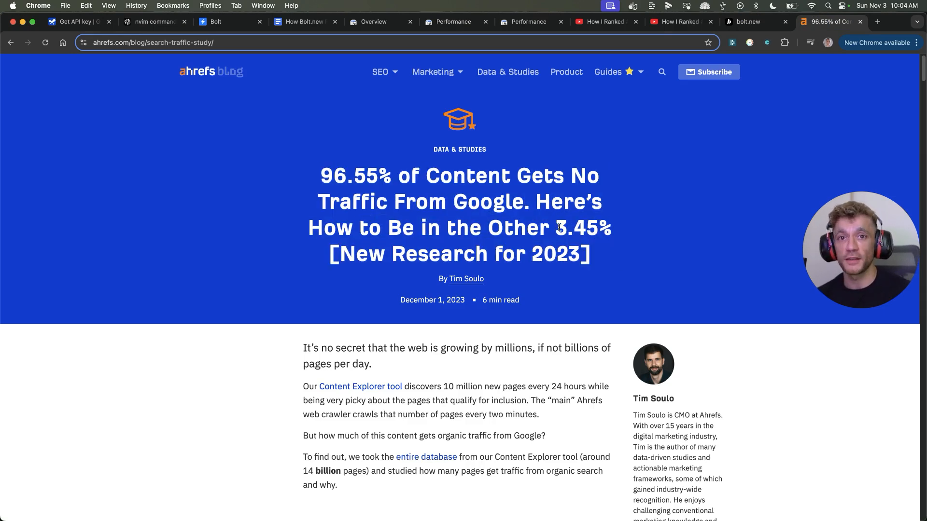
double_click(565, 229)
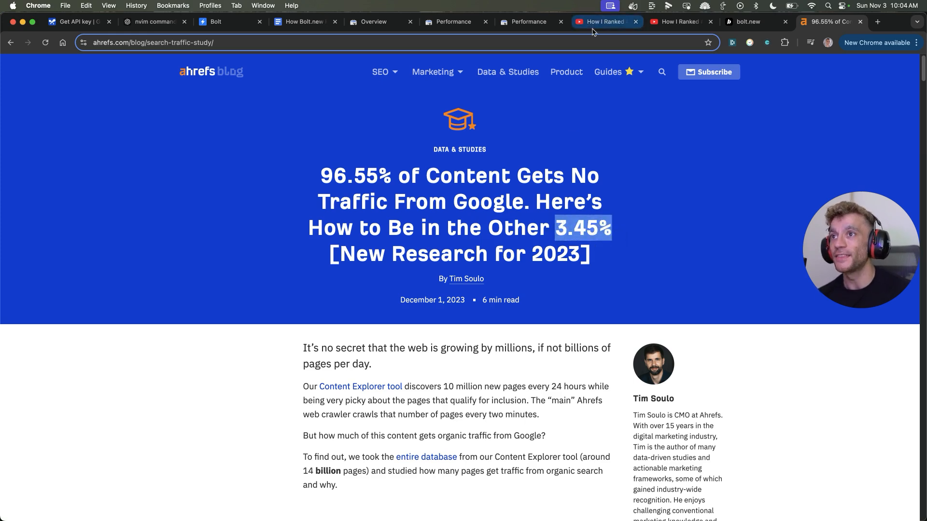
click(746, 22)
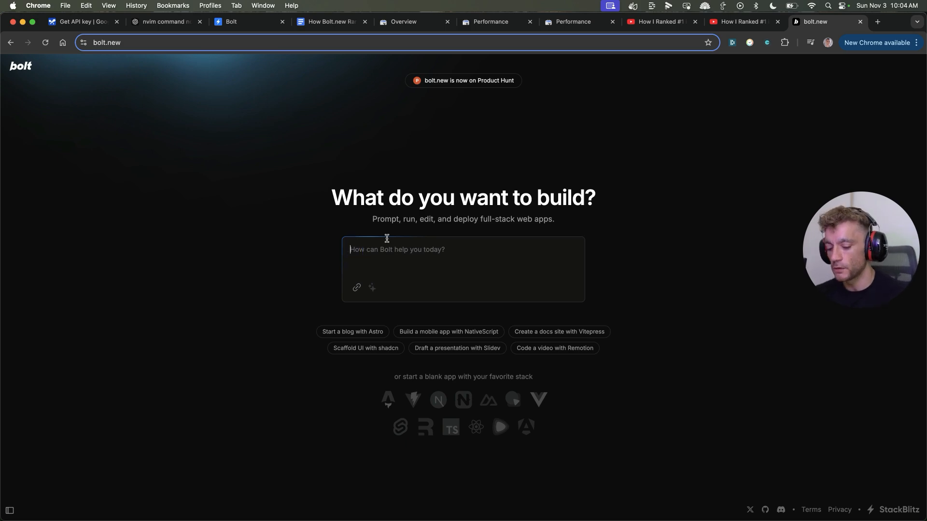
Submit a Bolt prompt asking for a new SEO link building calculator and let it generate the project.
text(create a new)
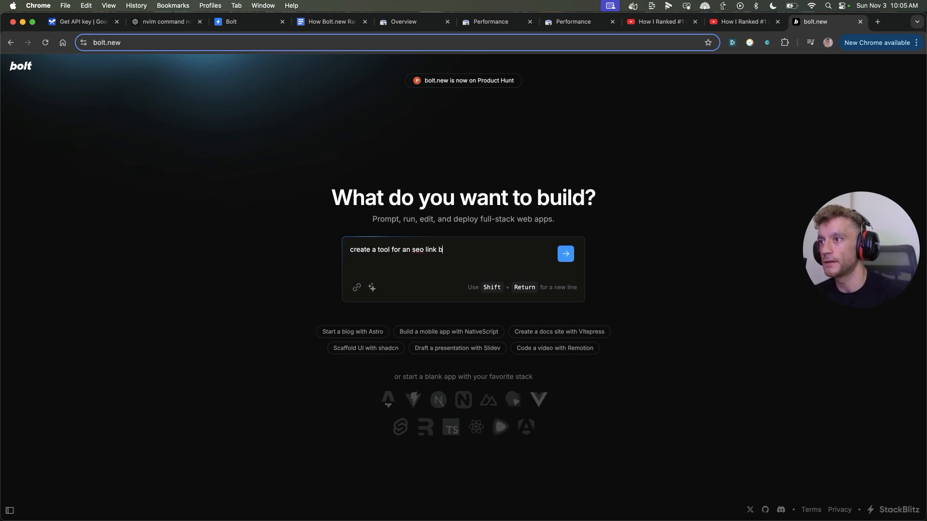
text(uilding calculator)
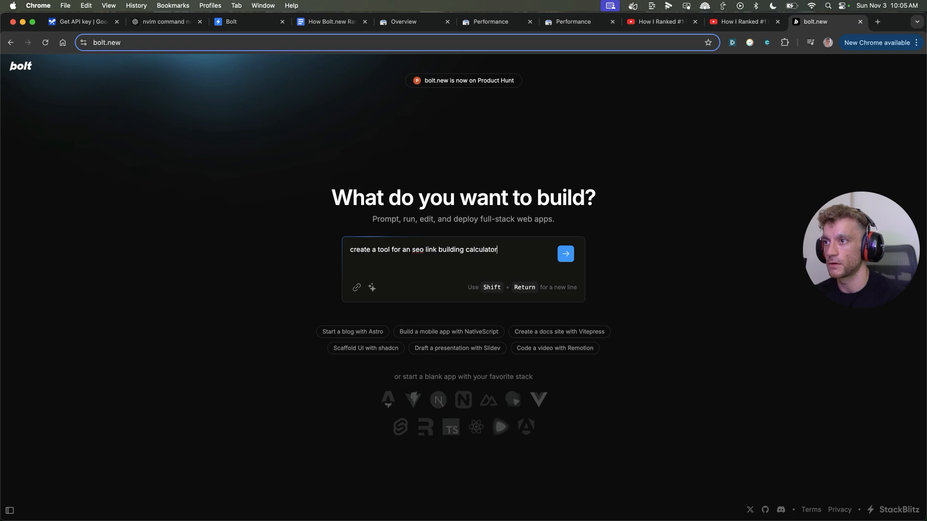
click(565, 254)
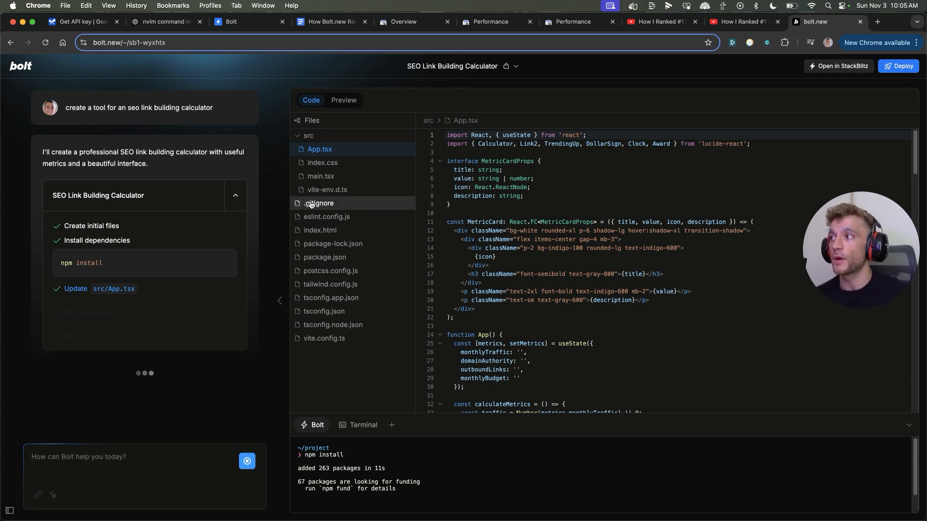
Show the running preview of the SEO Link Building Calculator with its metric inputs and result cards.
click(343, 99)
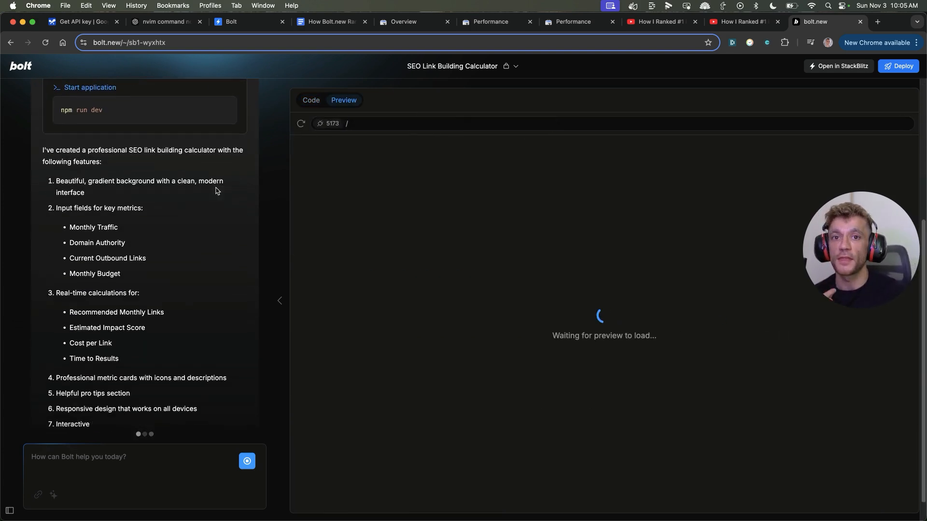
scroll(down, 3)
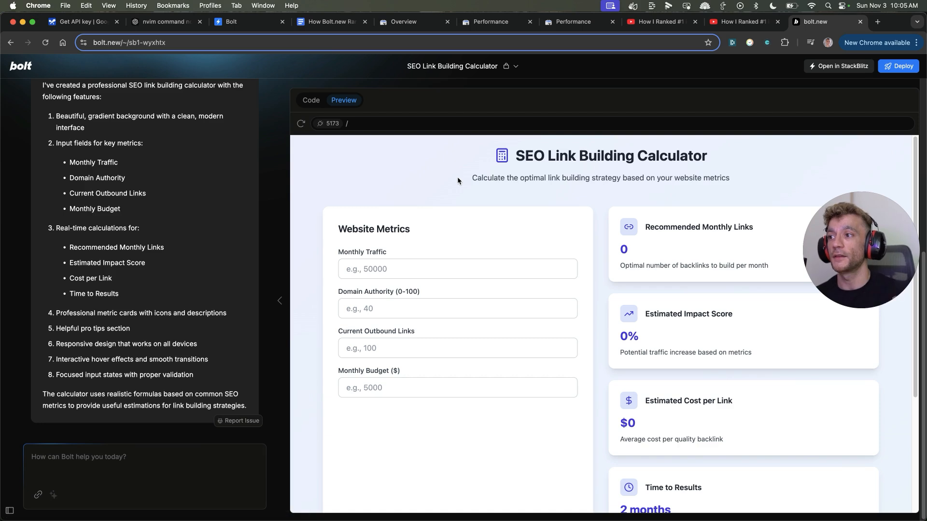
scroll(down, 3)
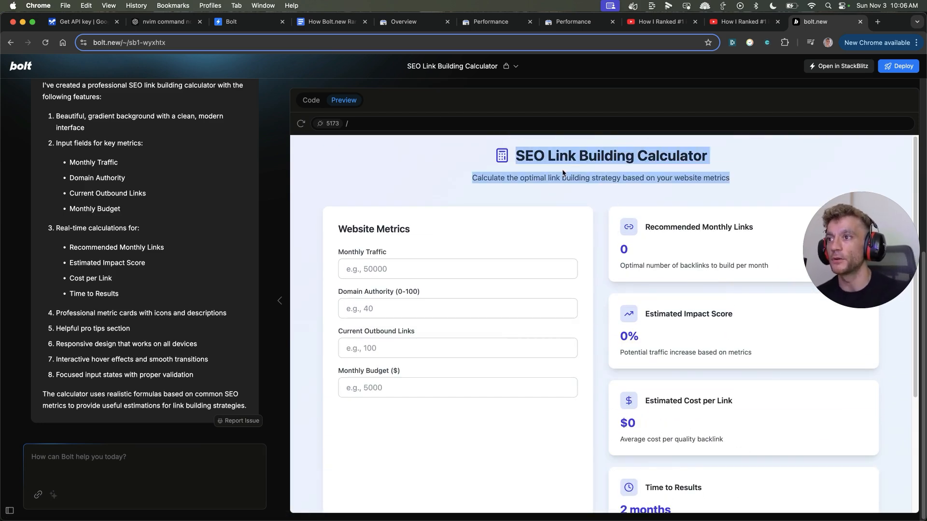
Enter traffic 50000, authority 40, links 8 and budget 10000, yielding 10 links, 50% impact and $1000 per link.
click(457, 241)
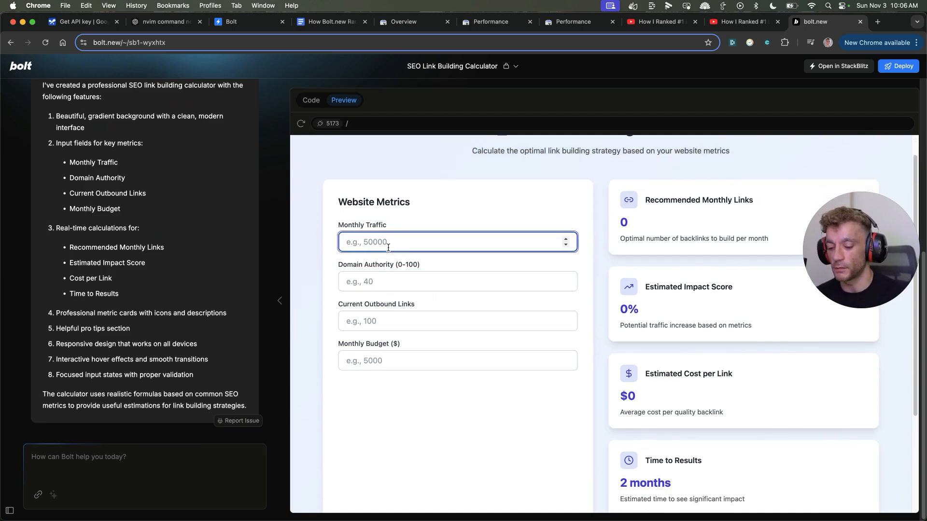
text(50000)
click(458, 280)
text(40)
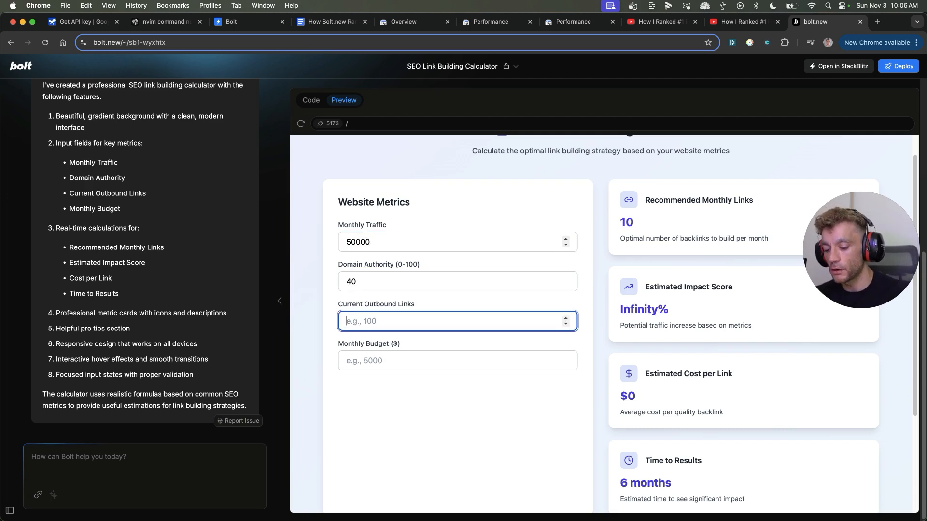
text(8)
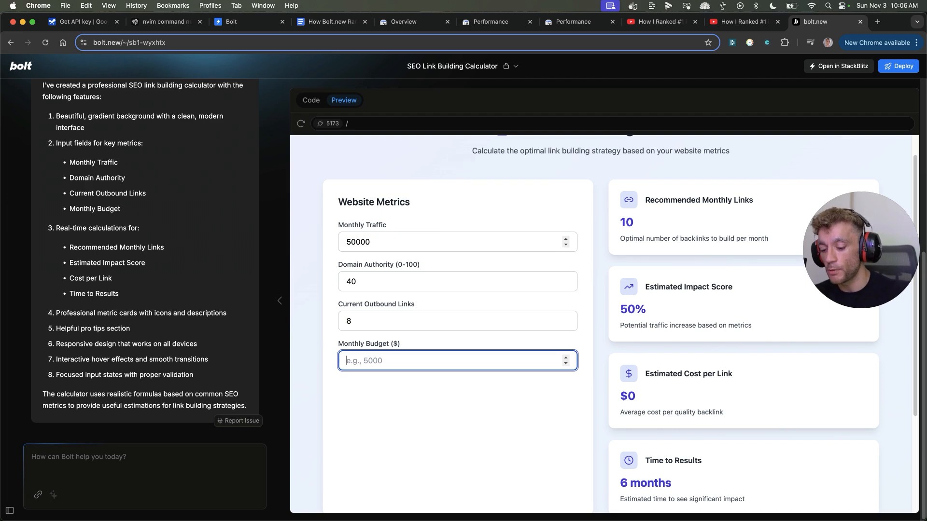
text(10000)
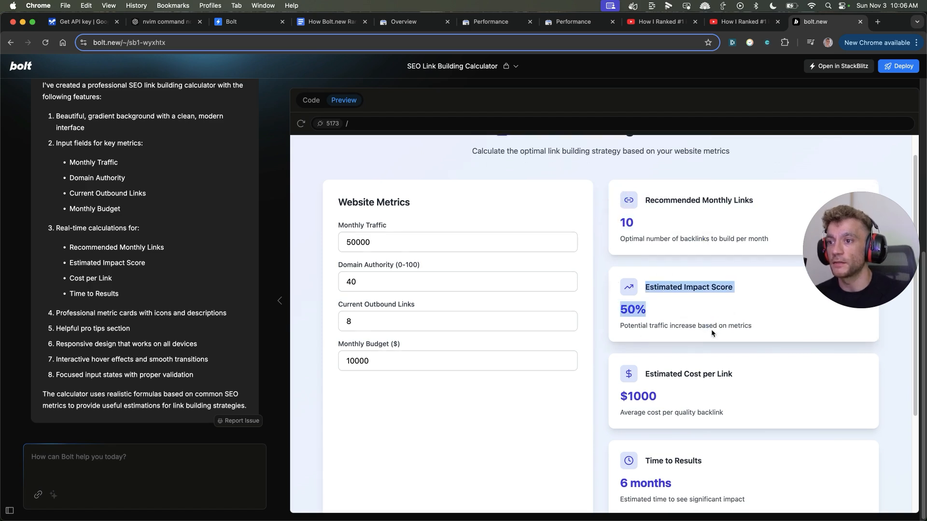
scroll(down, 3)
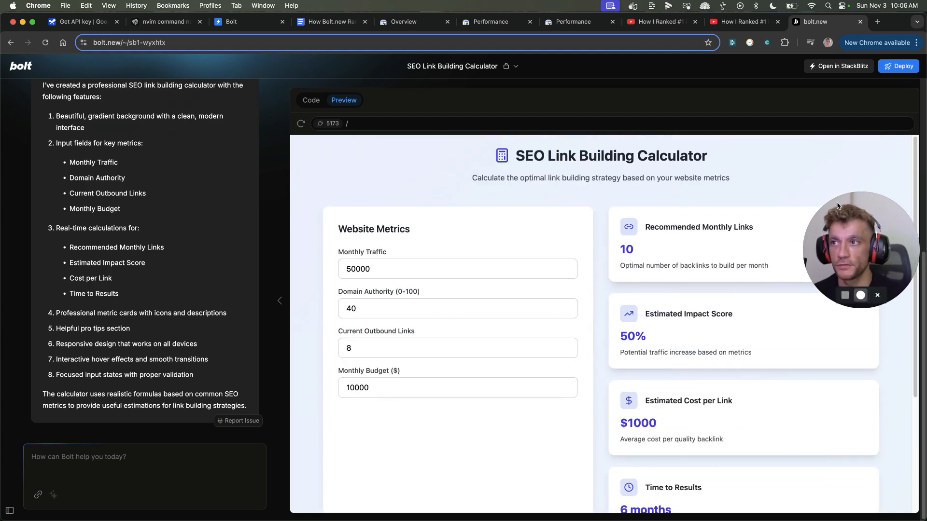
Review the Ahrefs overview for 'enterprise seo roi calculator' showing difficulty 0 and volume 150.
scroll(down, 3)
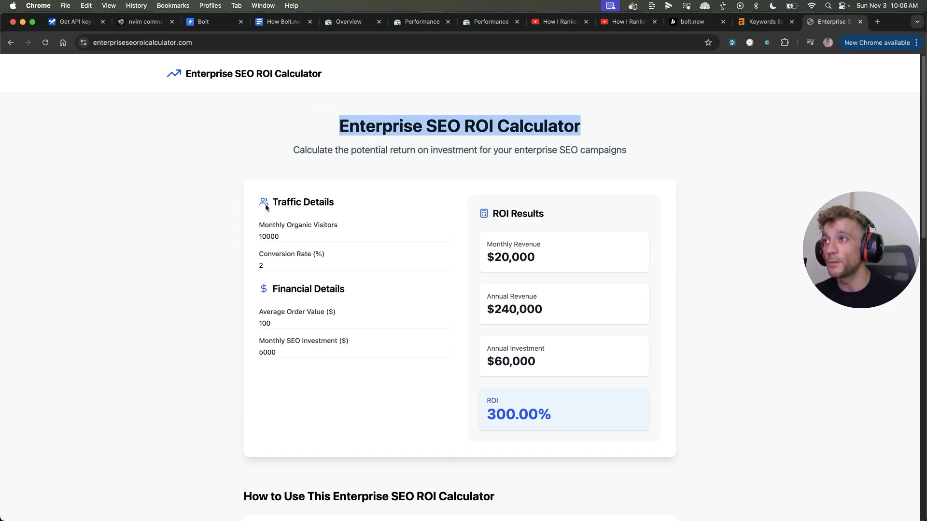
click(763, 22)
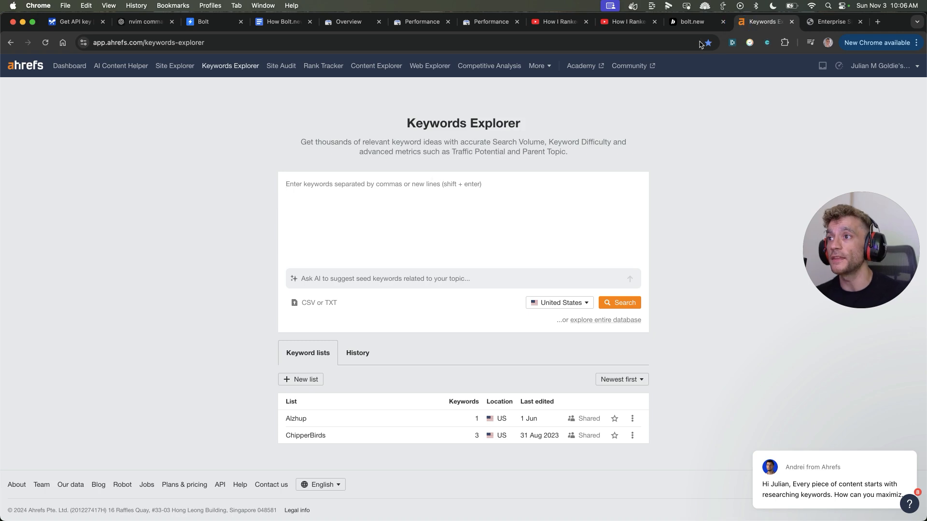
click(831, 22)
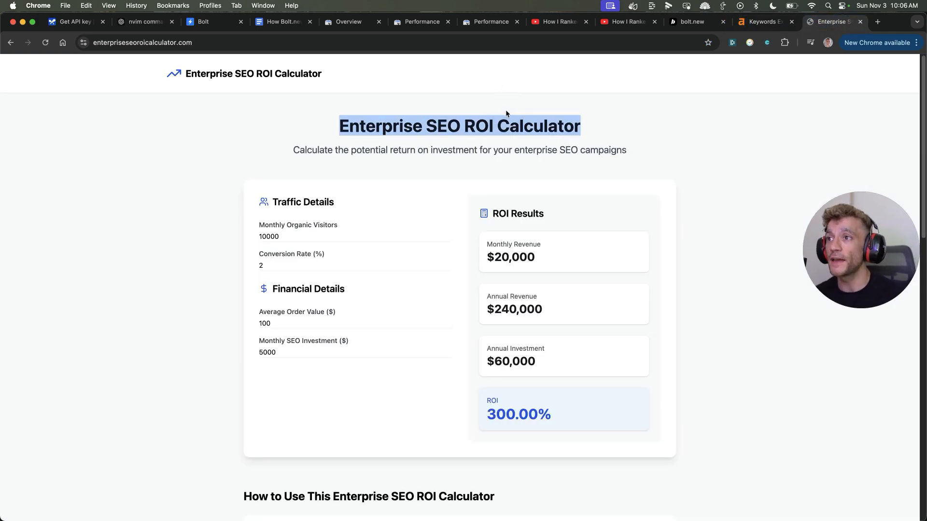
click(763, 22)
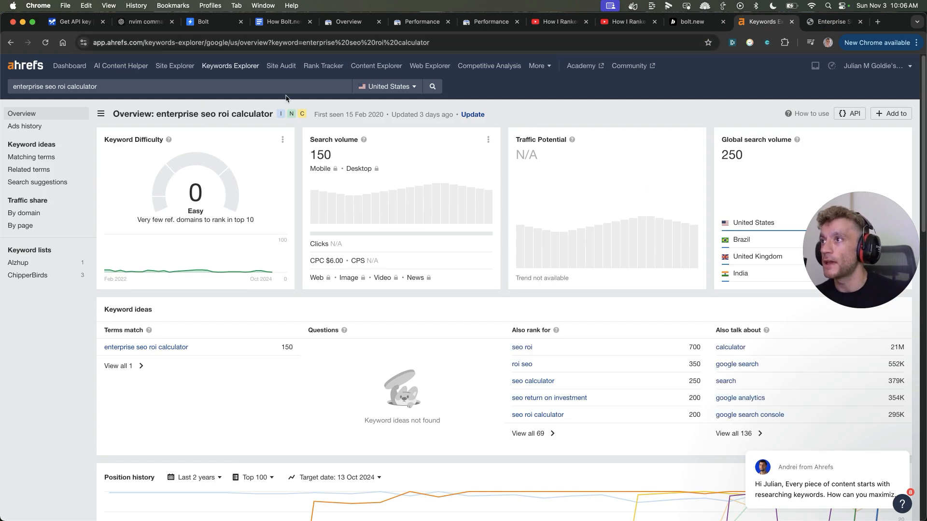
triple_click(54, 86)
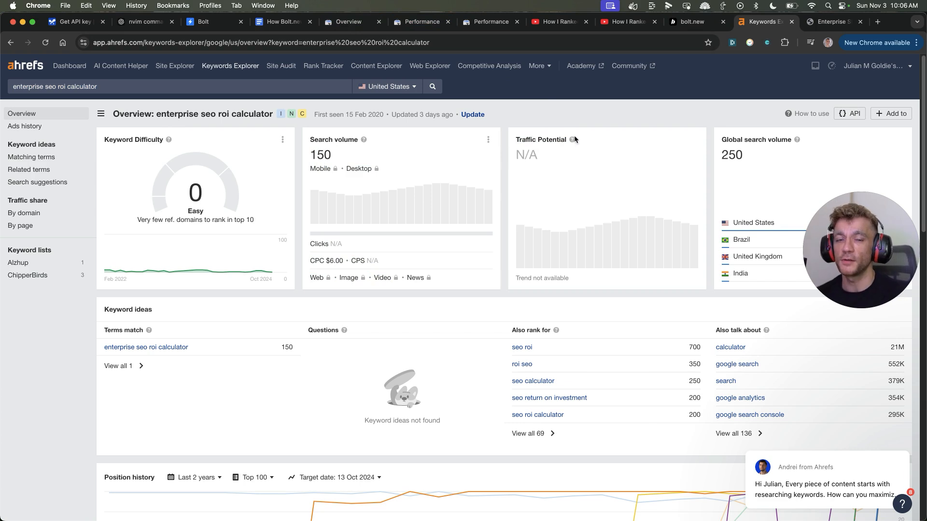
Switch to the site's Search Console performance report showing 137 clicks and 303 impressions.
click(347, 21)
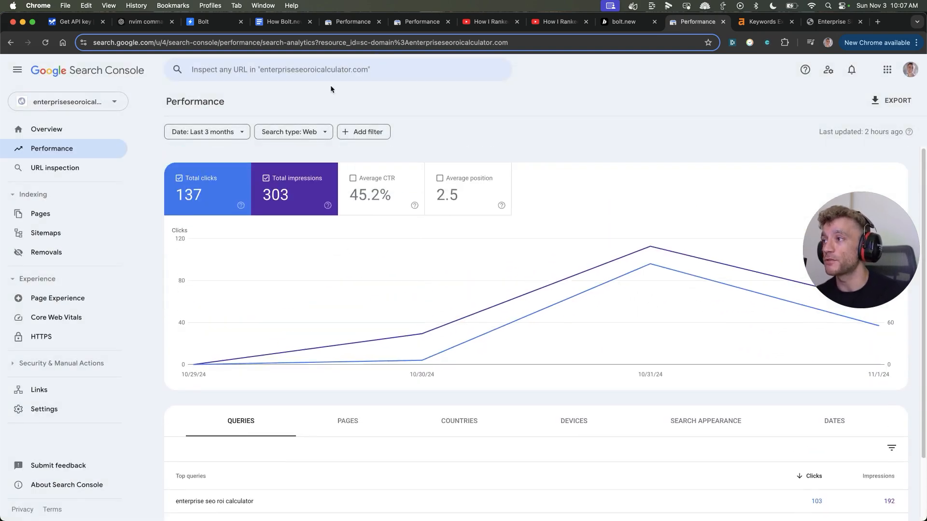
mouse_move(511, 328)
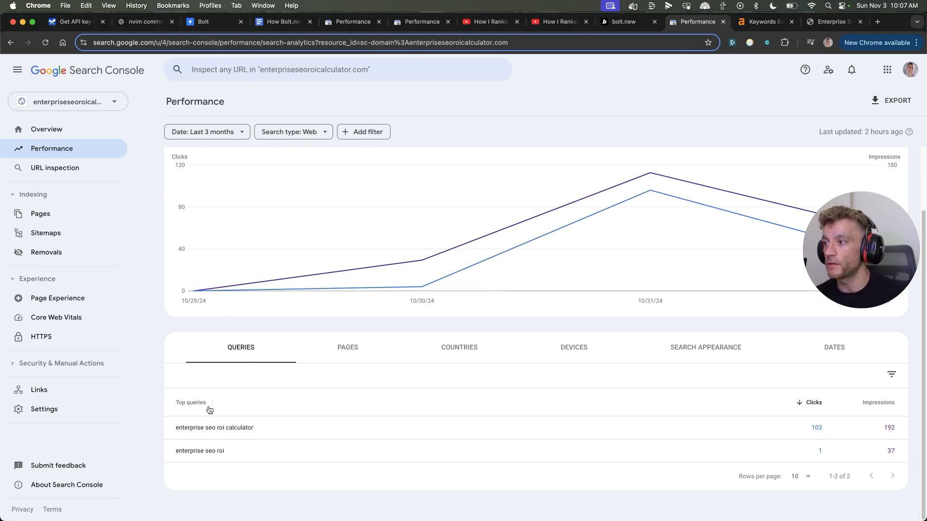
mouse_move(218, 438)
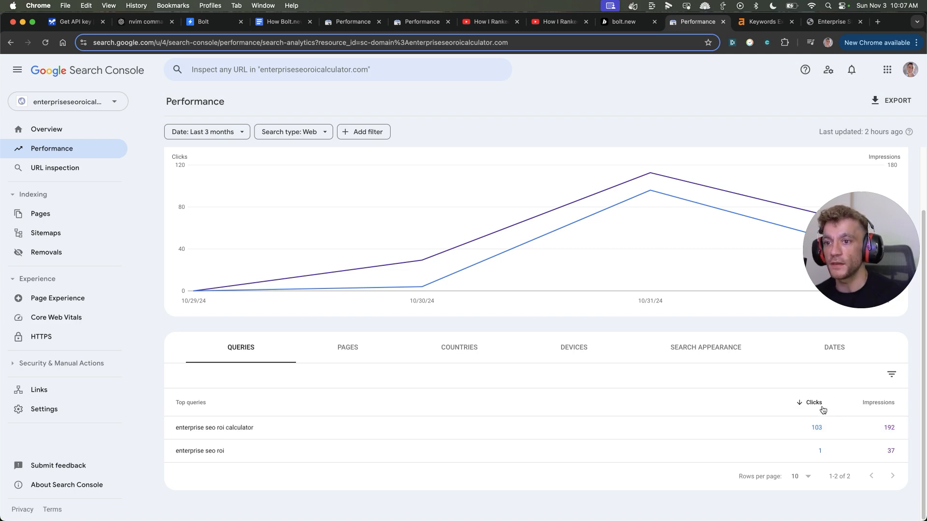
Filter the performance report to 'enterprise seo roi calculator', showing 103 clicks, 192 impressions, position 1.
click(214, 427)
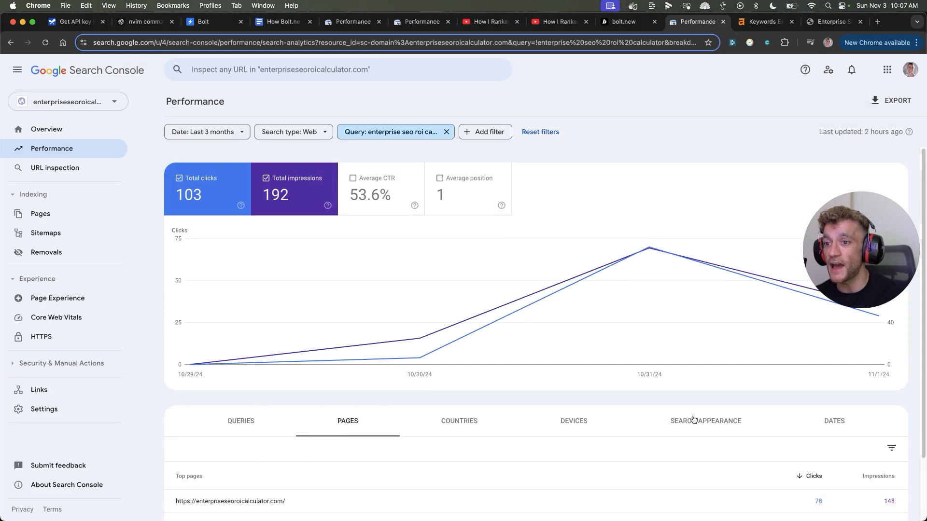
mouse_move(272, 426)
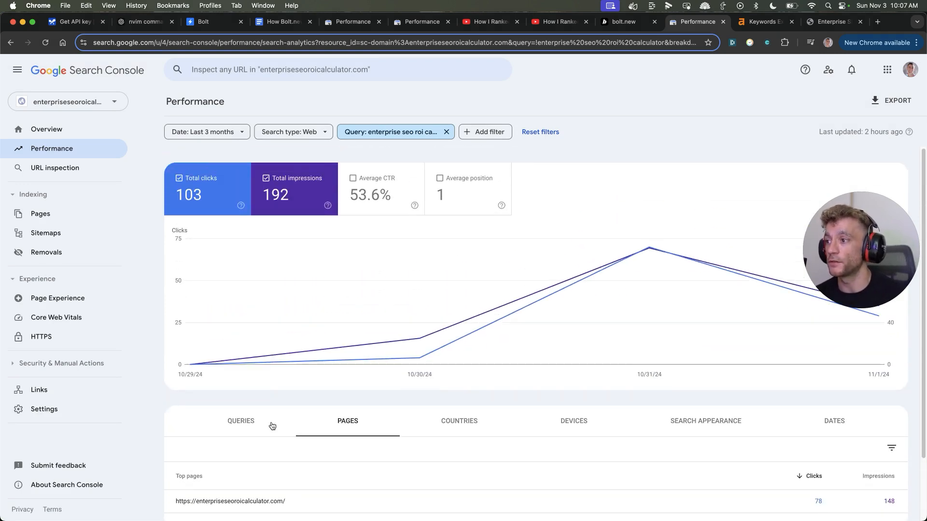
click(241, 421)
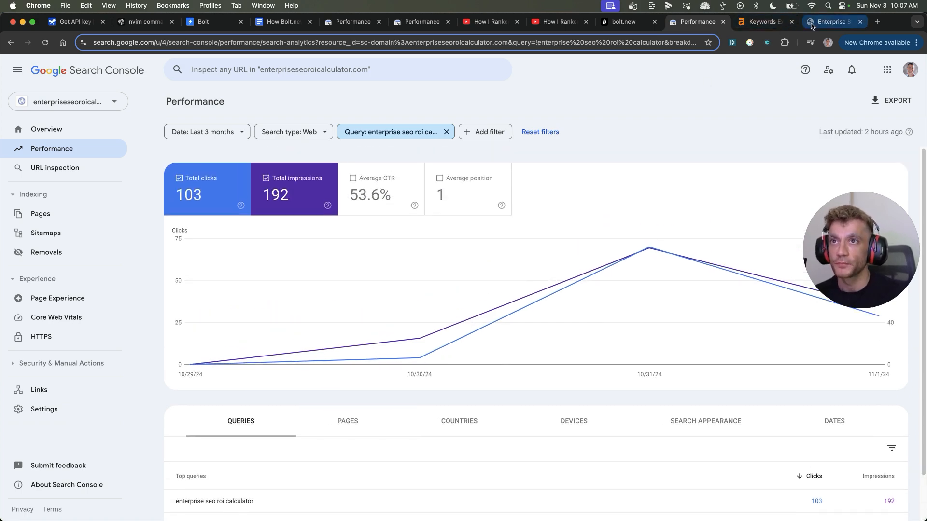
Compare Ahrefs' 150 monthly searches against Search Console impressions, ending on the Ahrefs overview.
click(763, 22)
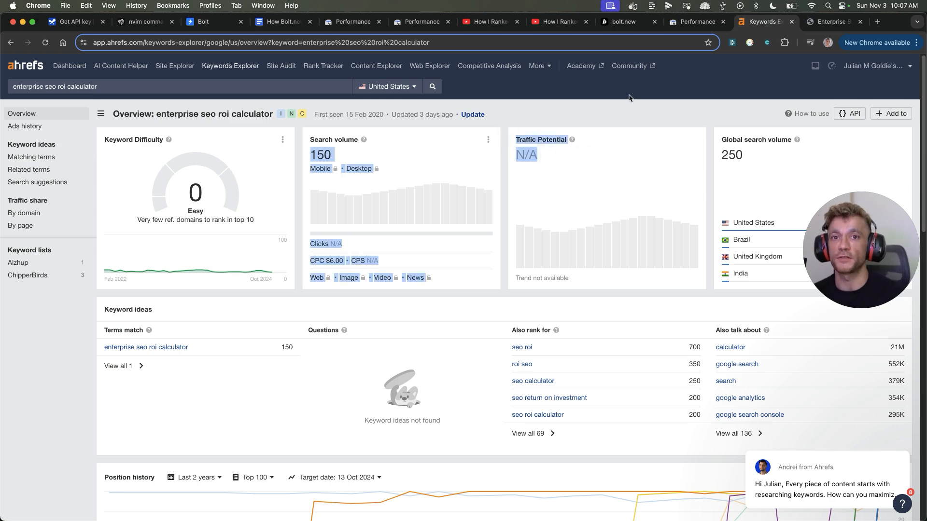
mouse_move(506, 171)
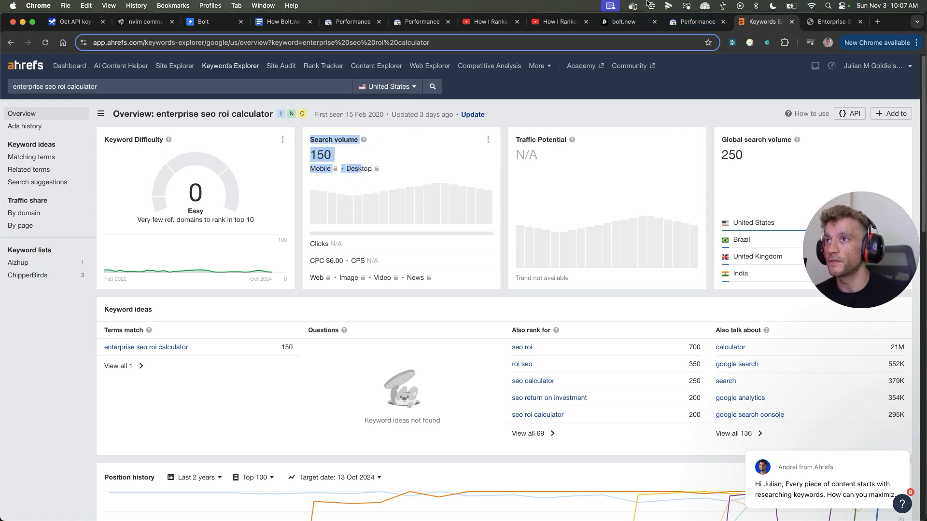
click(695, 21)
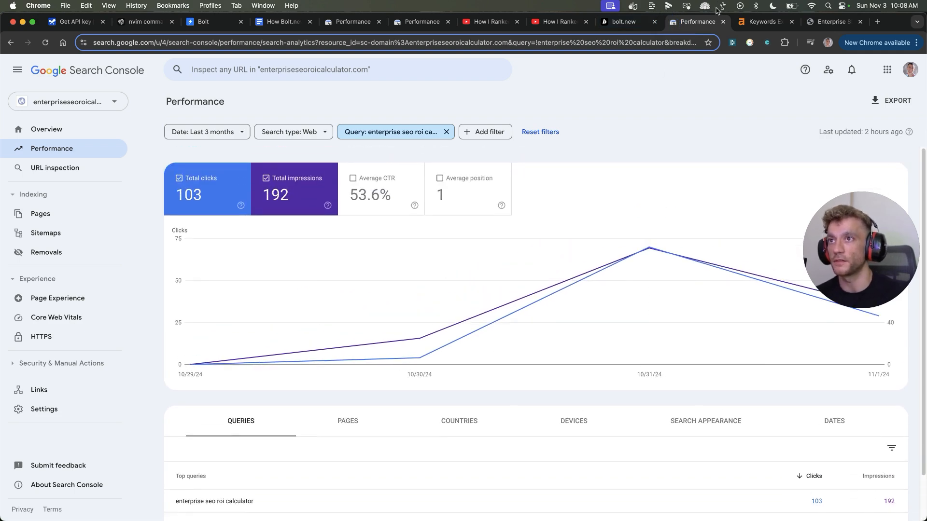
click(763, 22)
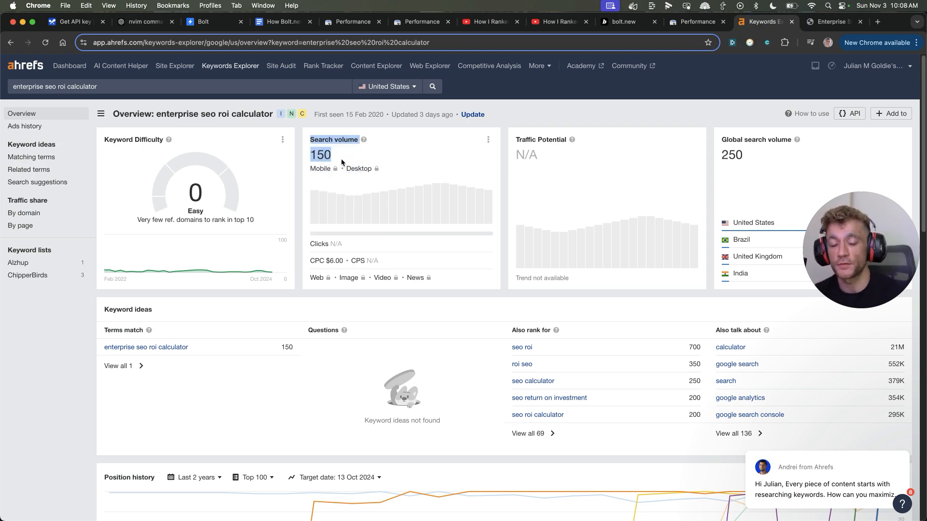
mouse_move(273, 212)
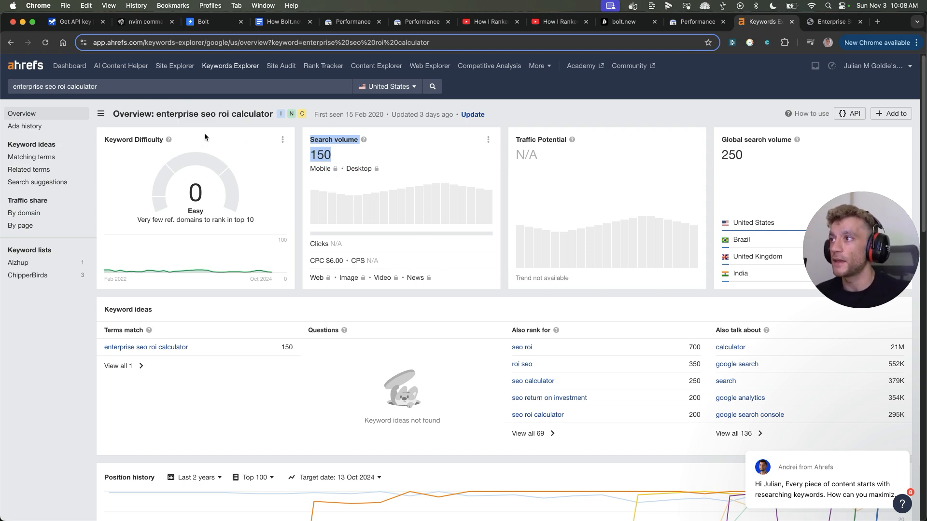
mouse_move(333, 122)
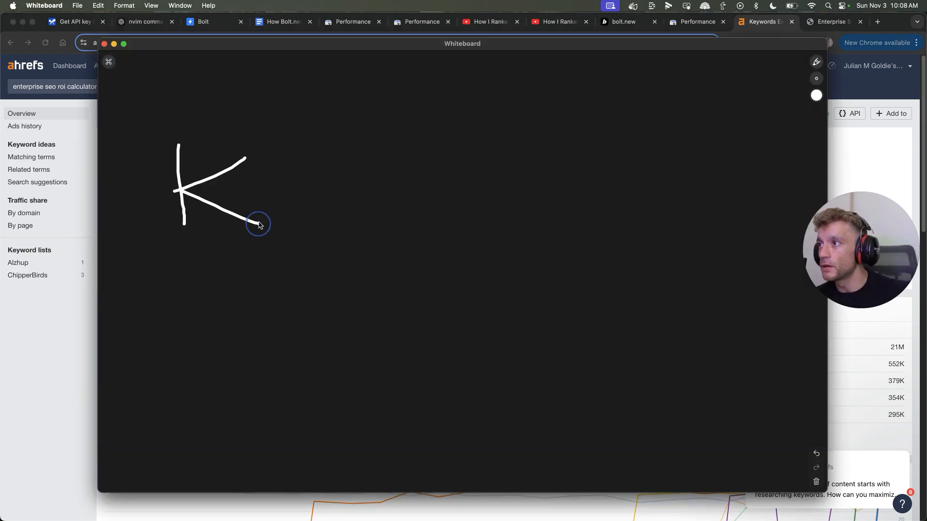
Sketch K, an arrow, B, another arrow and a hash sign on the whiteboard.
drag(269, 186, 329, 183)
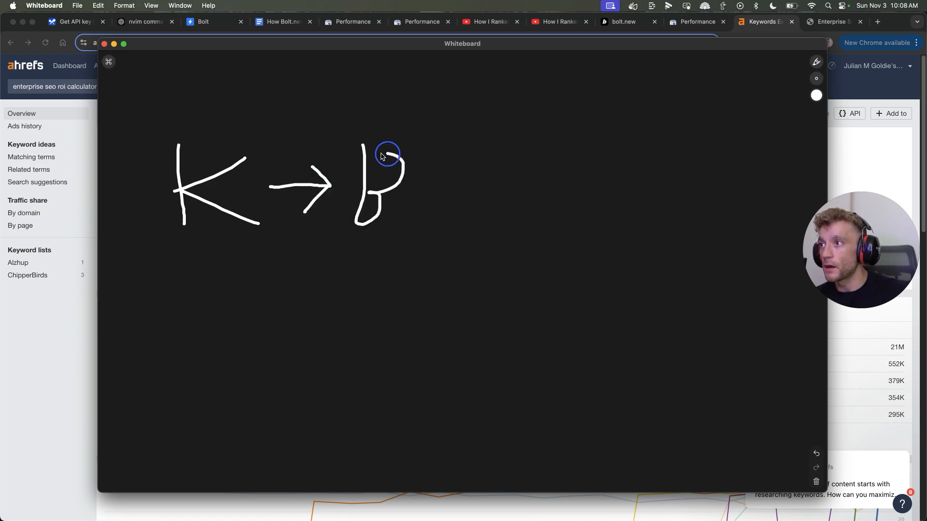
drag(432, 178, 606, 213)
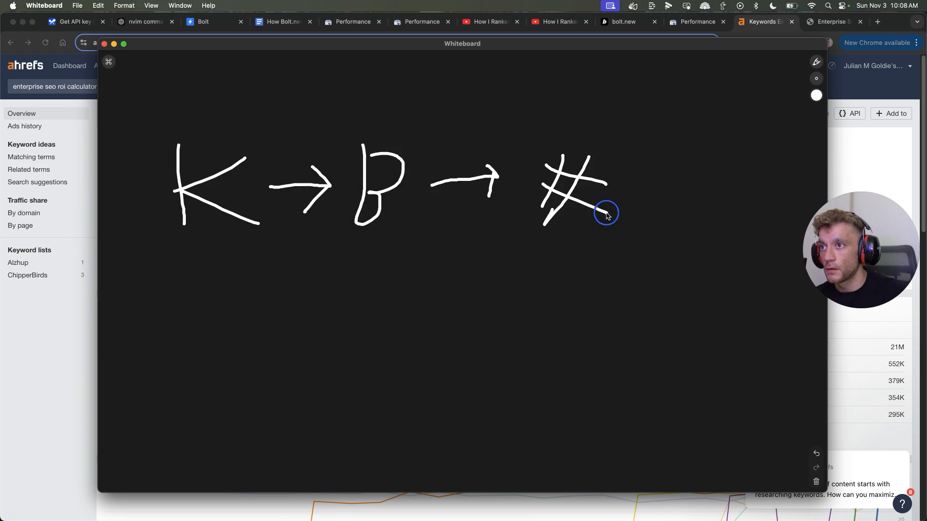
drag(638, 142, 641, 231)
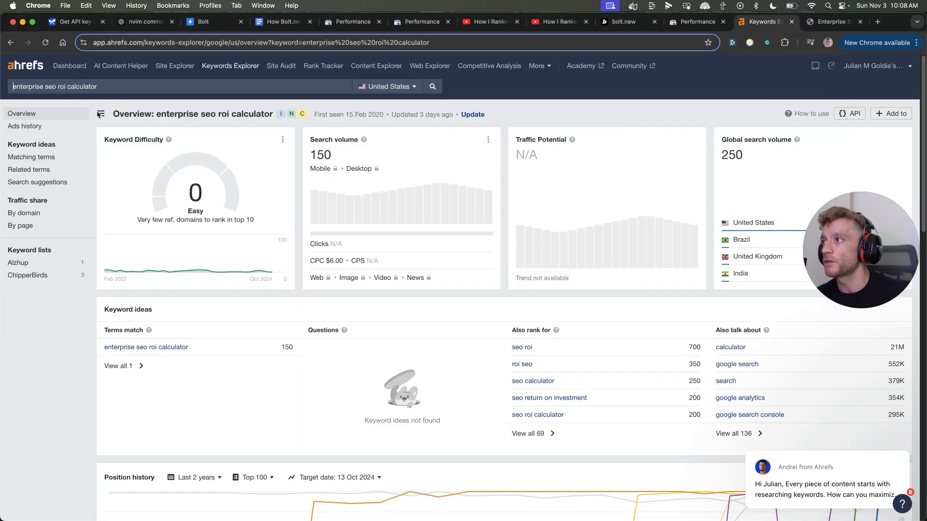
Search Keywords Explorer for 'productivity calculator' and review its overview down to Keyword ideas.
text(productivity calculator)
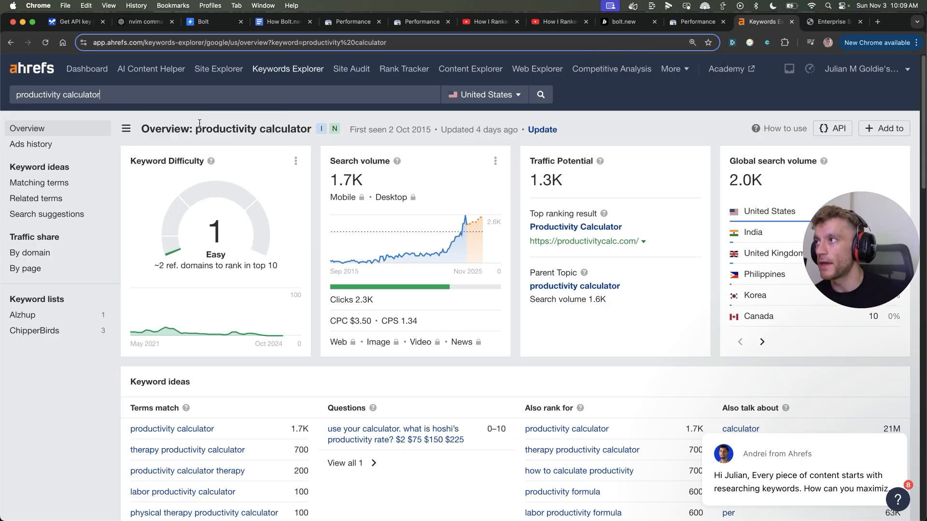
double_click(39, 94)
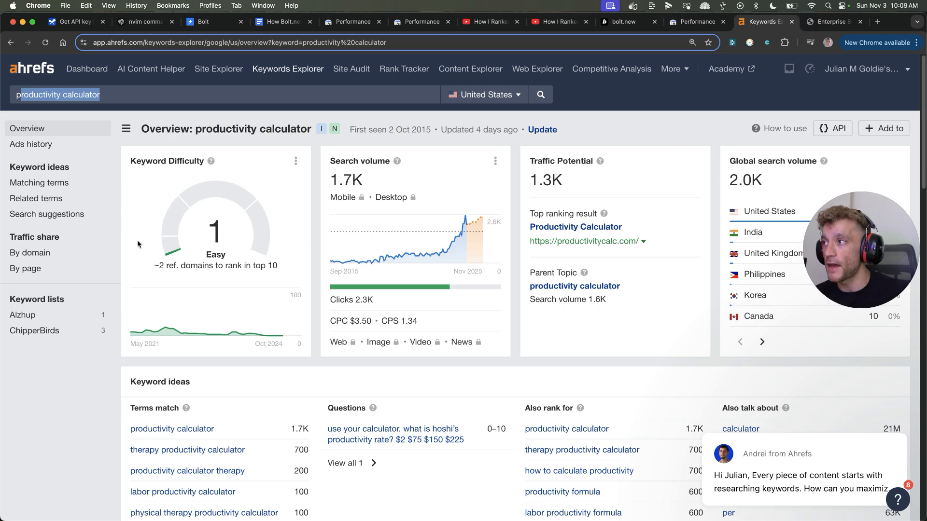
scroll(down, 3)
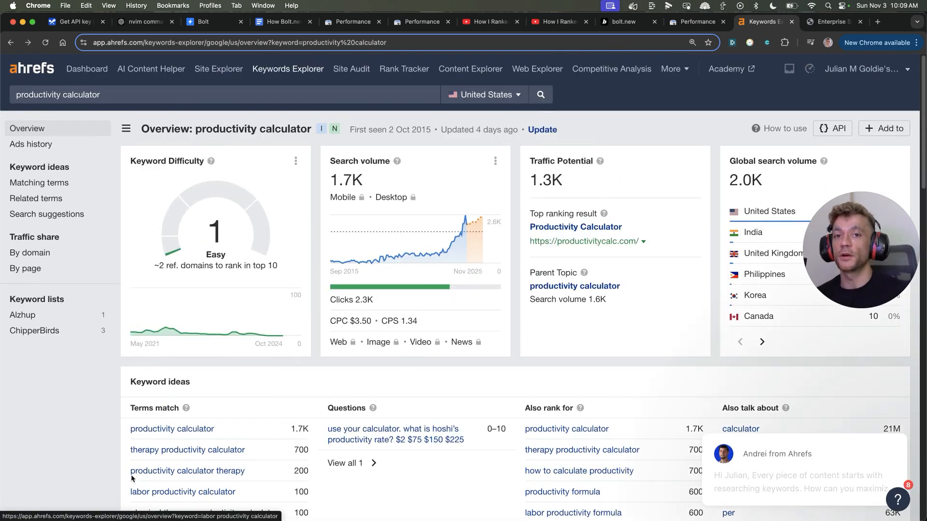
scroll(down, 3)
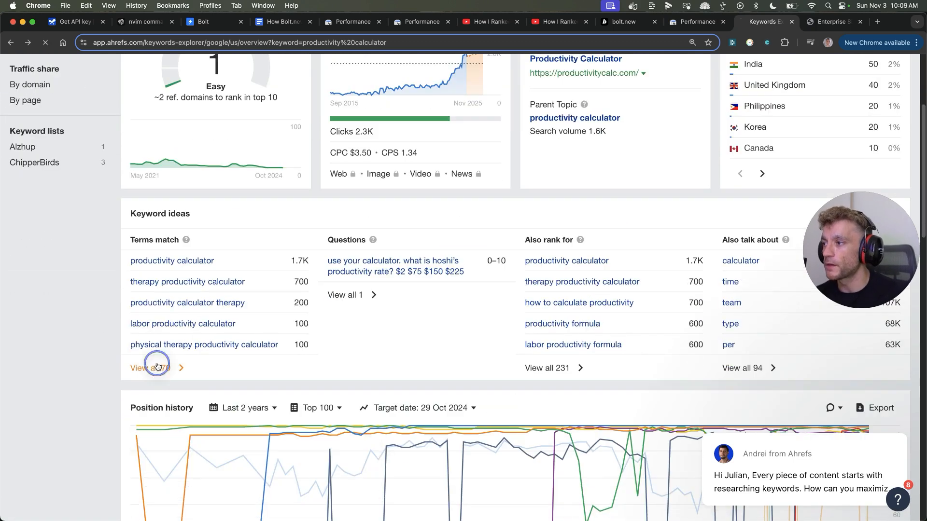
View all matching terms and limit keyword difficulty to at most 5.
click(146, 367)
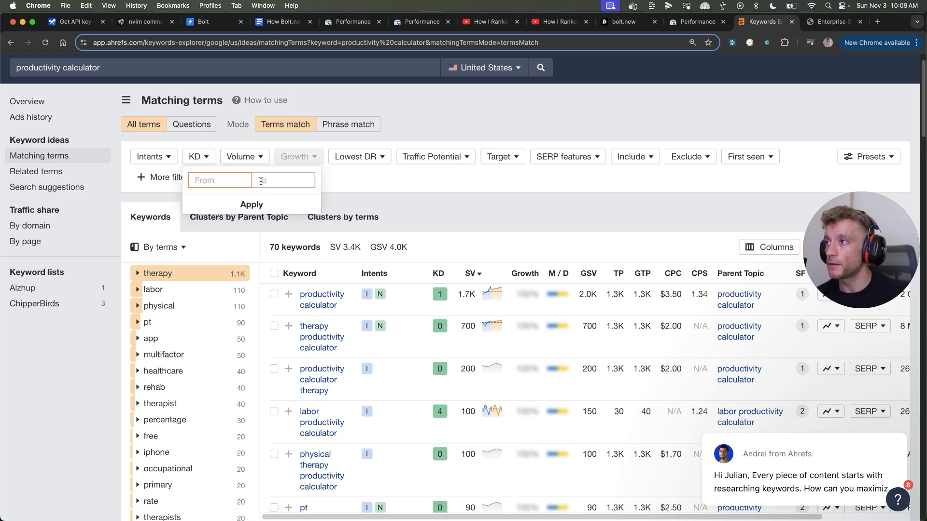
click(252, 205)
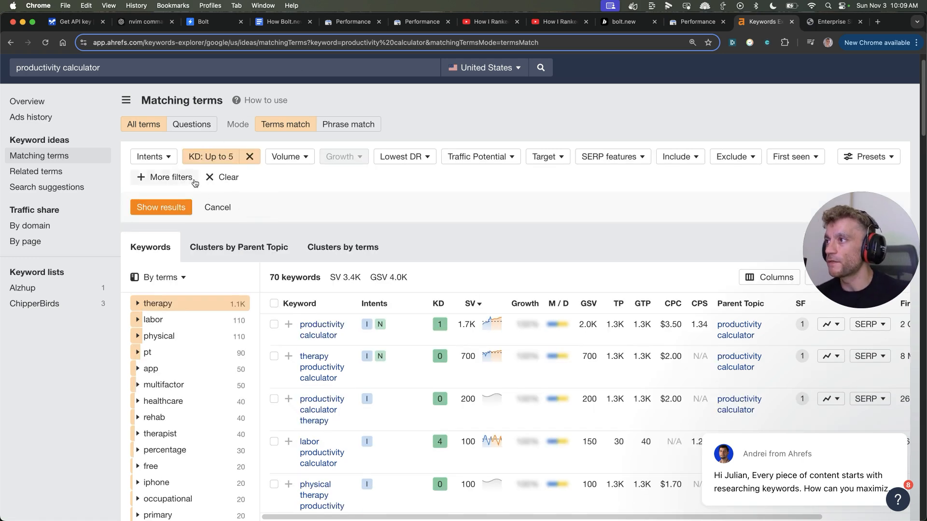
click(161, 207)
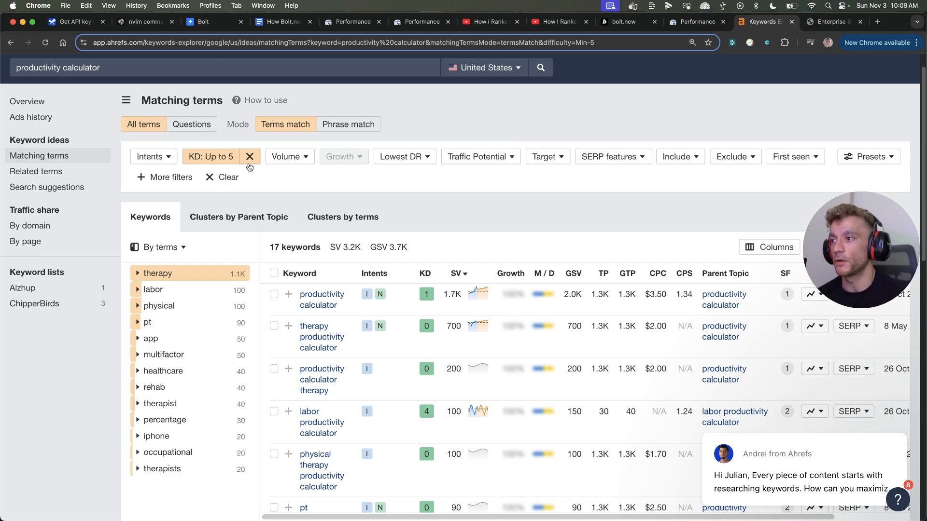
mouse_move(451, 159)
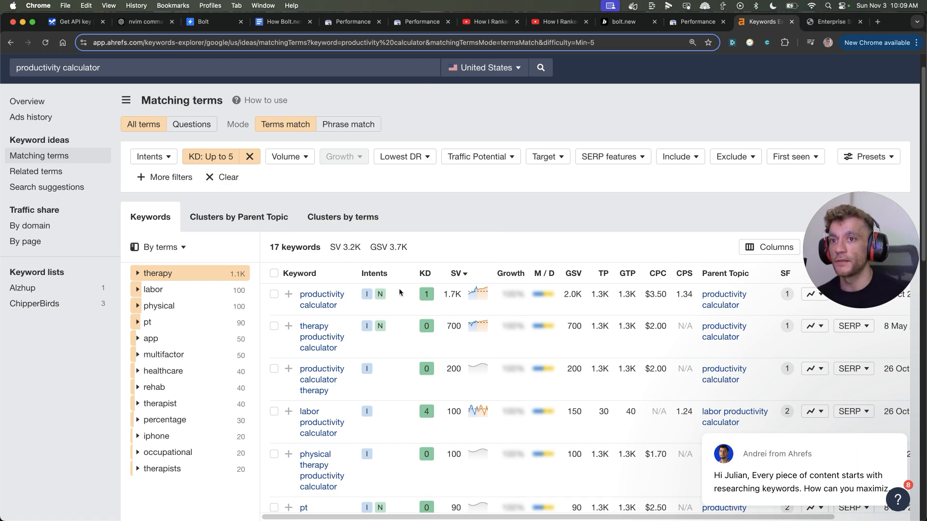
scroll(down, 3)
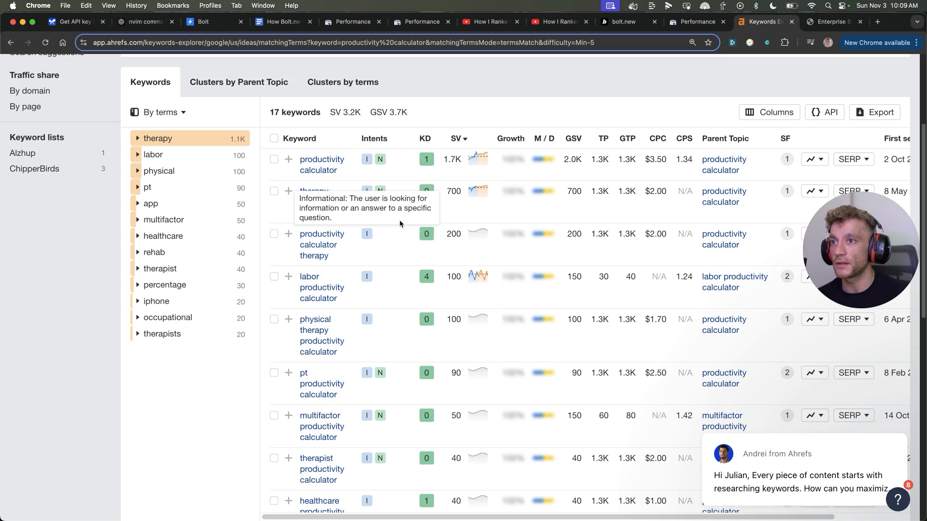
mouse_move(435, 184)
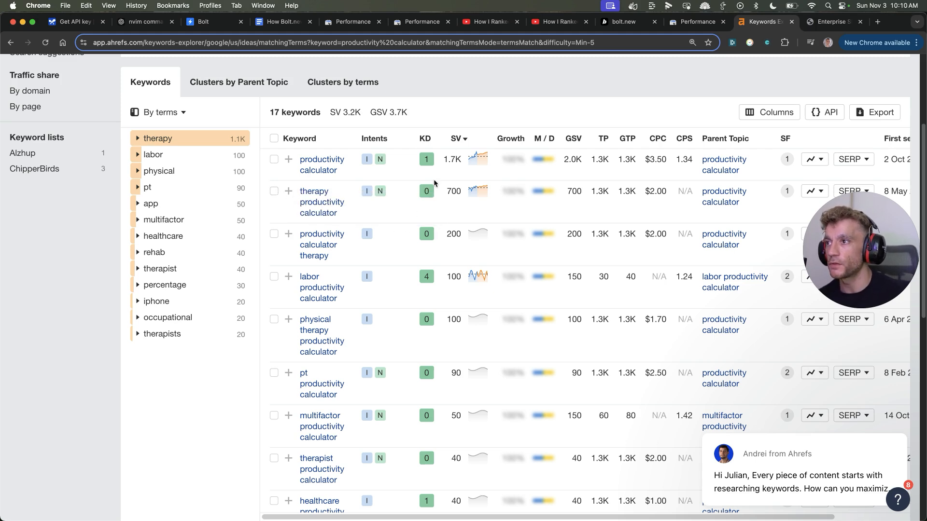
scroll(up, 3)
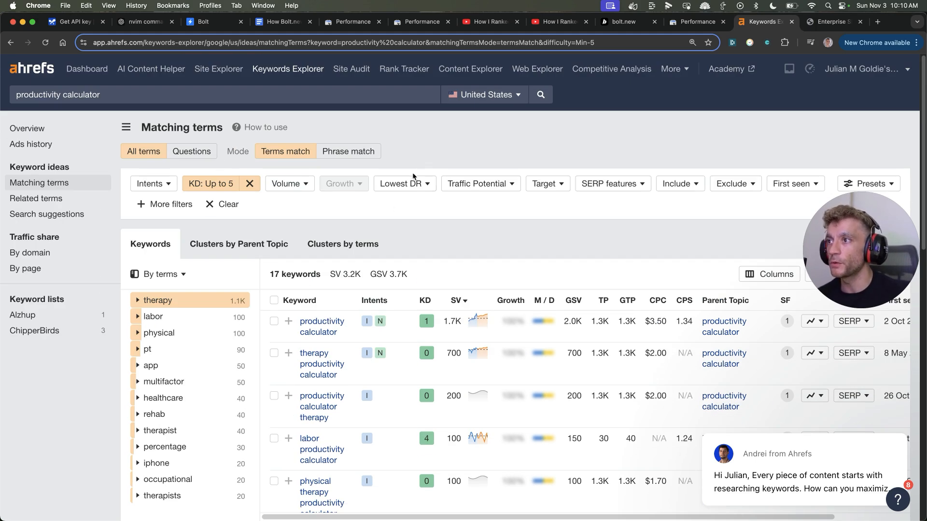
Filter to lowest DR up to 20 in the top 5, leaving 7 keywords.
click(404, 183)
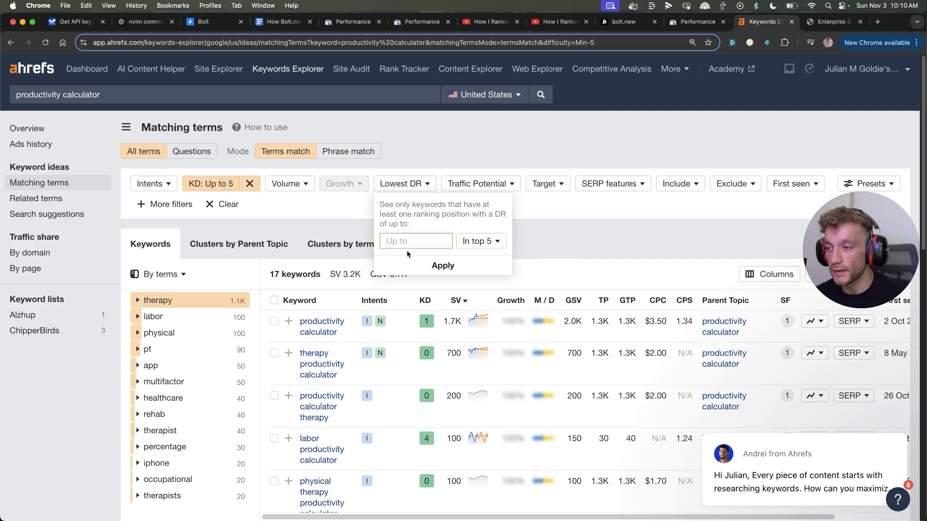
text(20)
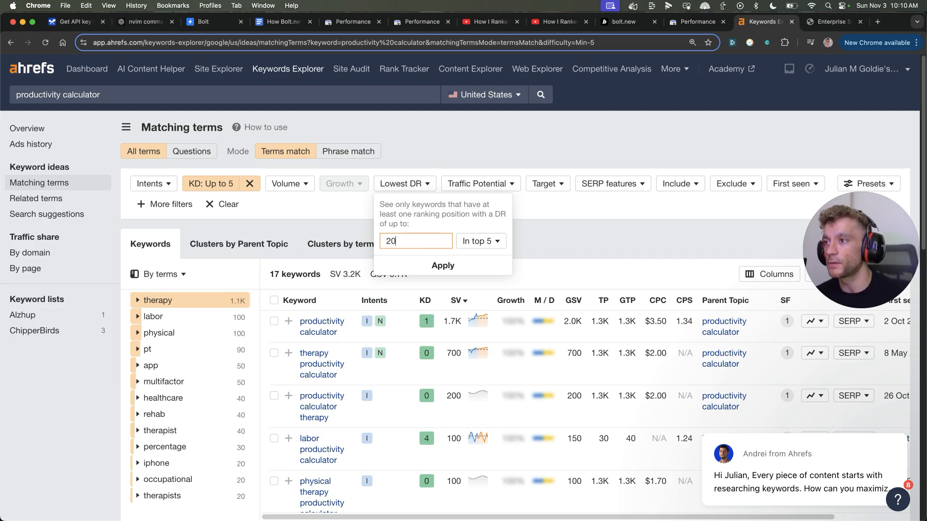
click(442, 266)
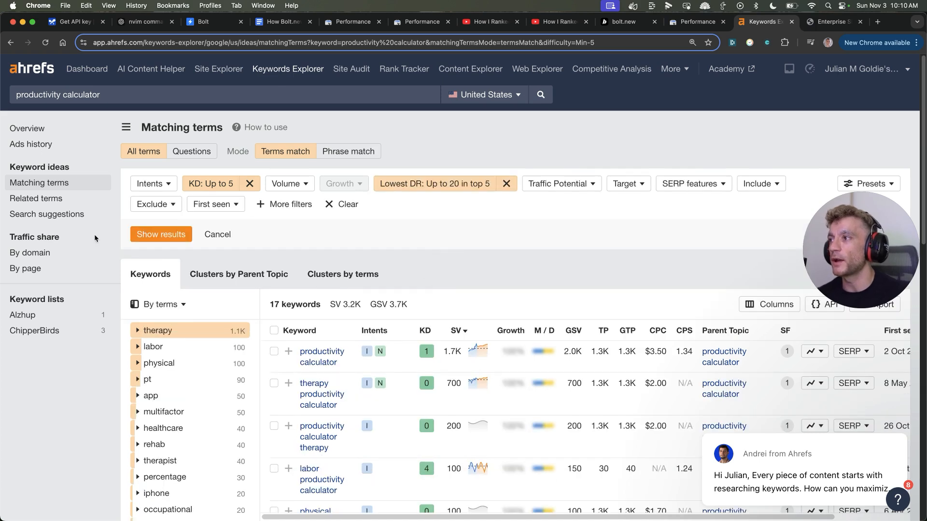
click(160, 233)
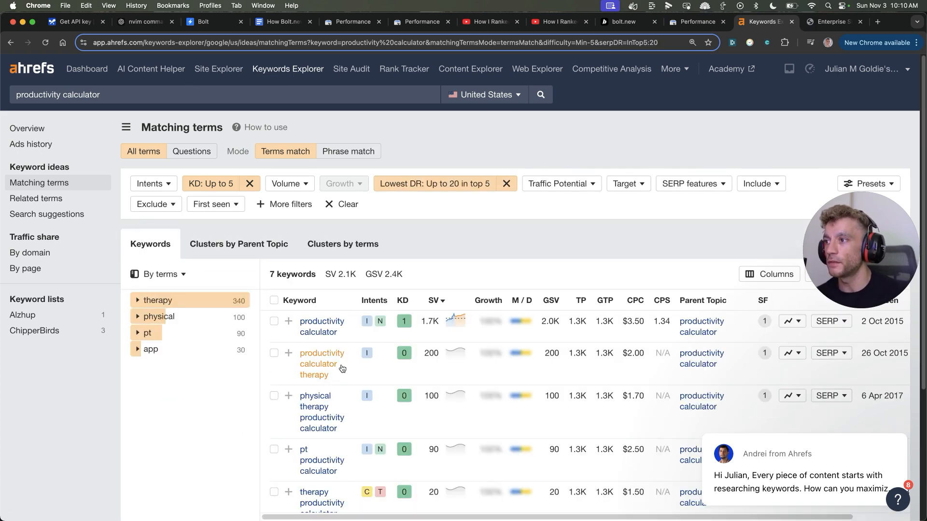
scroll(down, 3)
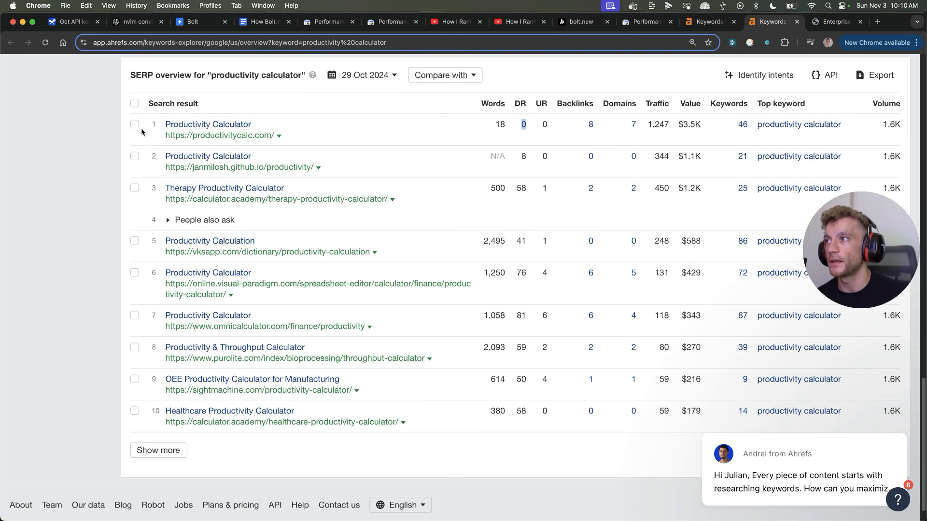
mouse_move(203, 135)
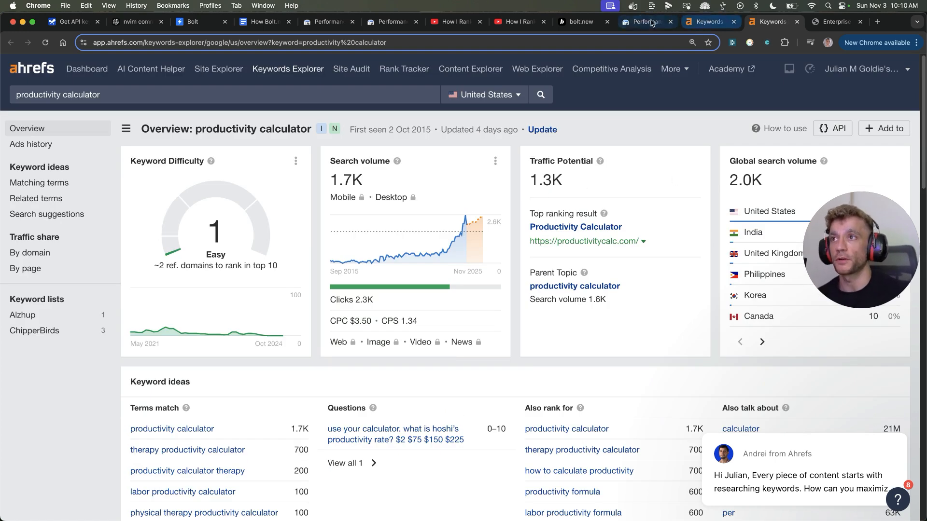
Select the keyword 'productivity calculator' and switch to the Bolt.new start page.
double_click(233, 129)
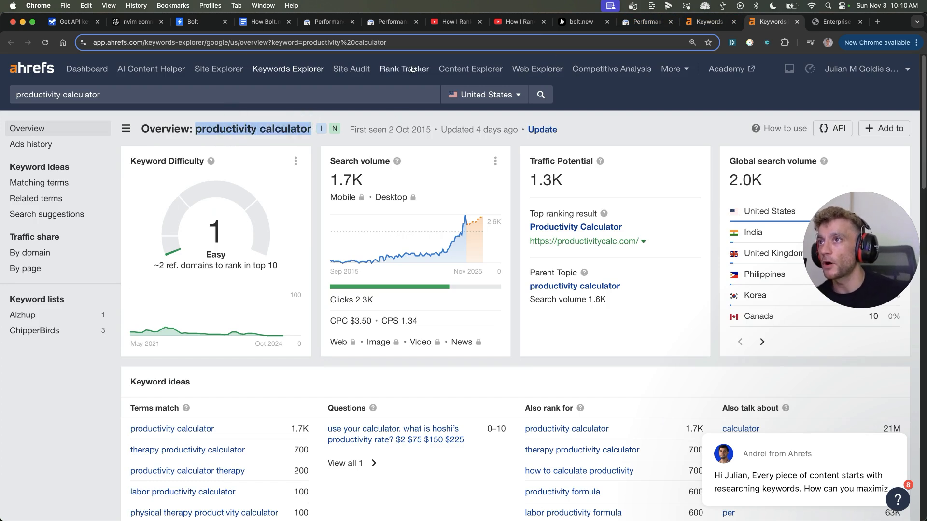
click(580, 22)
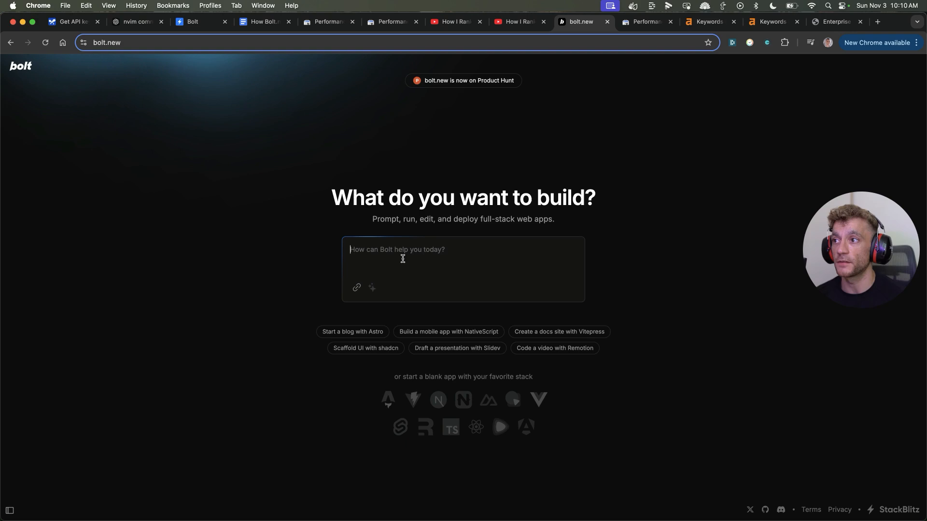
Submit a 'Create a productivity calculator' prompt to Bolt.new.
text(productivity calculator)
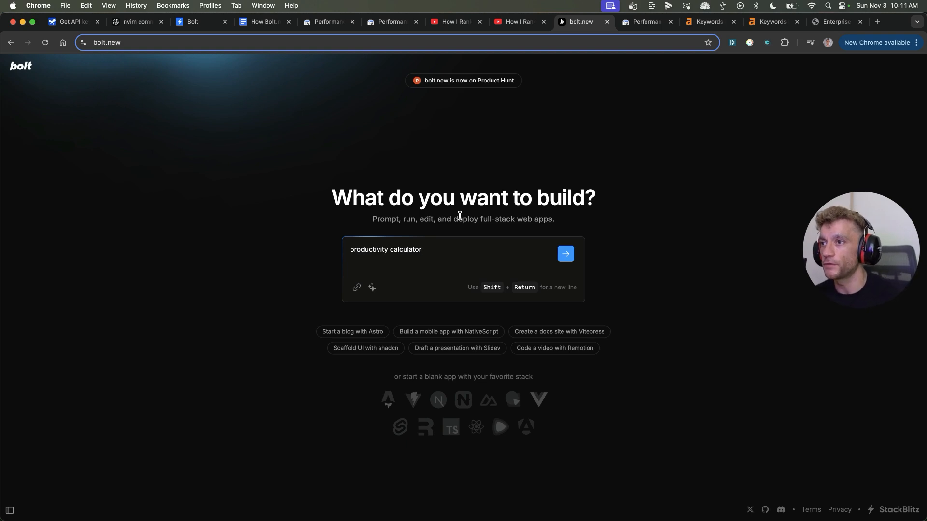
text(Creat)
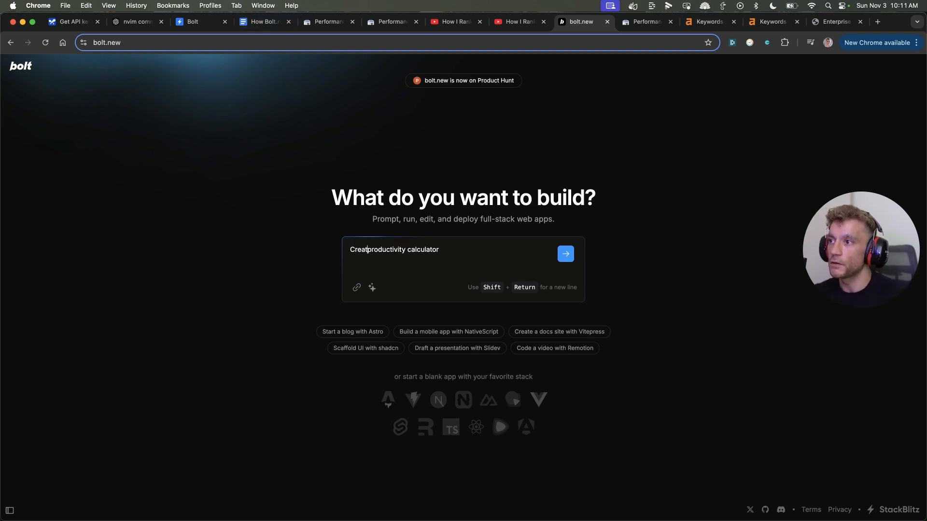
click(565, 254)
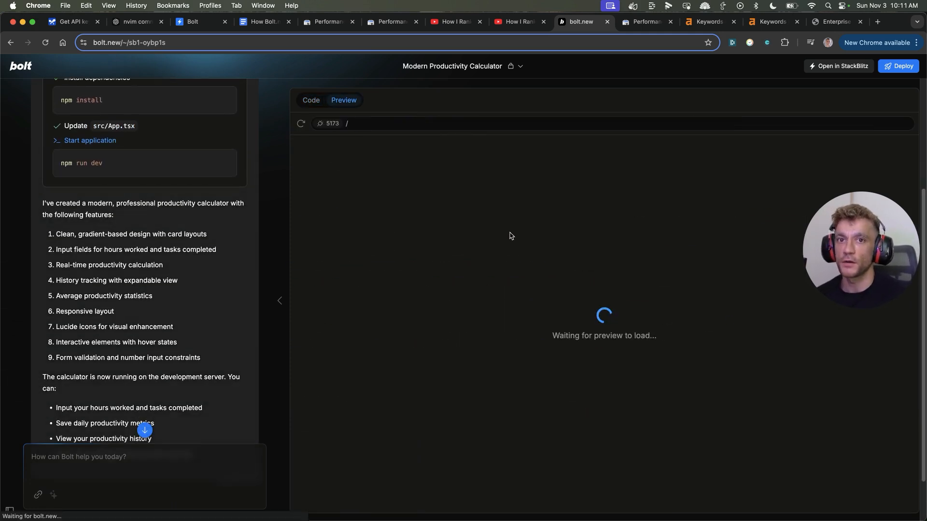
mouse_move(430, 311)
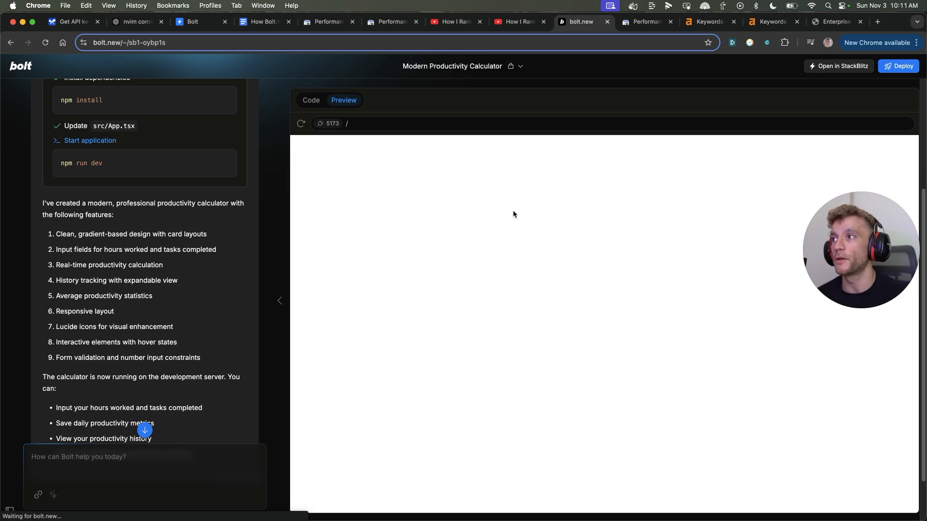
mouse_move(429, 180)
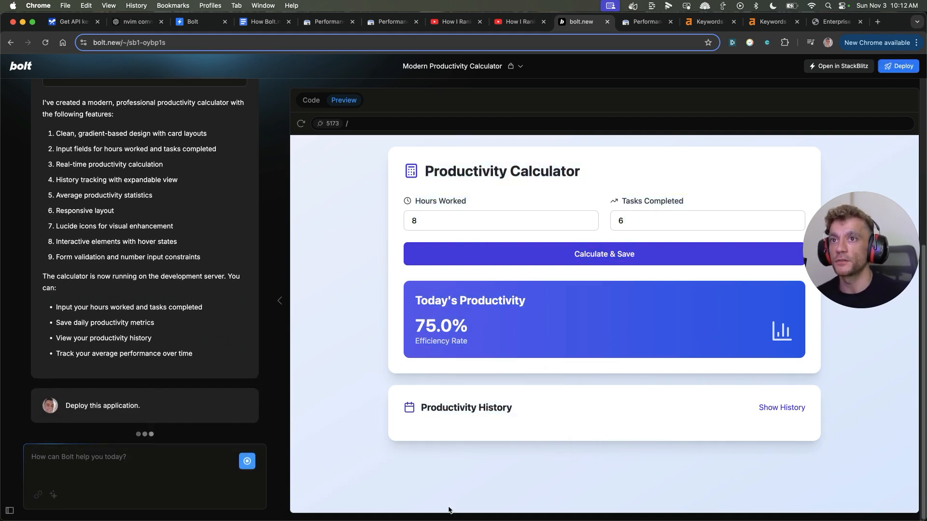
Review the generated productivity calculator preview before deploying to Netlify.
scroll(down, 3)
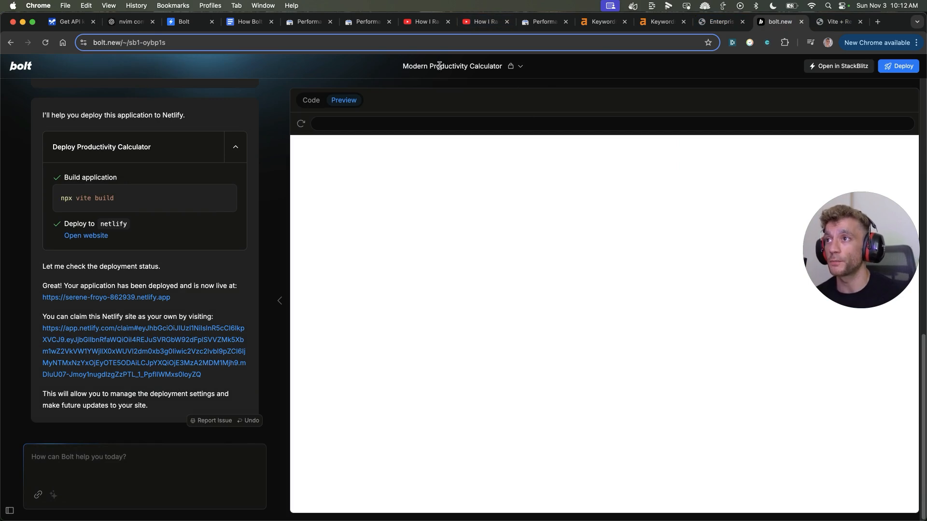
Review the live Enterprise SEO ROI Calculator site's 300% ROI result, how-to steps and FAQ.
click(833, 23)
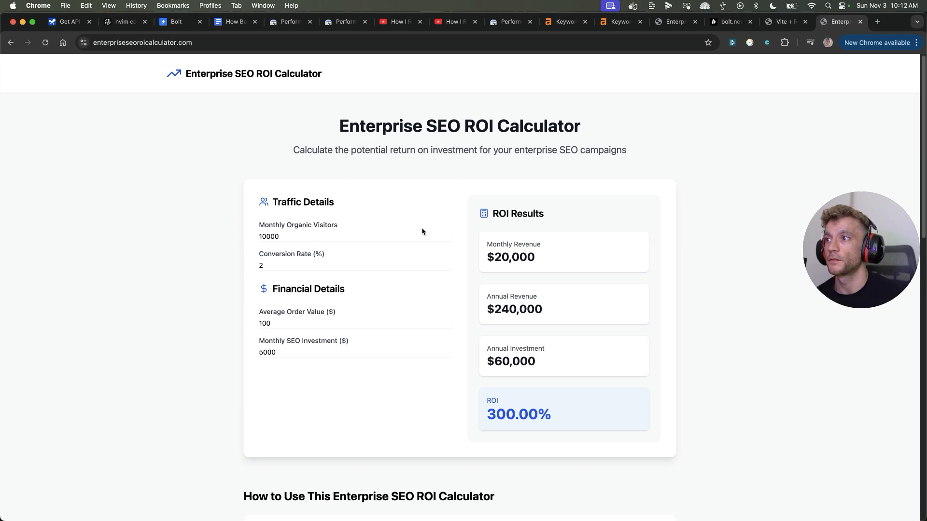
mouse_move(253, 104)
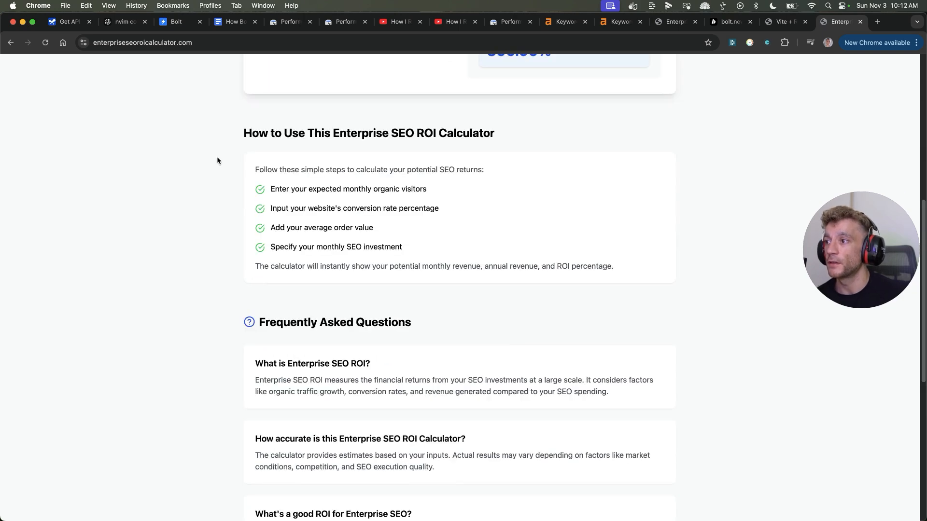
scroll(down, 3)
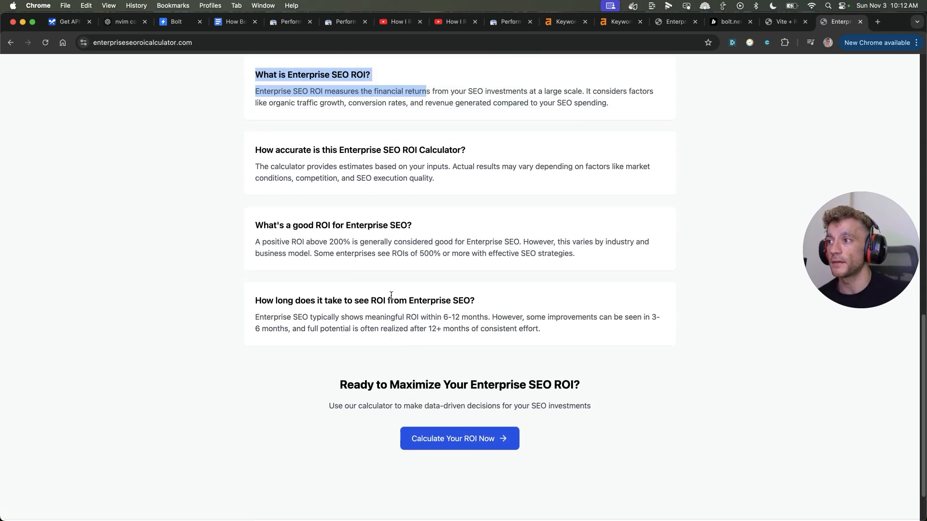
scroll(up, 3)
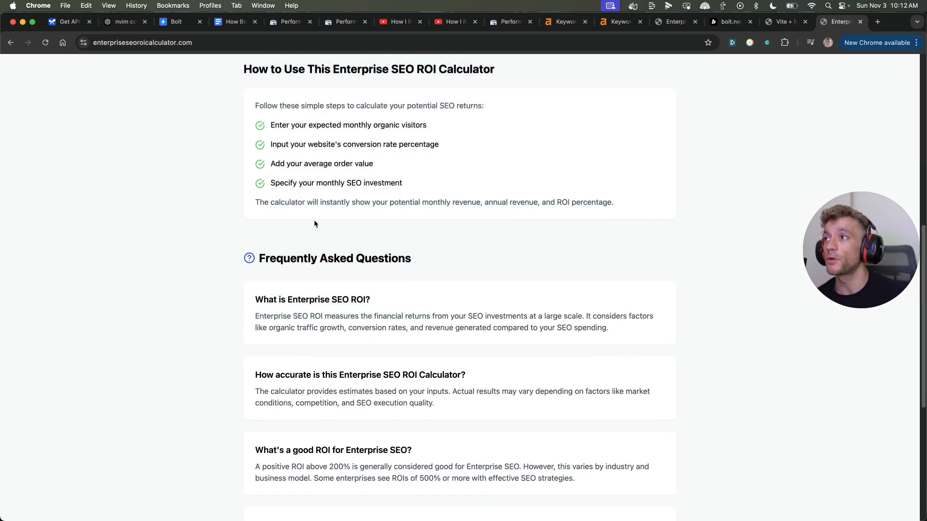
scroll(up, 3)
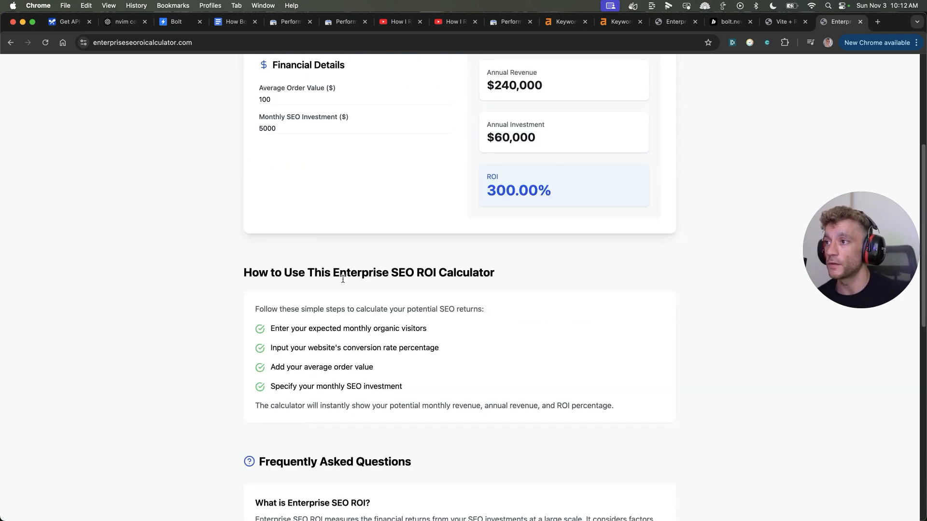
scroll(up, 3)
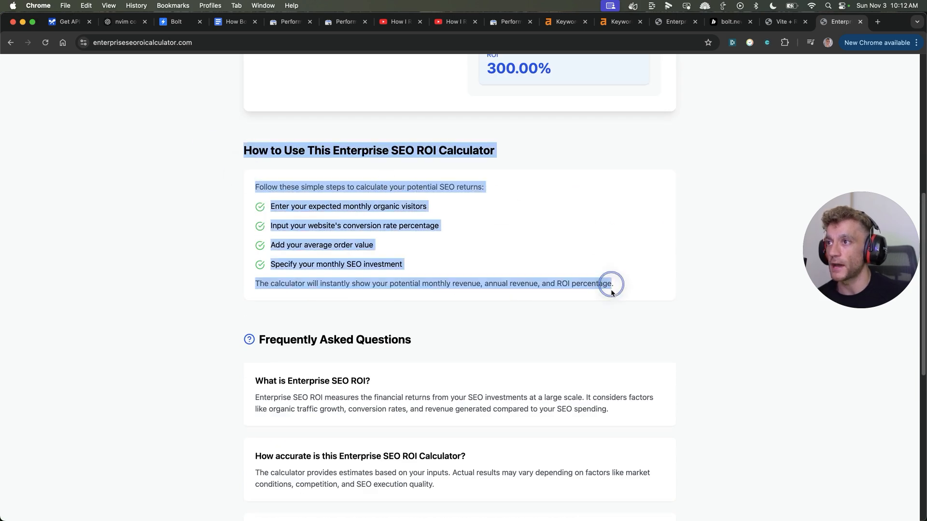
scroll(down, 3)
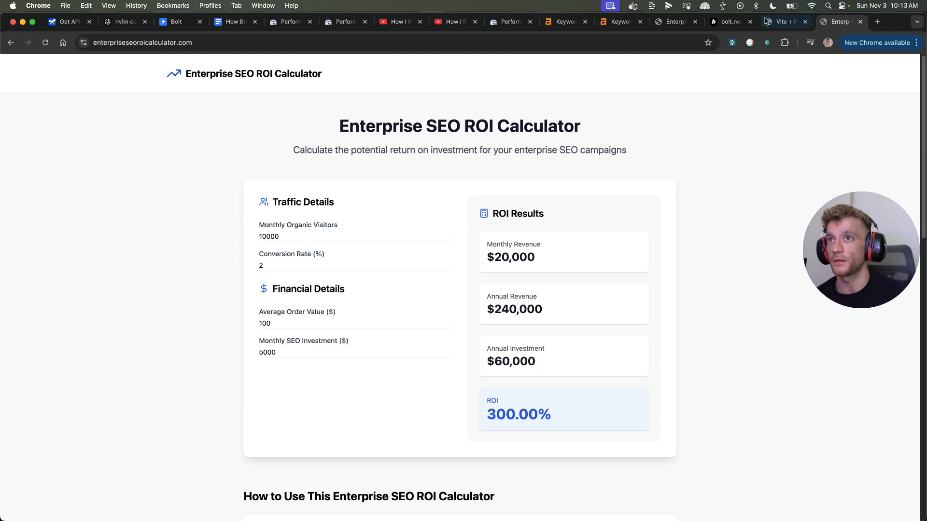
Follow the app.netlify.com/claim link from Bolt's reply to the Netlify claim page.
click(778, 22)
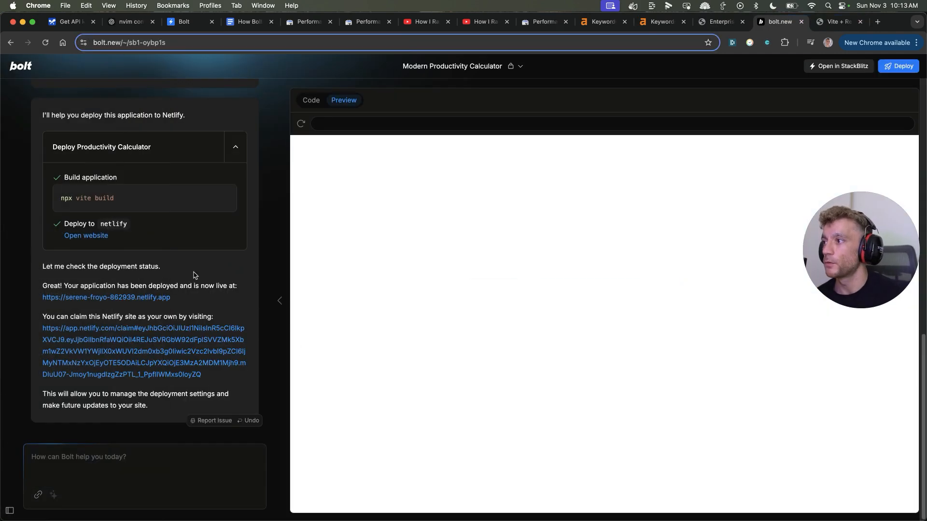
mouse_move(67, 331)
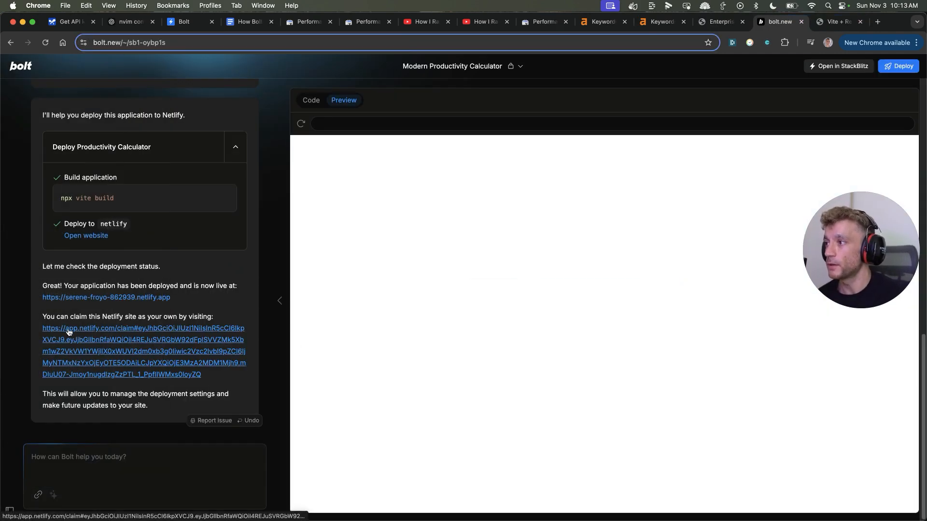
click(67, 332)
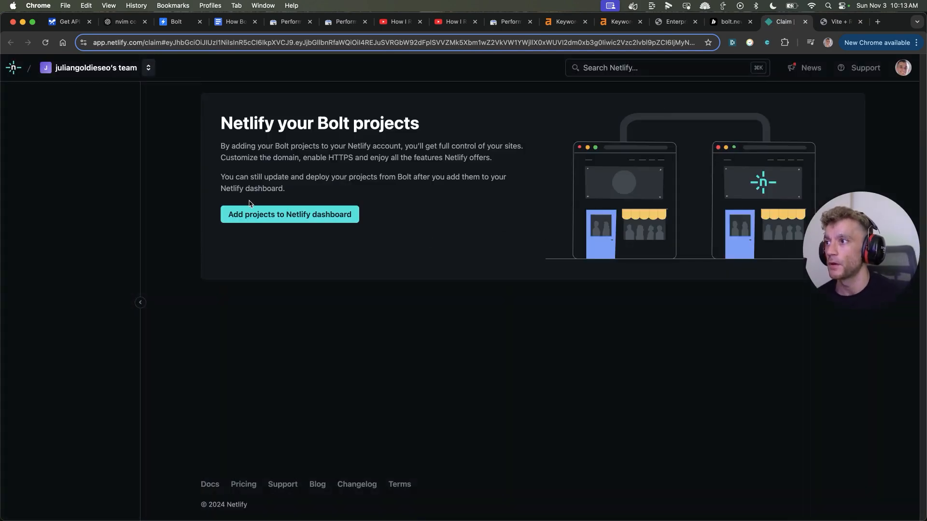
Claim the site in Netlify and buy the custom domain bestproductivitycalculator.com for $14.99.
click(288, 215)
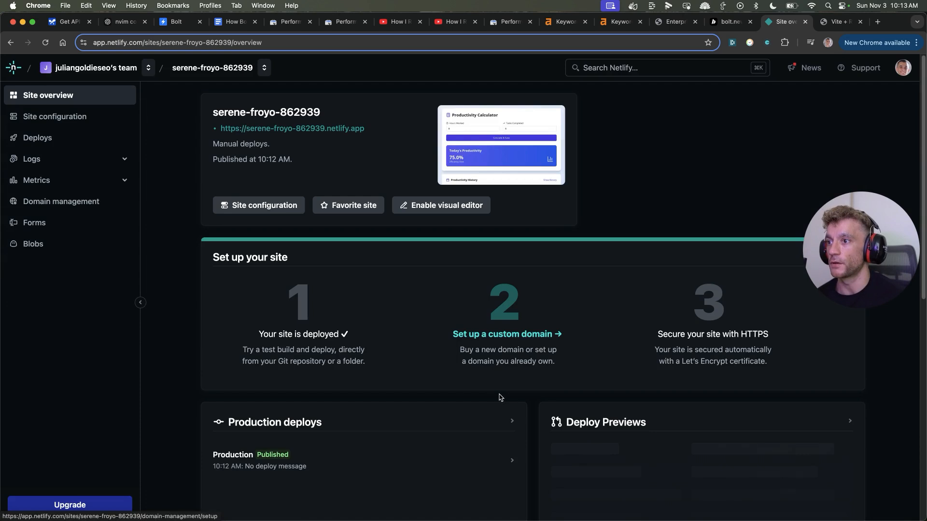
click(507, 334)
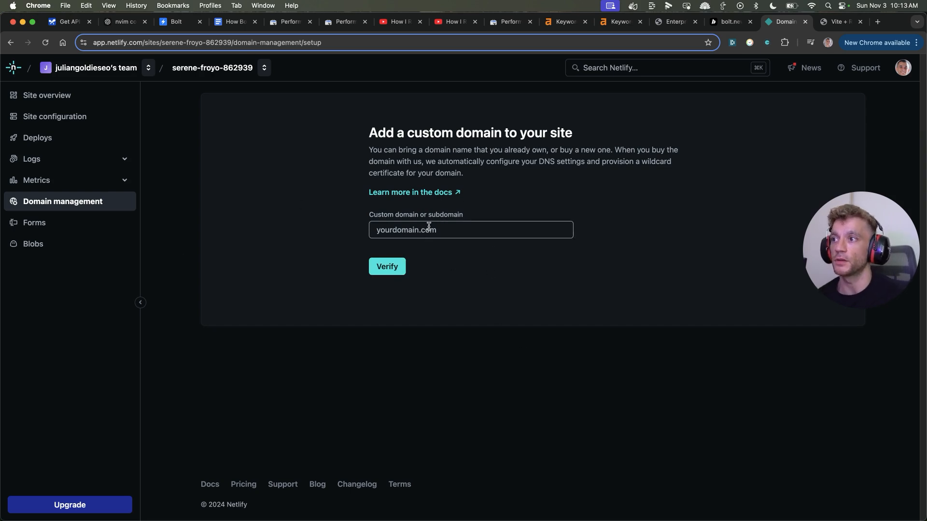
click(470, 230)
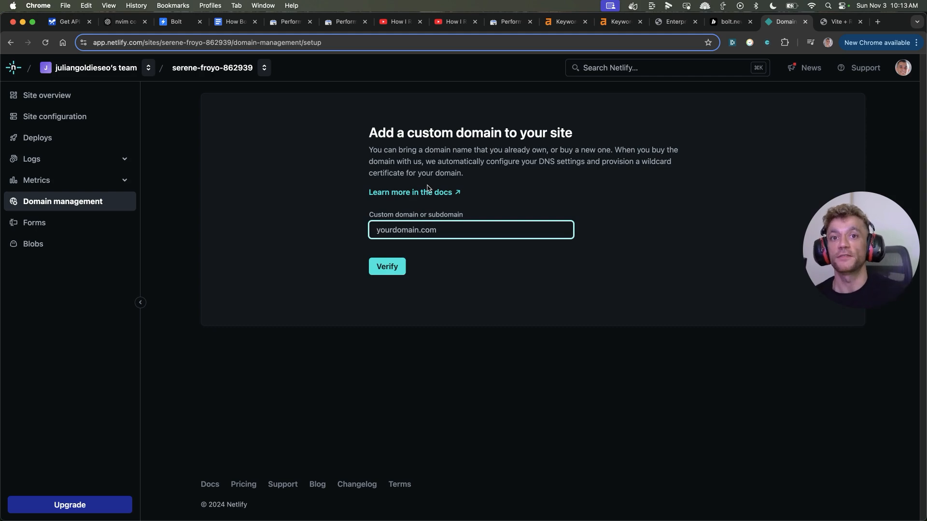
text(bestproductivitycalculator.com)
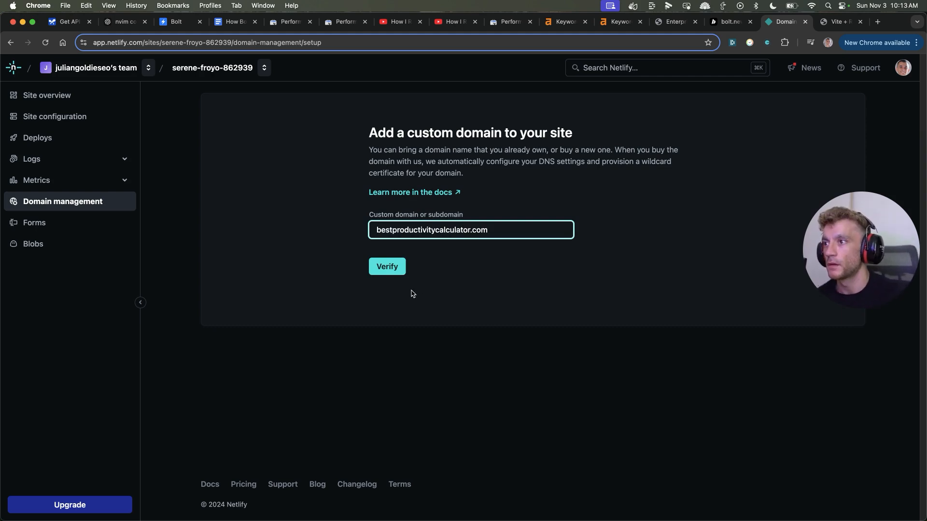
click(386, 266)
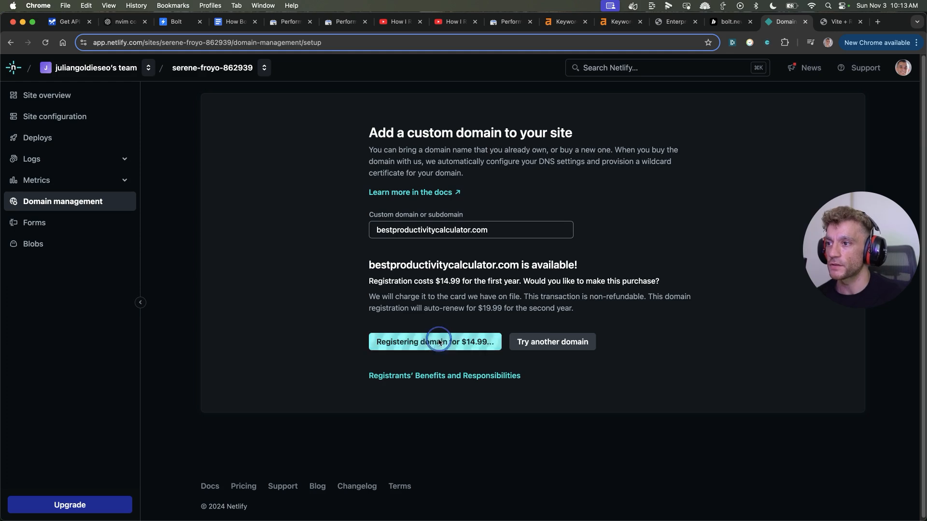
click(435, 341)
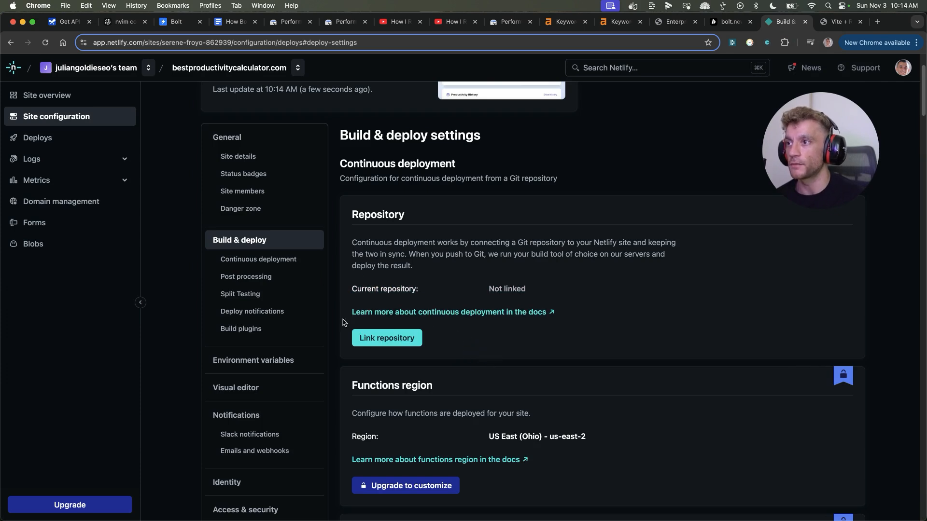
mouse_move(363, 228)
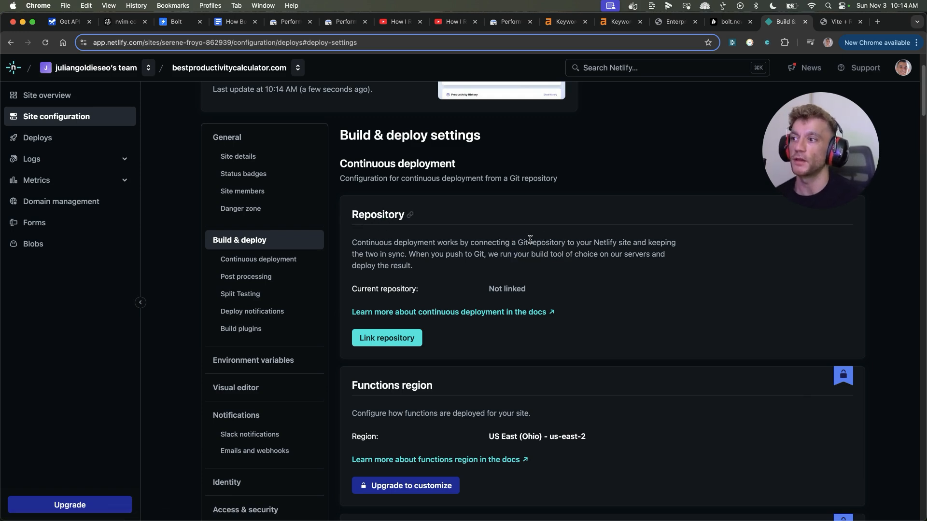
mouse_move(403, 378)
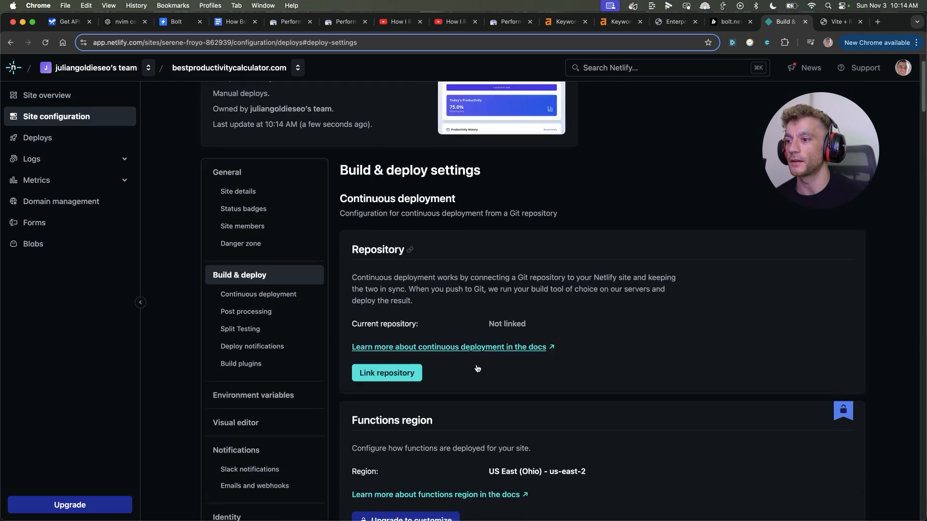
scroll(down, 3)
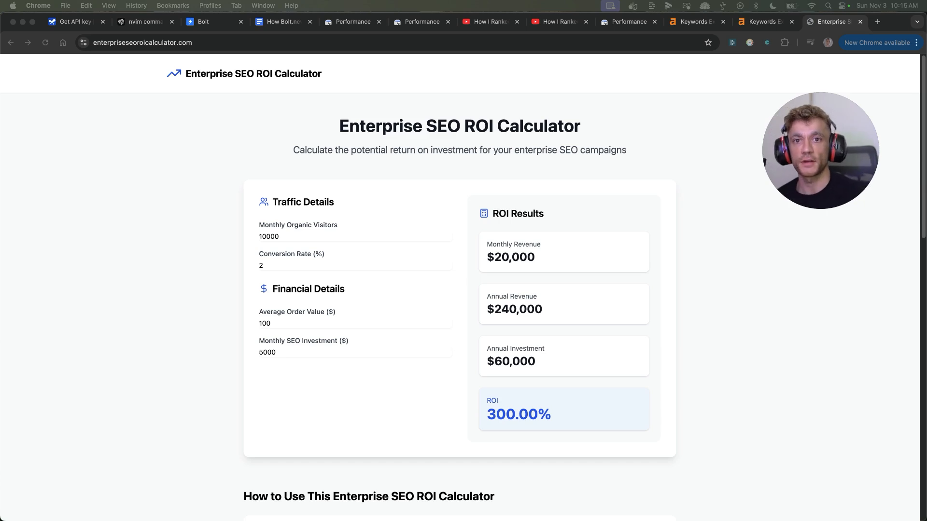
Compare the keyword results with the live site and open the Site Explorer overview for enterpriseseoroicalculator.com.
click(695, 21)
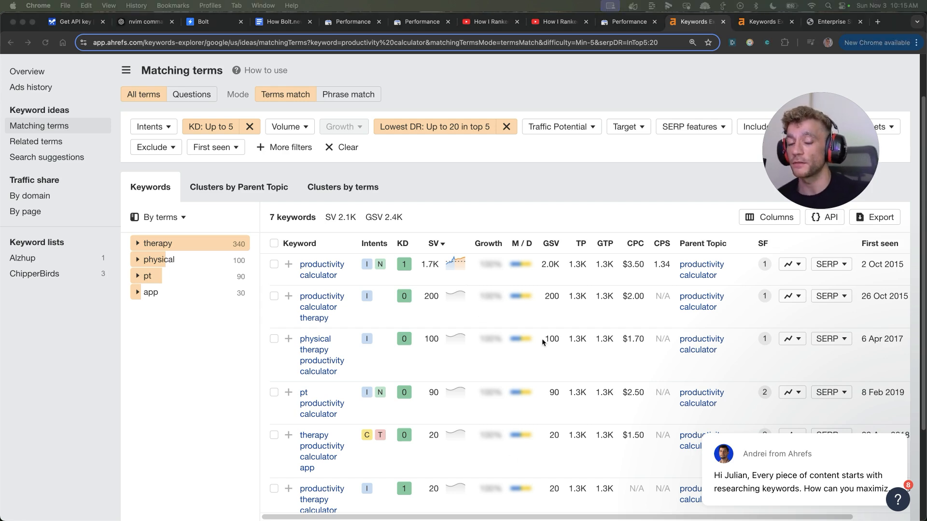
mouse_move(582, 436)
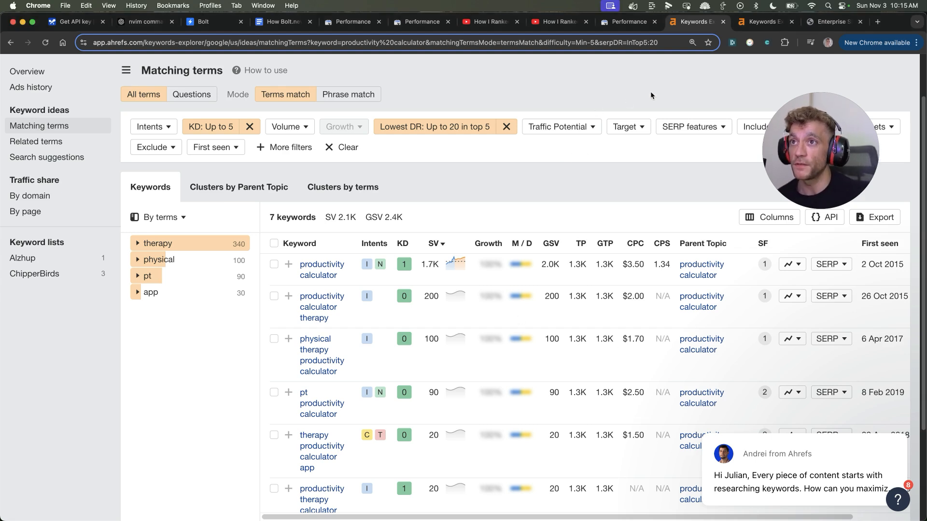
click(202, 22)
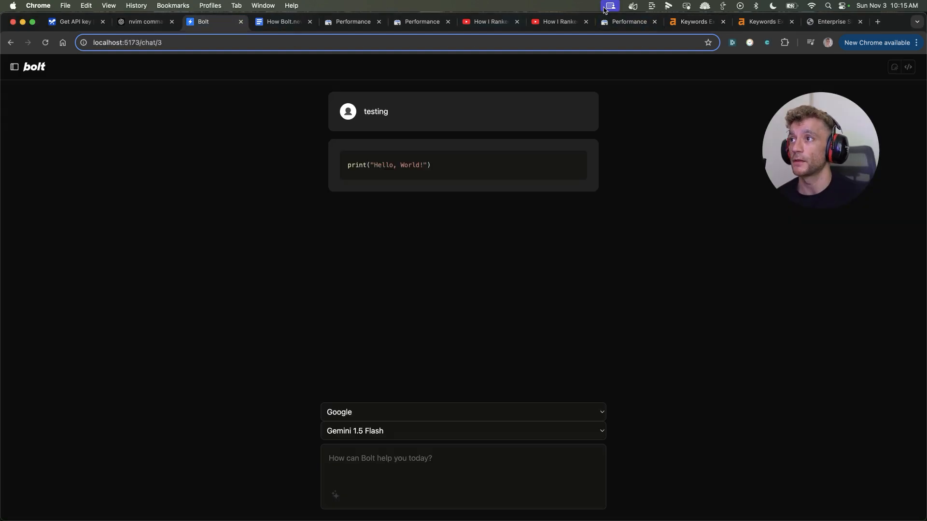
click(762, 22)
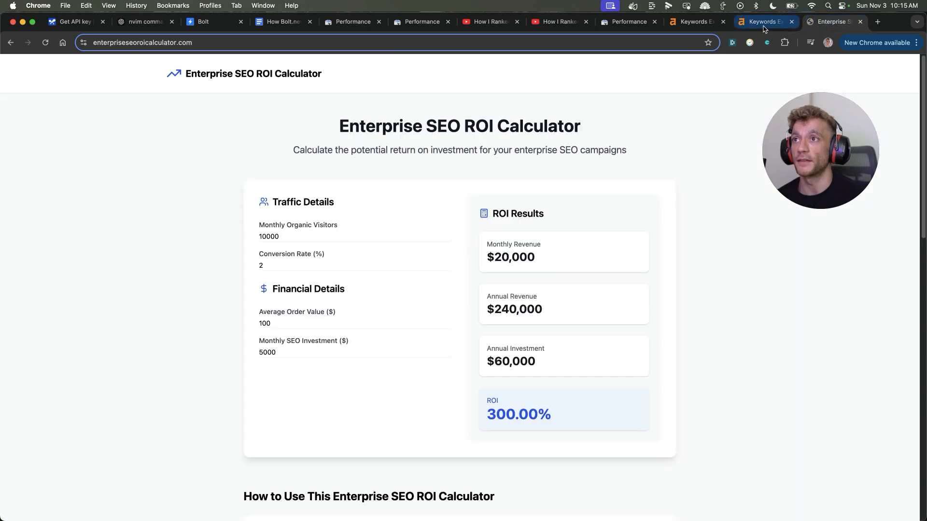
click(763, 23)
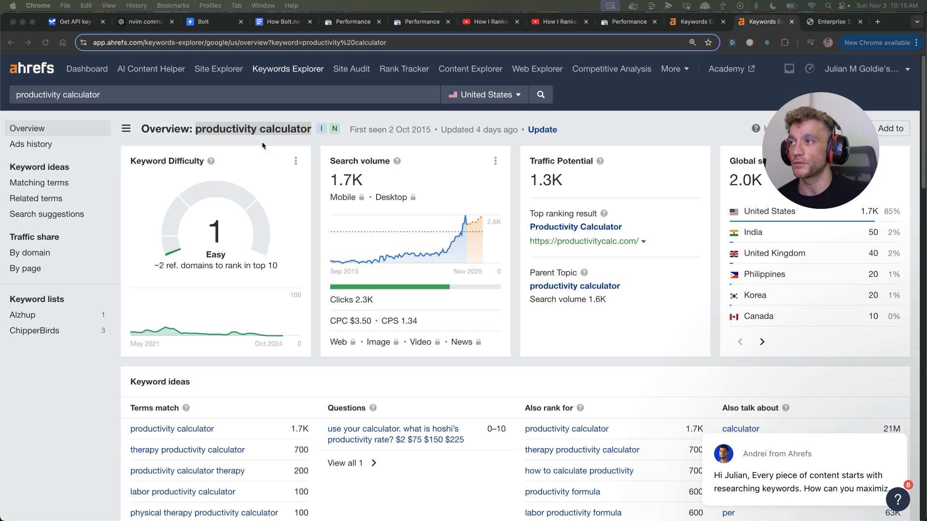
click(830, 22)
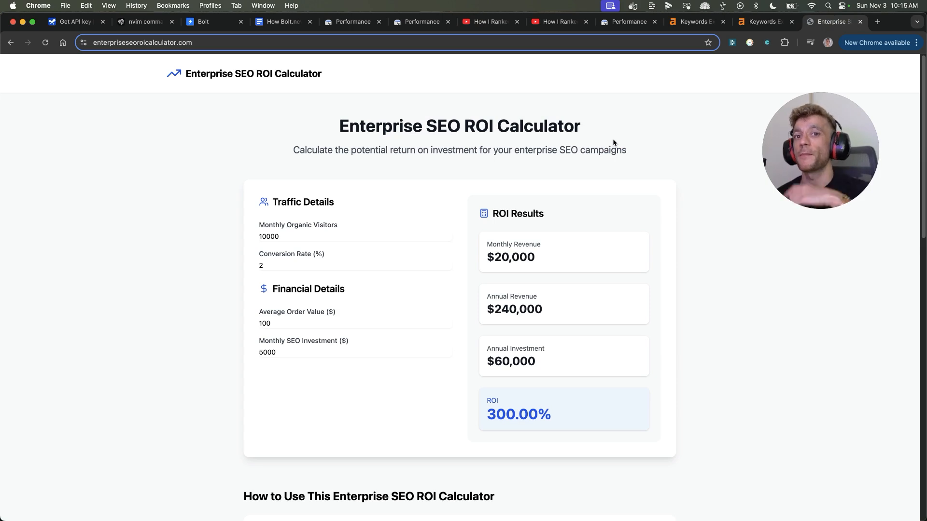
mouse_move(659, 315)
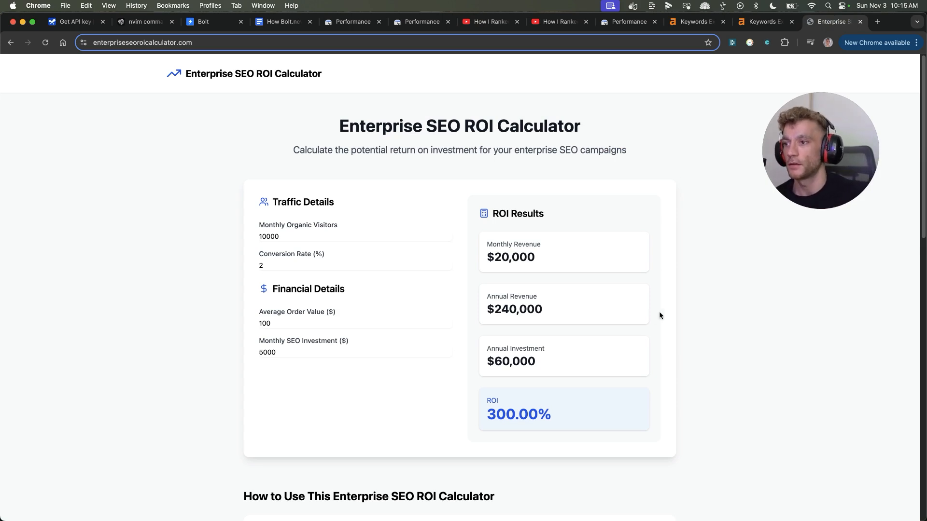
scroll(down, 3)
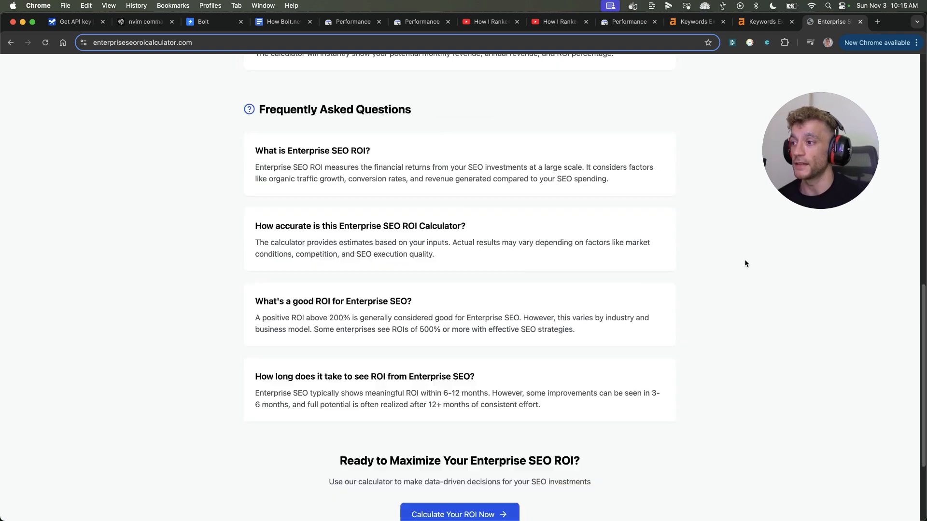
click(142, 42)
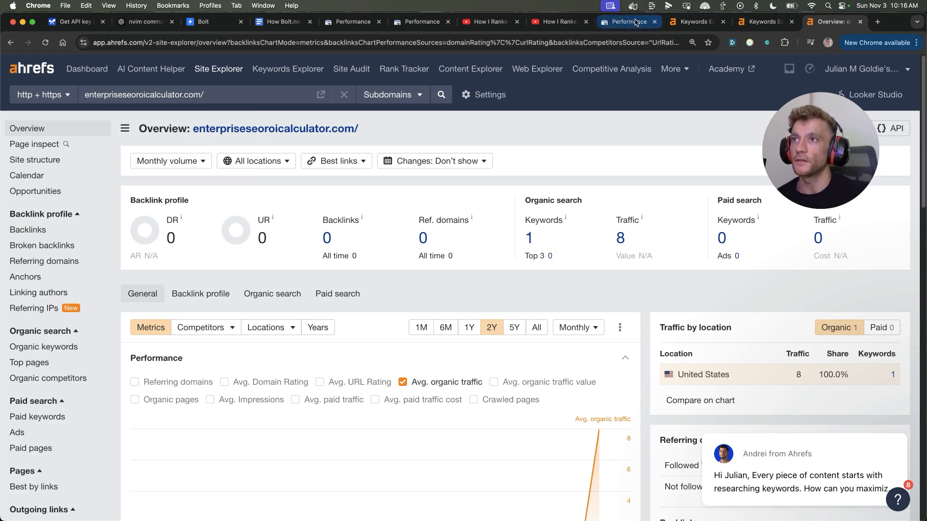
Compare Ahrefs' traffic estimate of 8 against Search Console's 103 clicks, then load bolt.new.
click(764, 22)
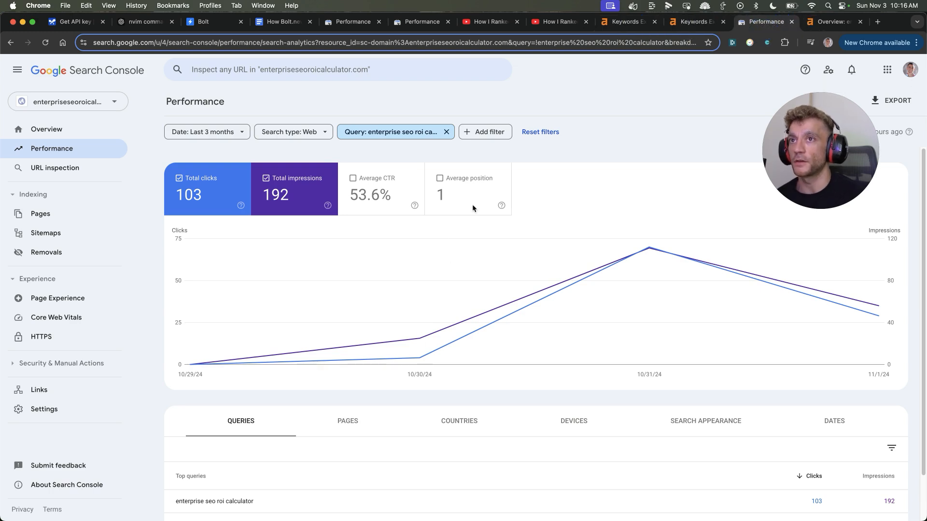
click(830, 23)
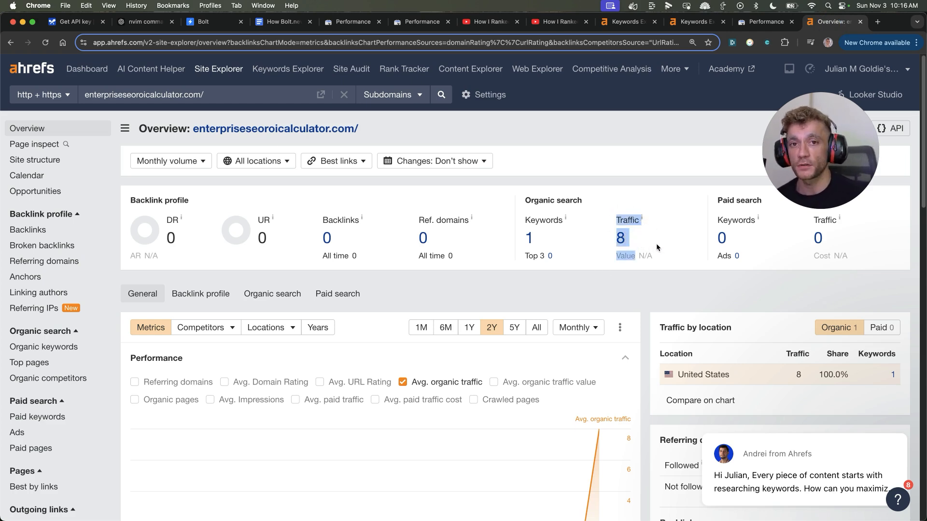
mouse_move(622, 264)
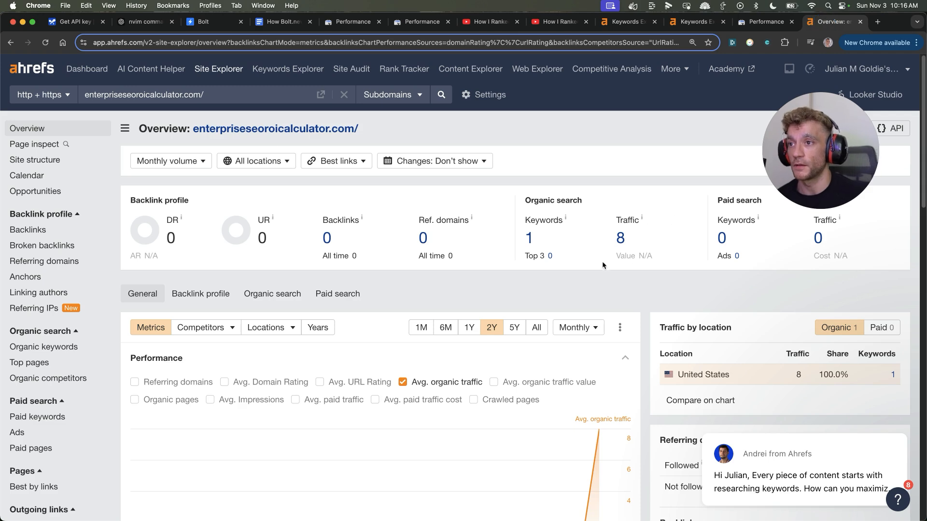
click(766, 22)
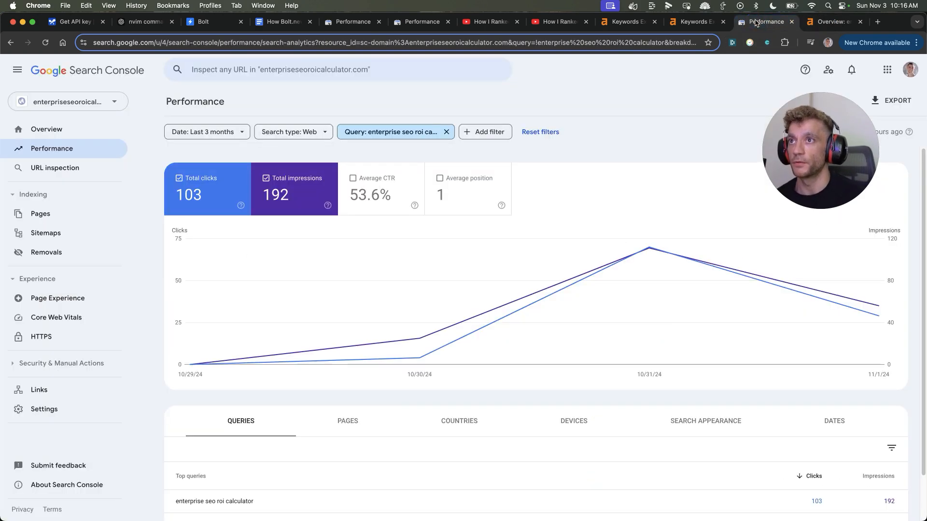
click(834, 22)
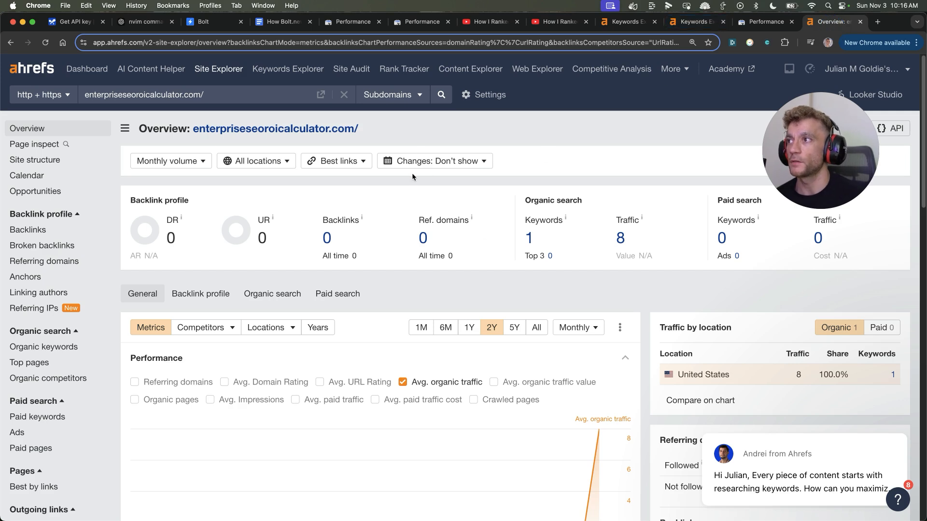
double_click(275, 129)
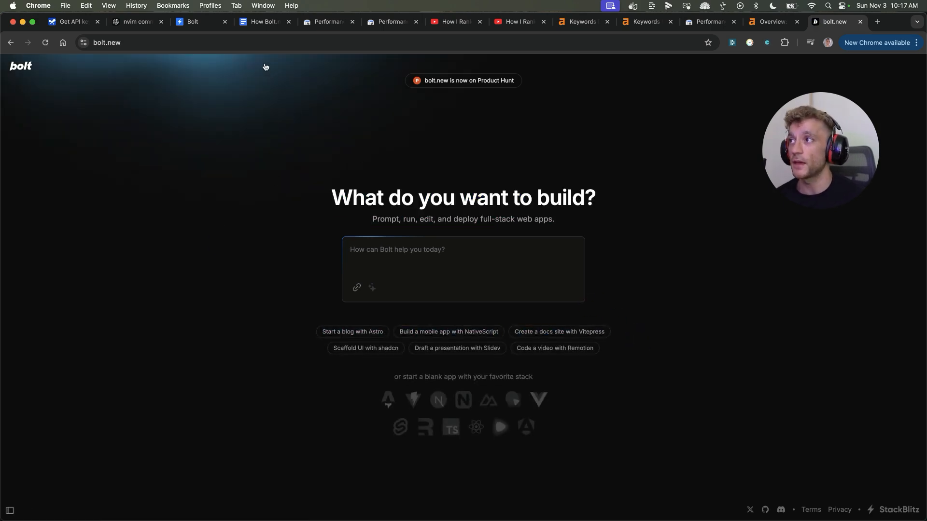
Place the localhost Bolt fork tab beside bolt.new, view its Gemini 1.5 Flash chat, and go to aistudio.google.com.
click(191, 22)
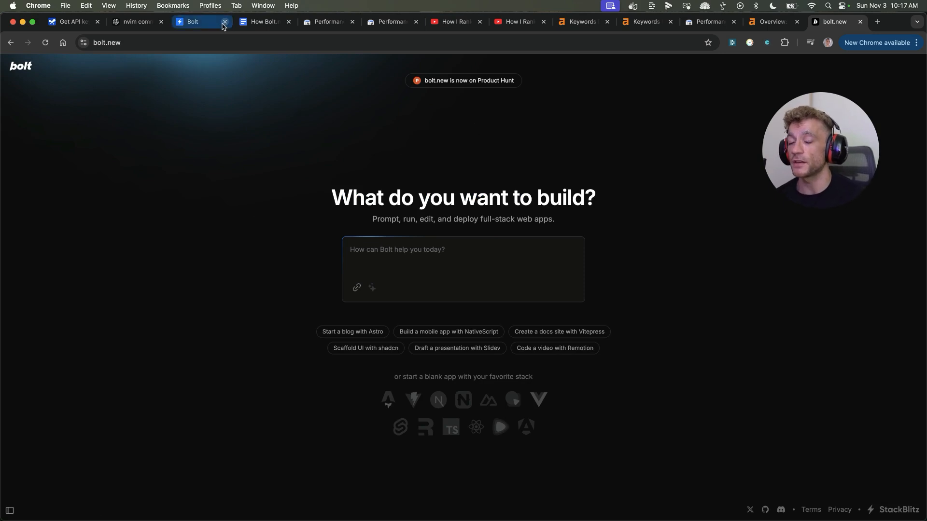
mouse_move(191, 22)
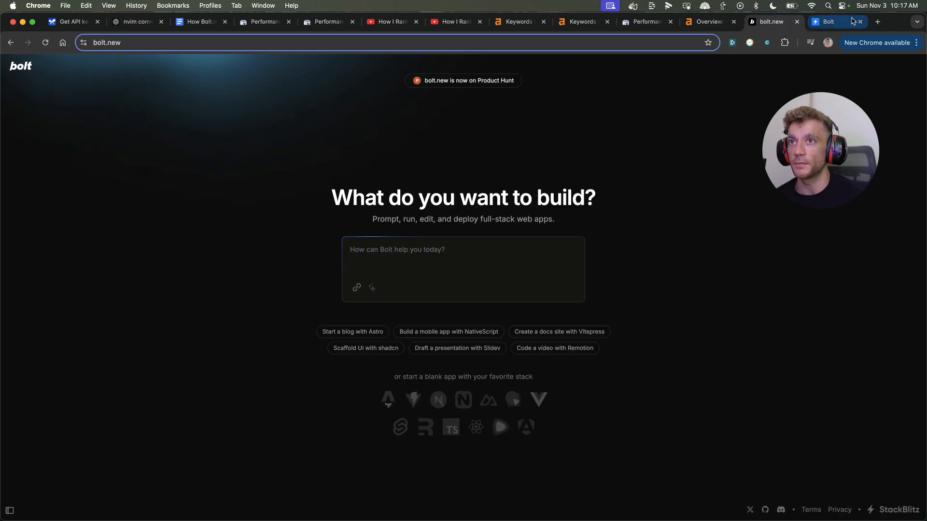
click(827, 23)
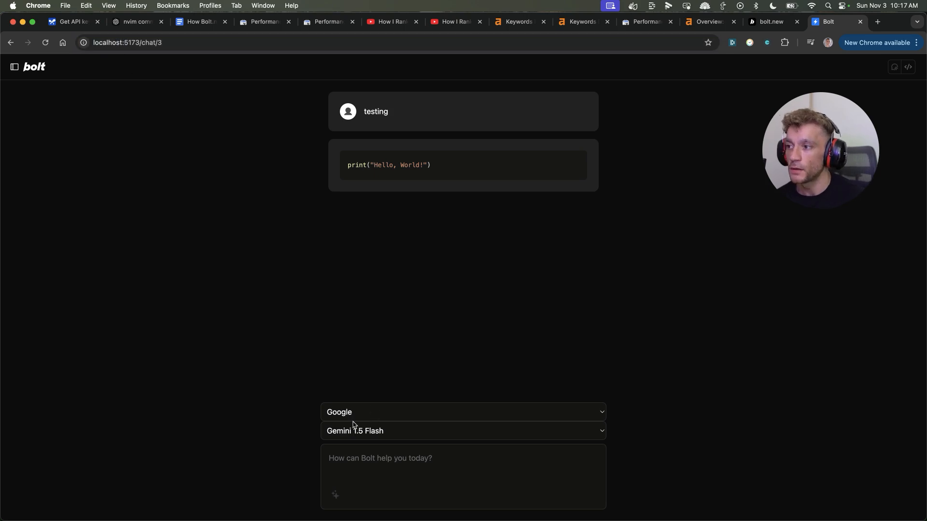
click(462, 412)
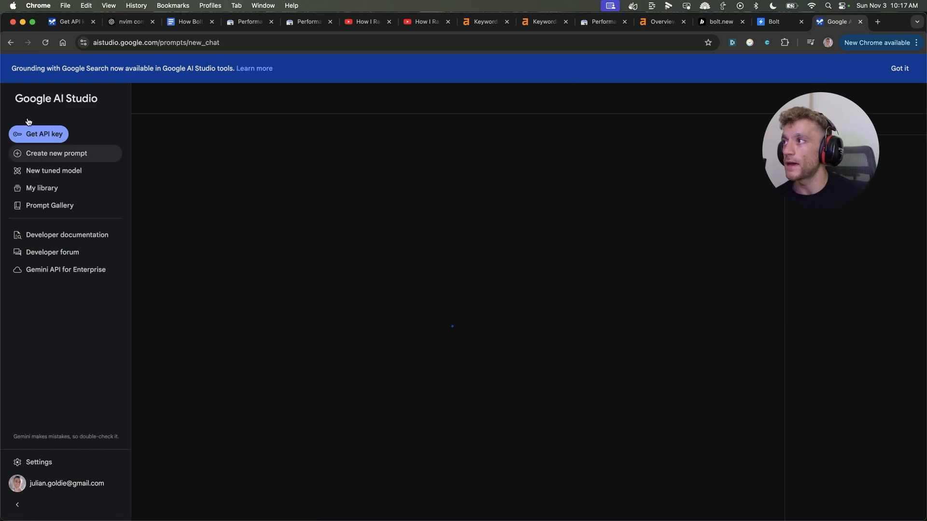
Flip between AI Studio and the local Bolt fork to check Gemini 1.5 Flash's Hello, World! reply to 'testing'.
click(56, 153)
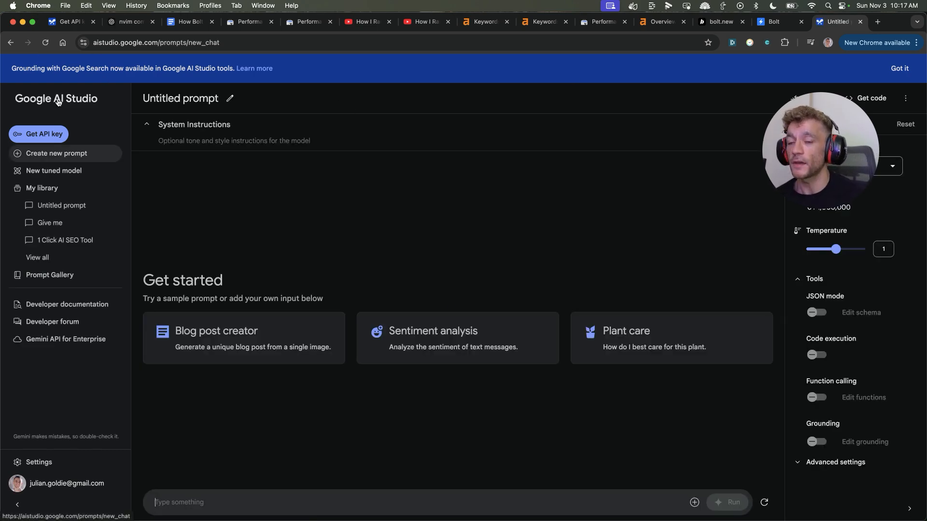
click(773, 22)
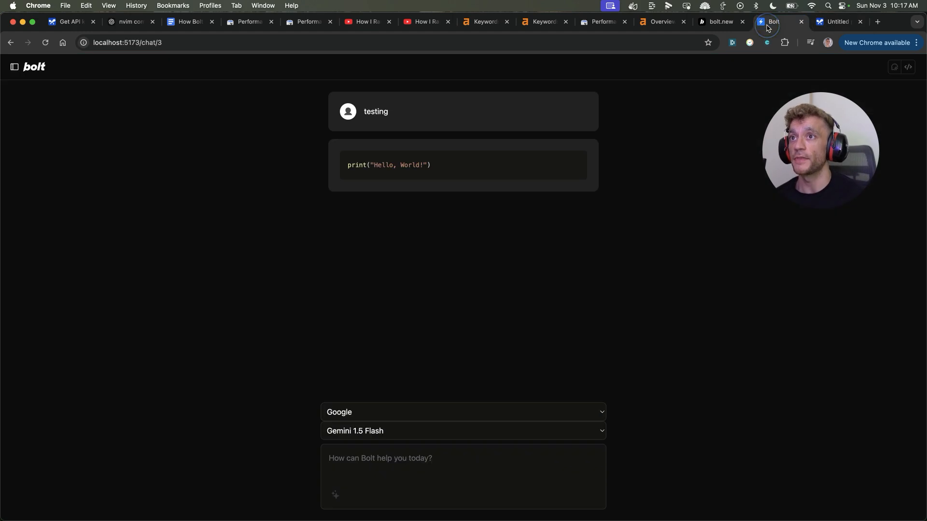
mouse_move(309, 454)
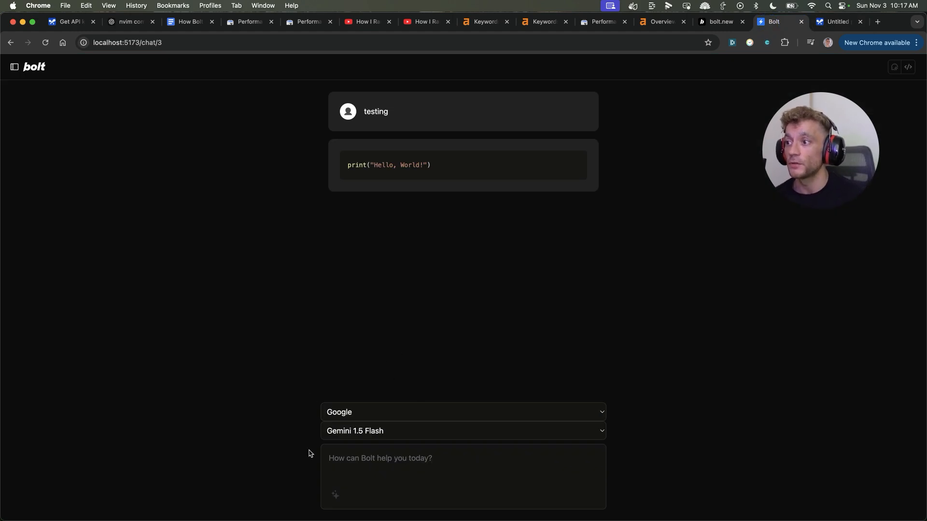
click(835, 22)
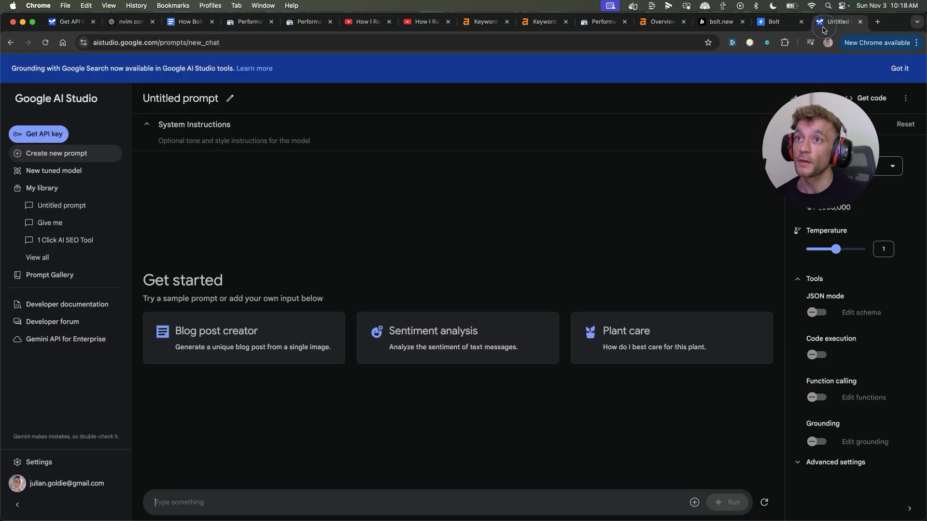
mouse_move(596, 165)
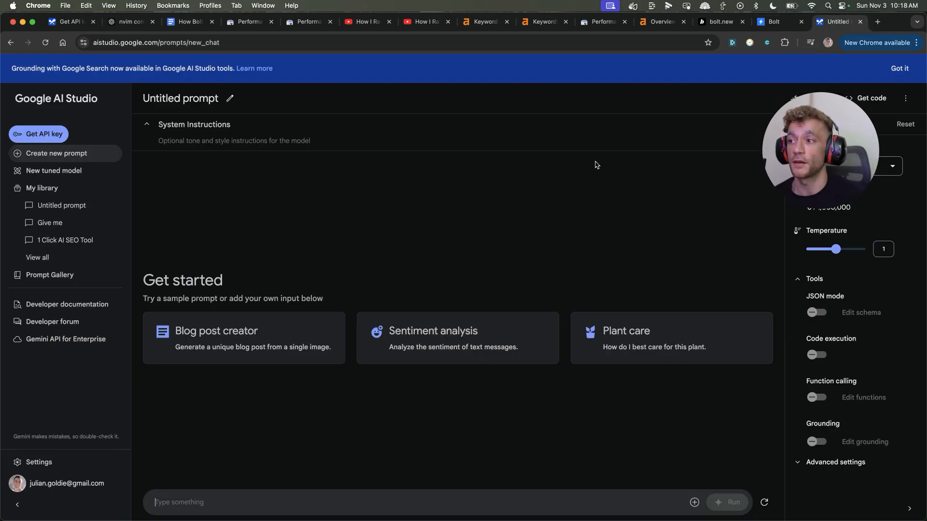
click(771, 21)
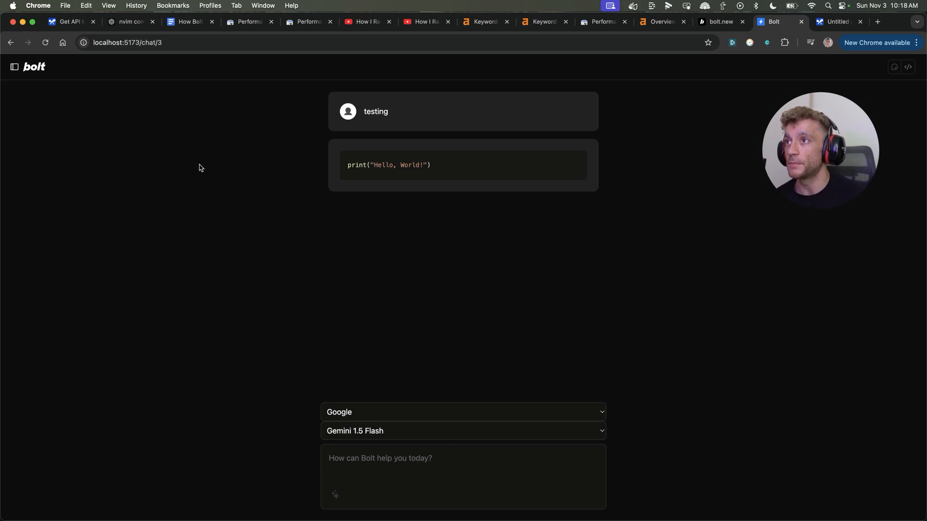
mouse_move(354, 396)
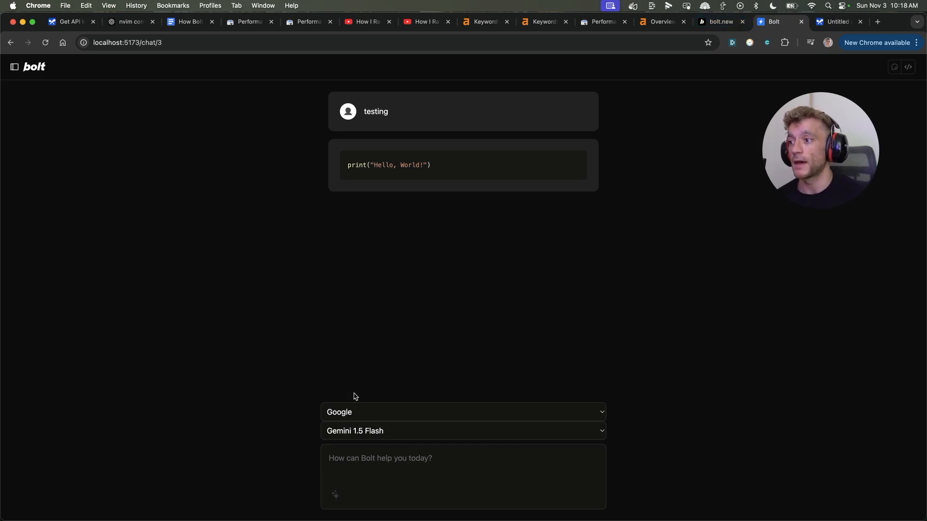
click(380, 464)
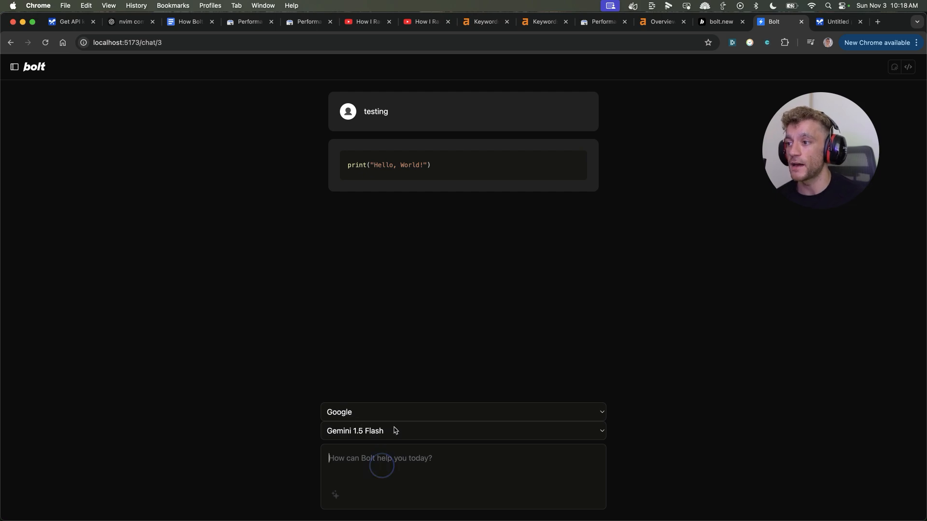
Draft 'Create a 1 page seo website targetin' then abandon it for a fresh chat page.
text(Create a 1 page)
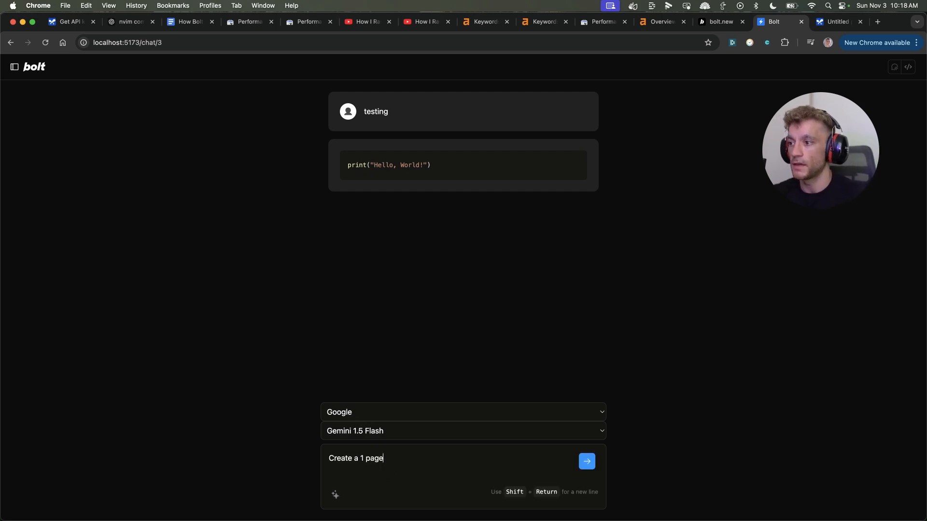
text(seo website targeting the keyword proctivity ac)
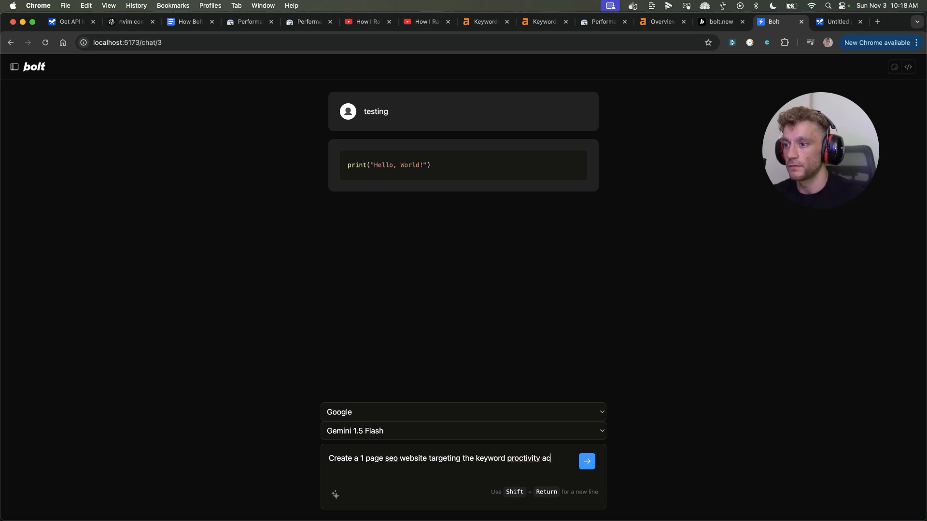
click(586, 461)
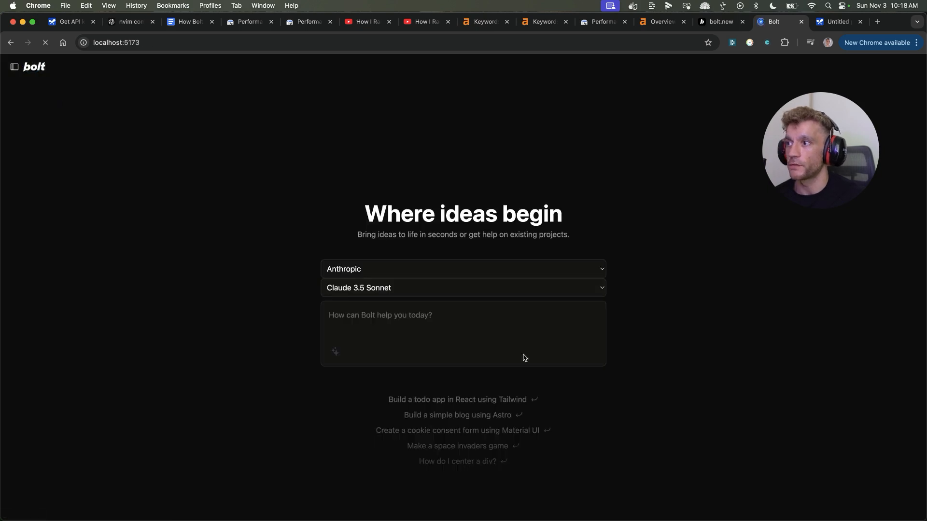
With Google's Gemini 1.5 Pro selected, generate the 'Build a simple blog using Astro' example and preview My Astro Blog.
click(463, 270)
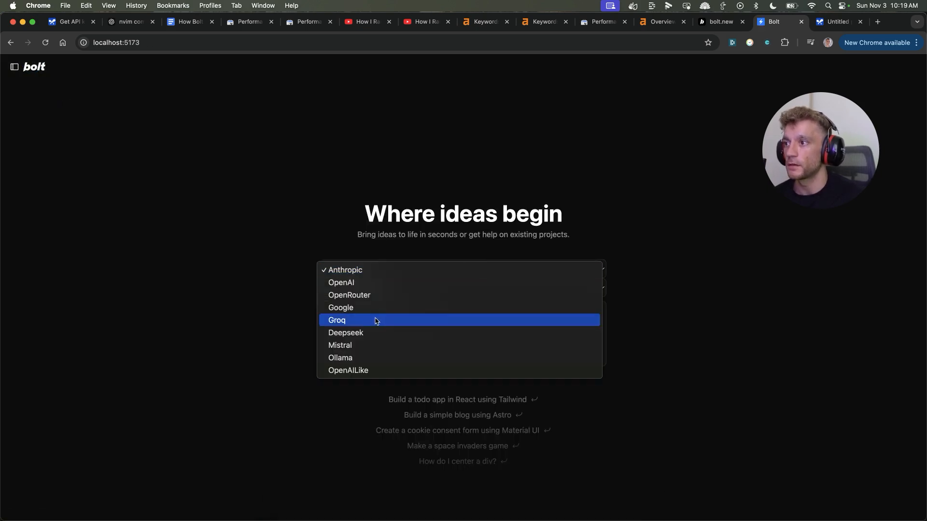
click(340, 307)
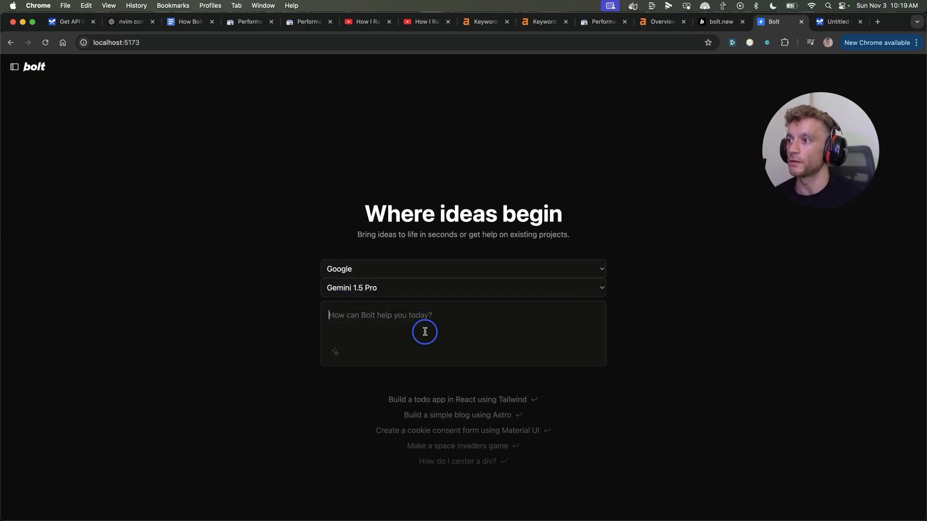
click(456, 415)
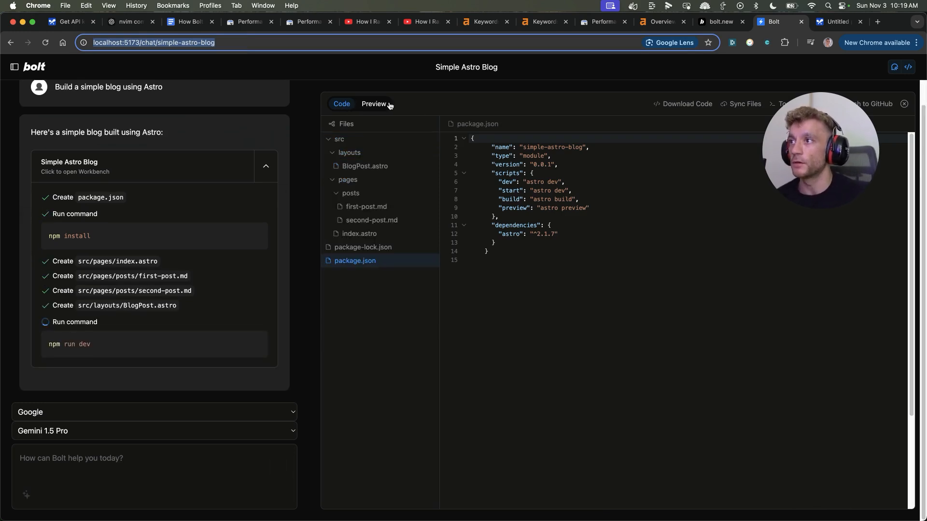
click(373, 103)
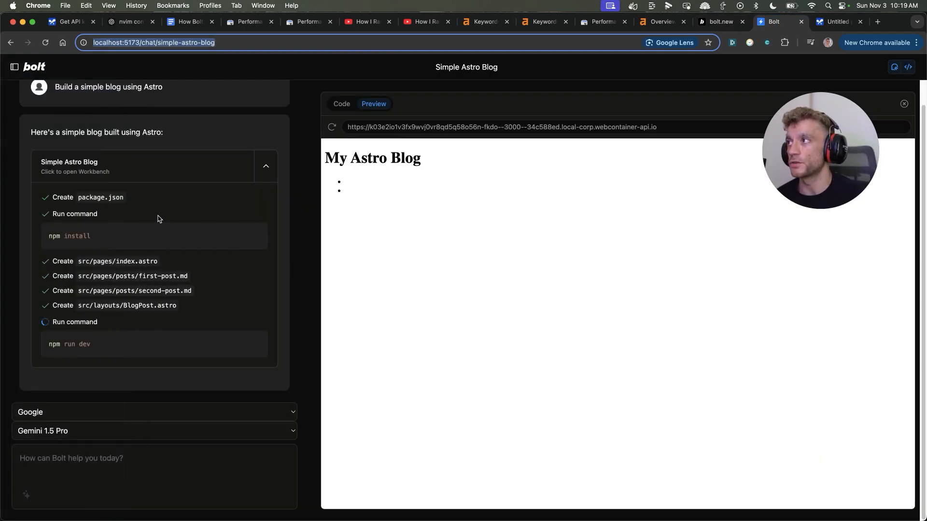
mouse_move(510, 243)
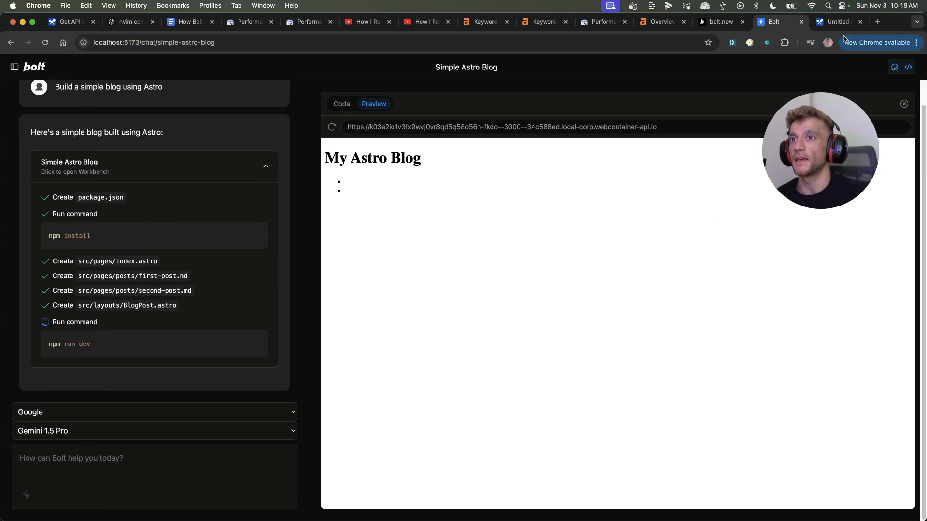
click(836, 23)
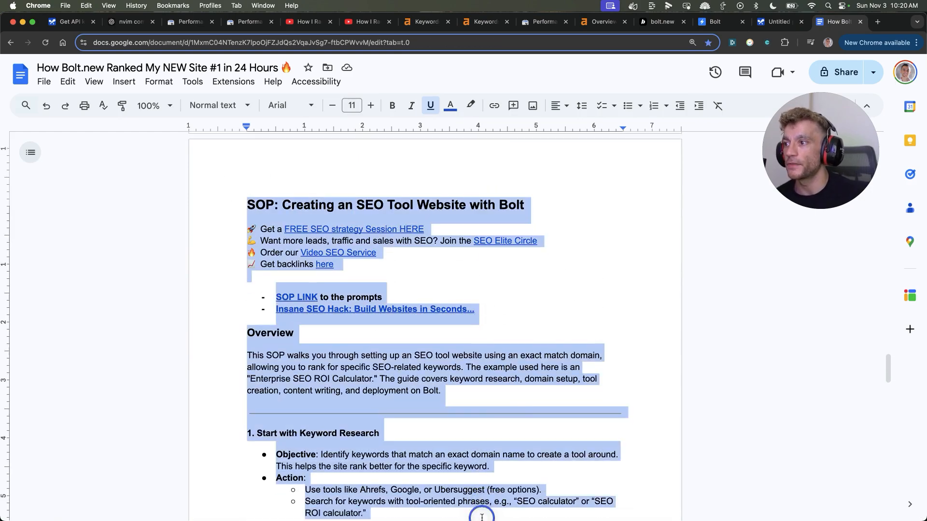
Reach the guide's SETUP section and follow its link to the bolt.new-any-llm repository.
scroll(down, 3)
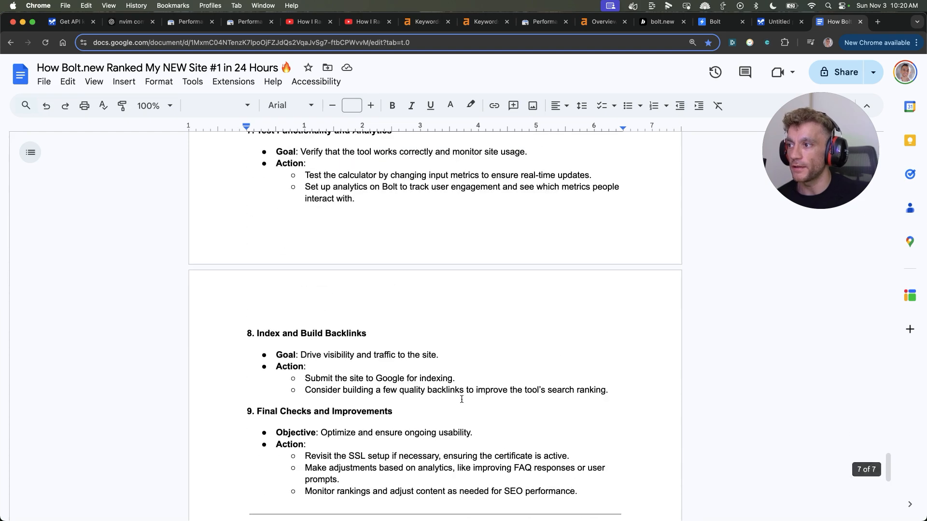
scroll(down, 3)
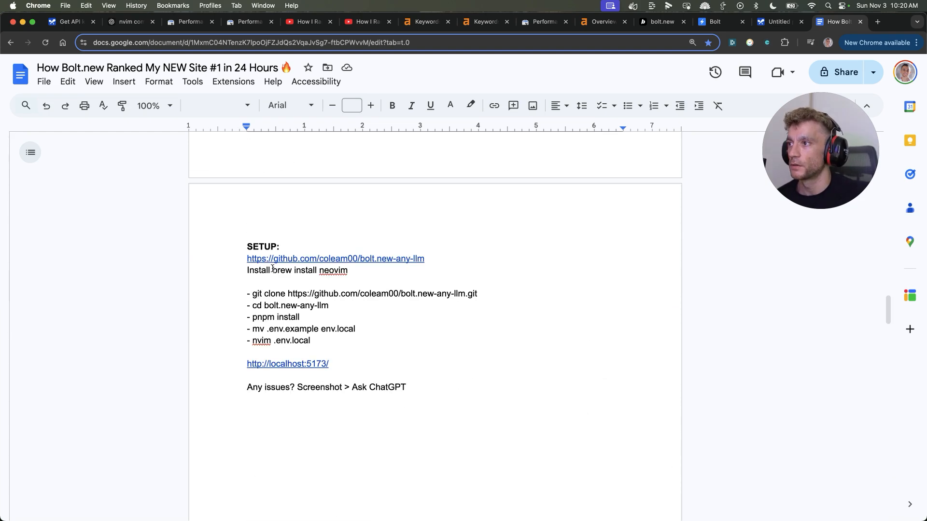
click(335, 259)
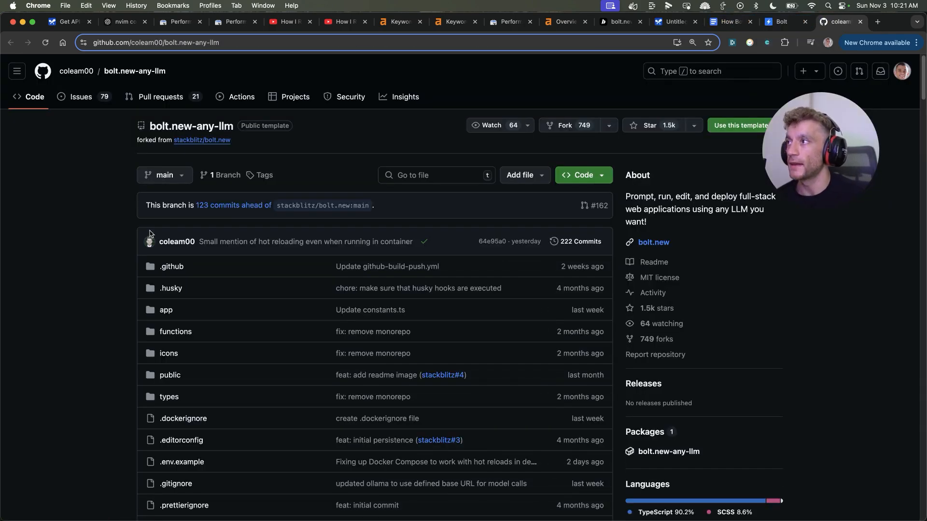
Review the README's setup, .env API key and Run with Docker sections, then return to the guide.
scroll(down, 3)
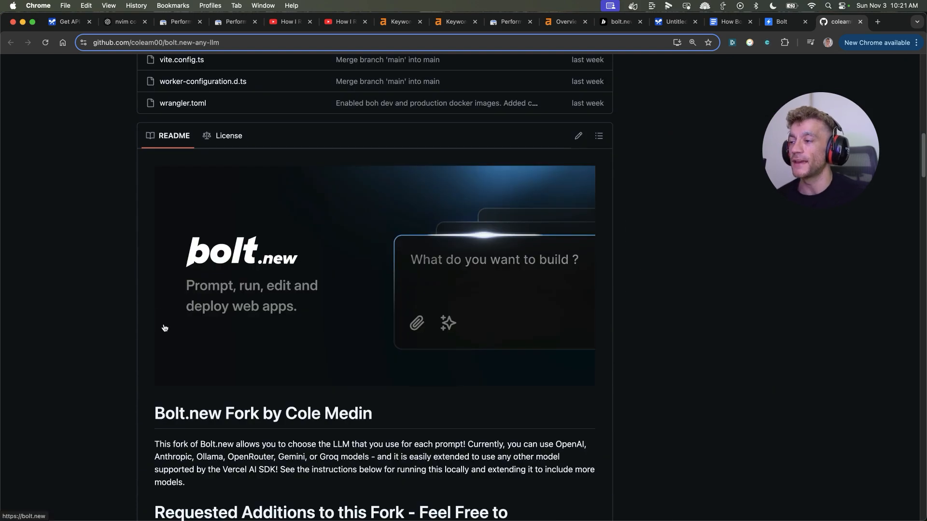
scroll(up, 3)
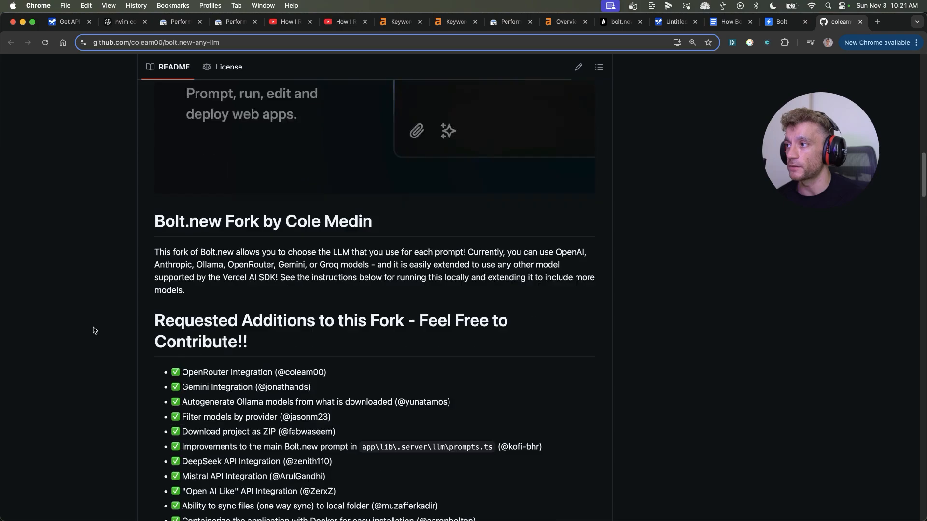
scroll(down, 3)
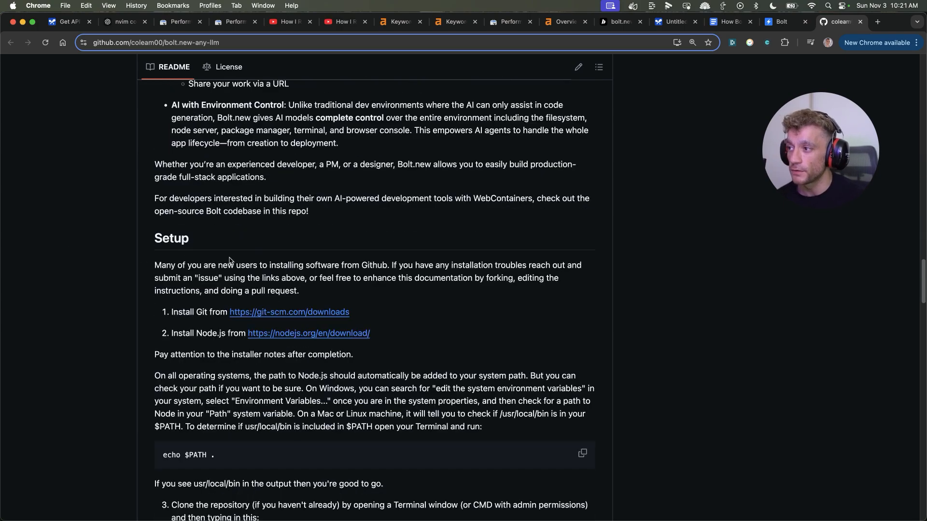
scroll(down, 3)
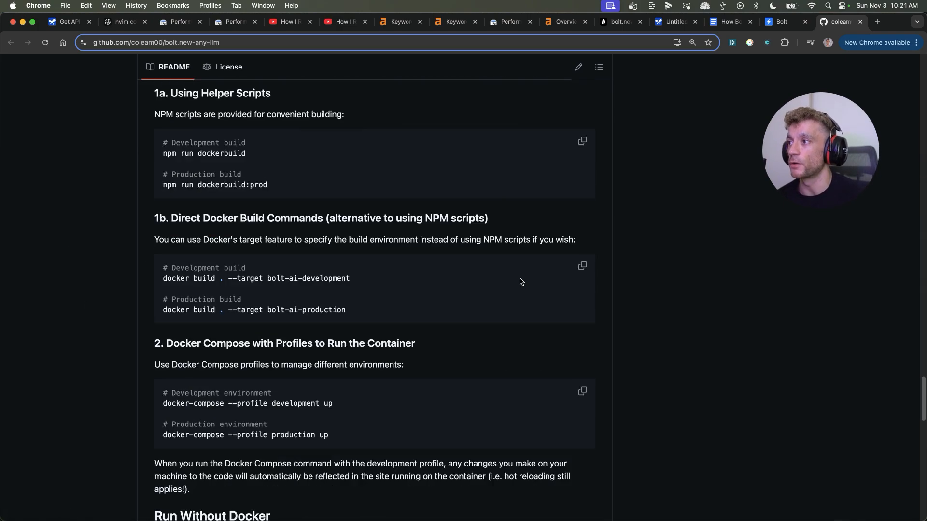
scroll(up, 3)
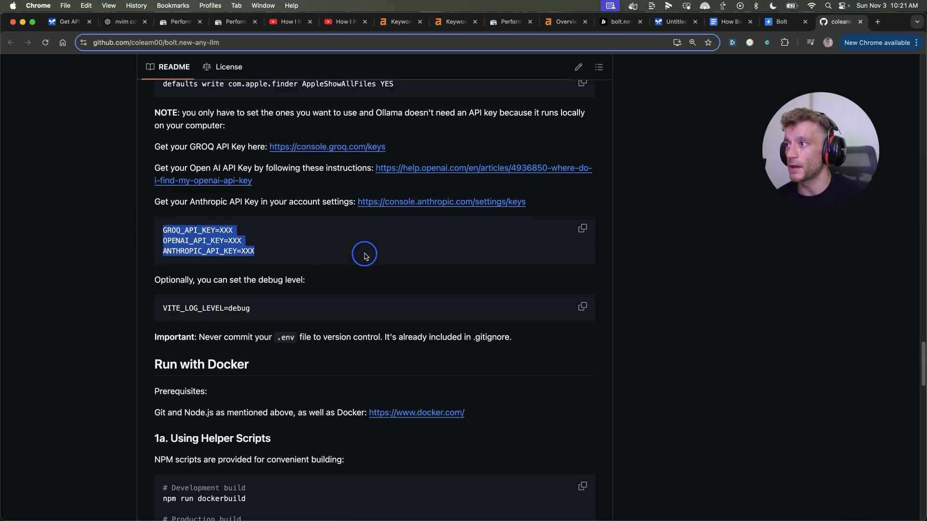
click(780, 22)
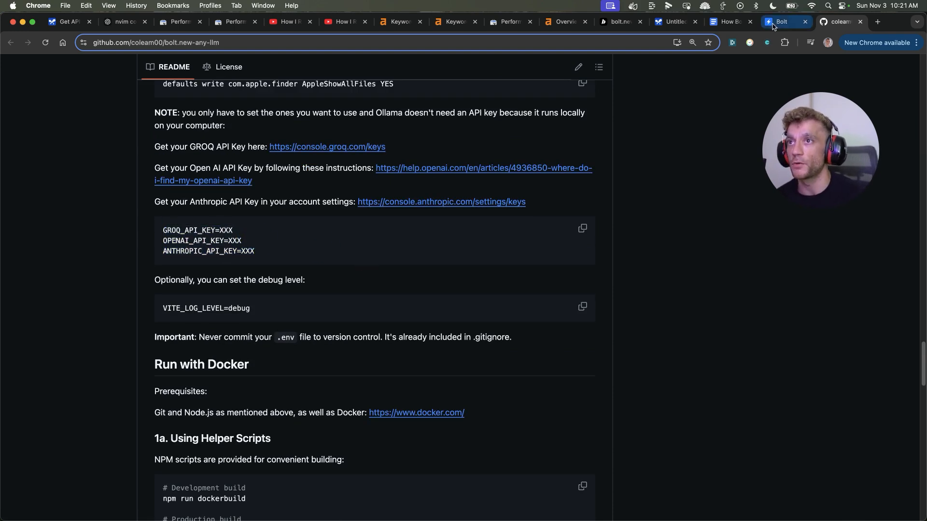
click(730, 22)
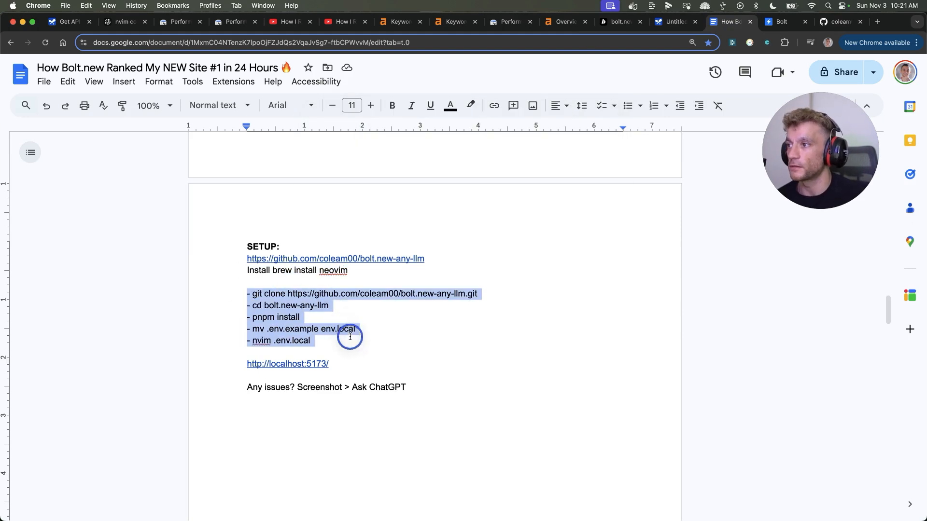
Highlight the five clone/install/env commands and the 'Ask ChatGPT' tip, then view the ChatGPT nvim-error chat.
click(507, 302)
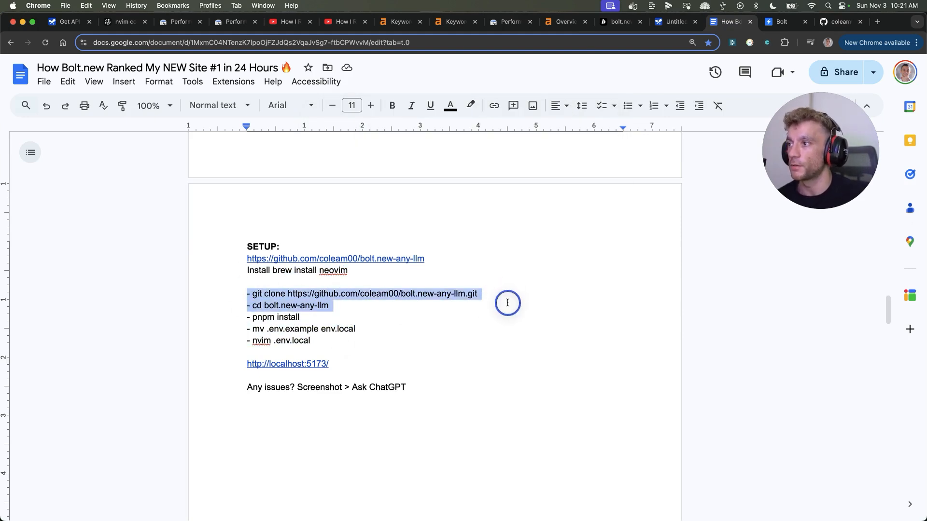
drag(507, 302, 345, 337)
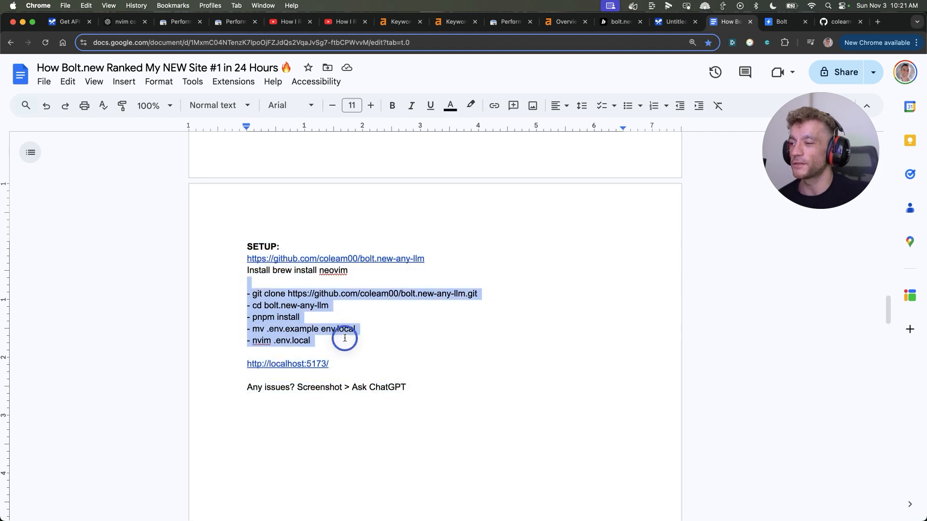
click(339, 340)
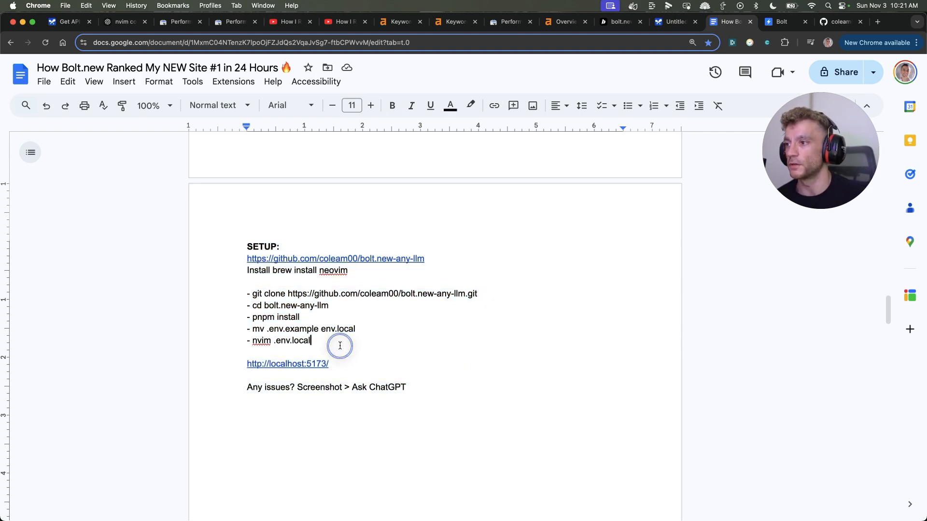
drag(247, 388, 345, 387)
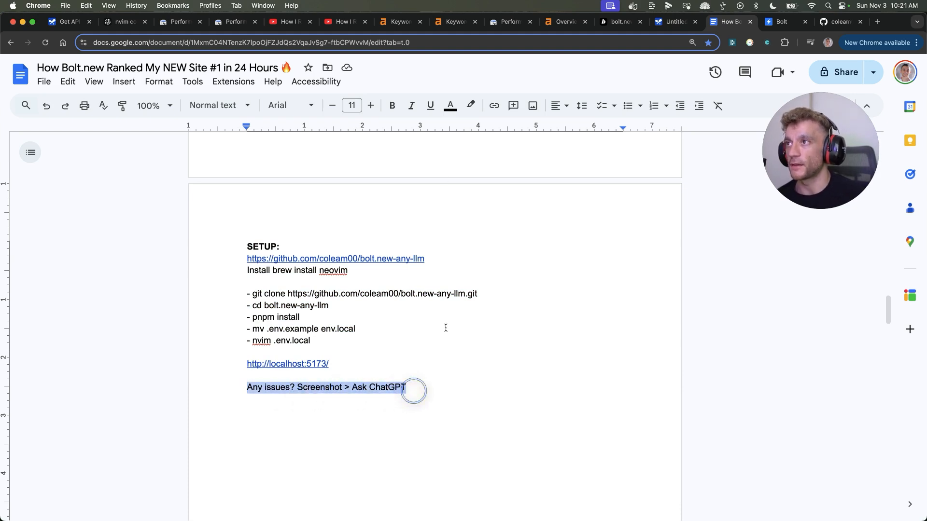
click(123, 22)
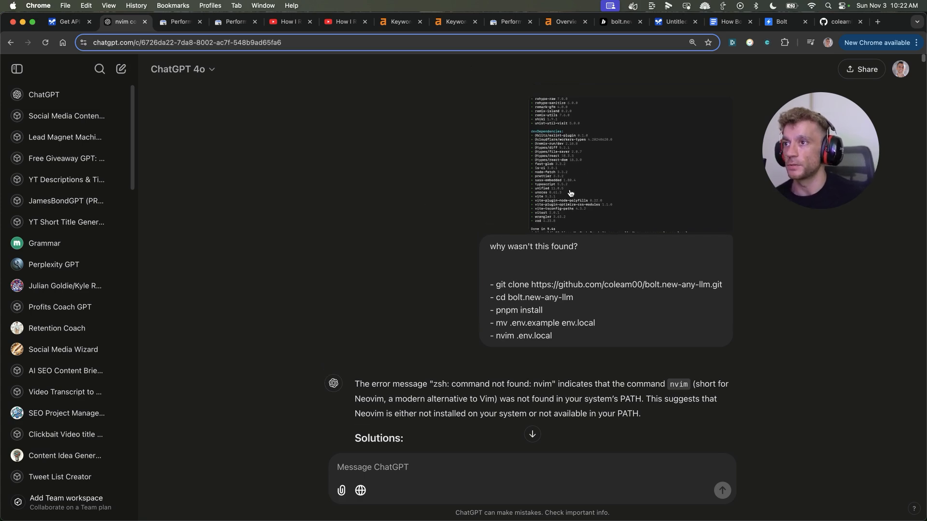
scroll(down, 3)
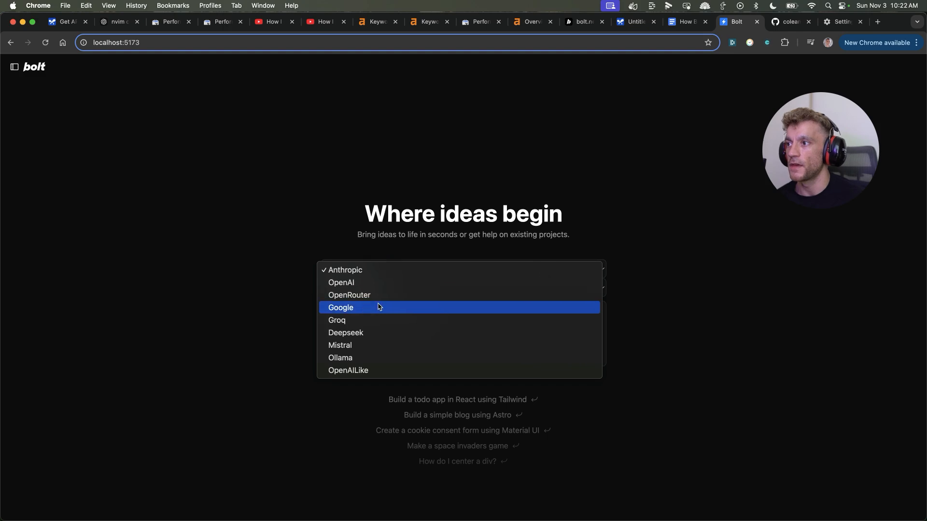
Generate the Space Invaders example with Google's model and preview the running game.
click(341, 307)
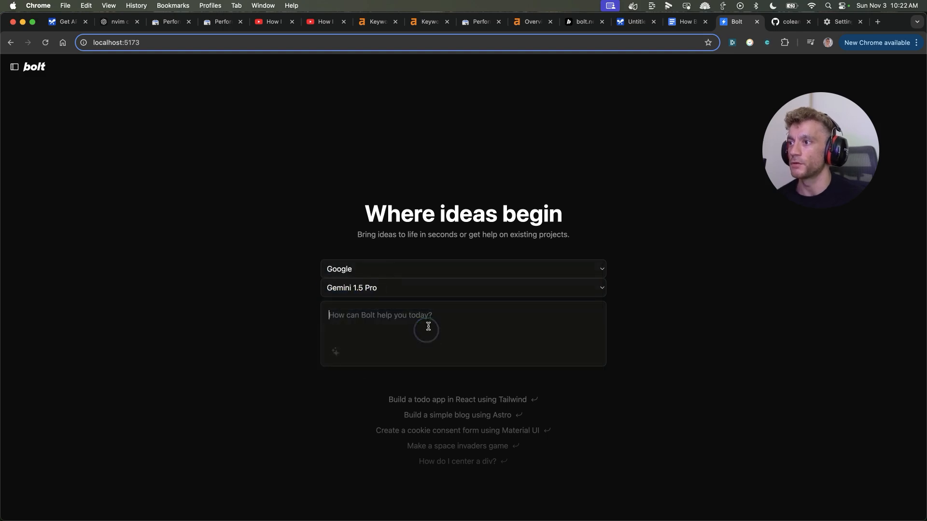
click(456, 446)
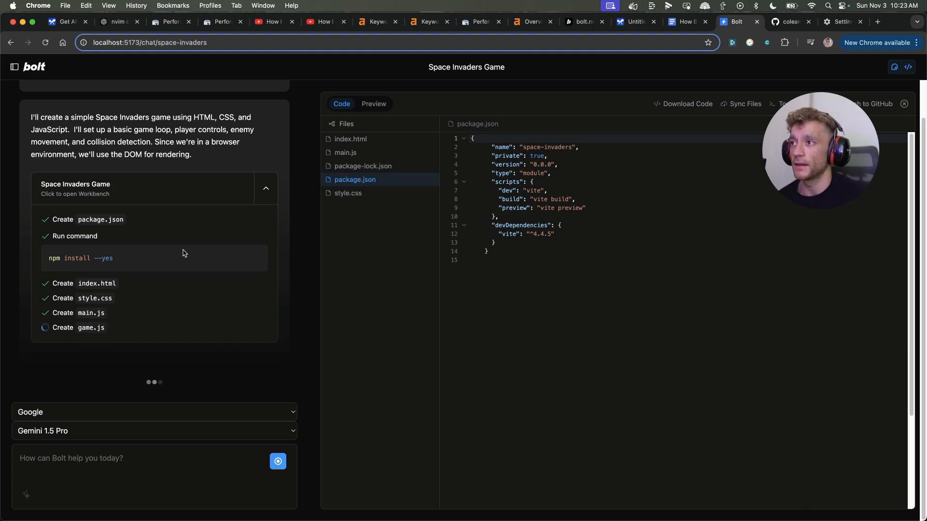
mouse_move(351, 138)
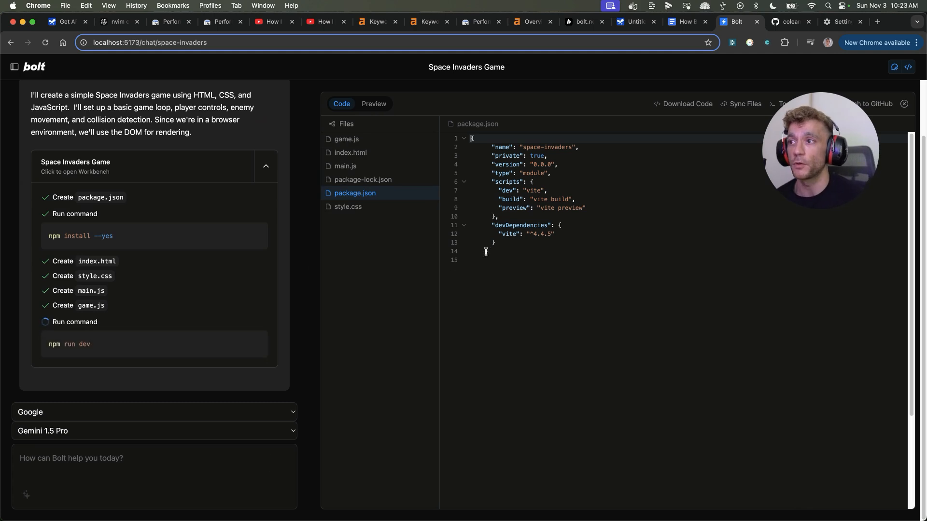
click(374, 103)
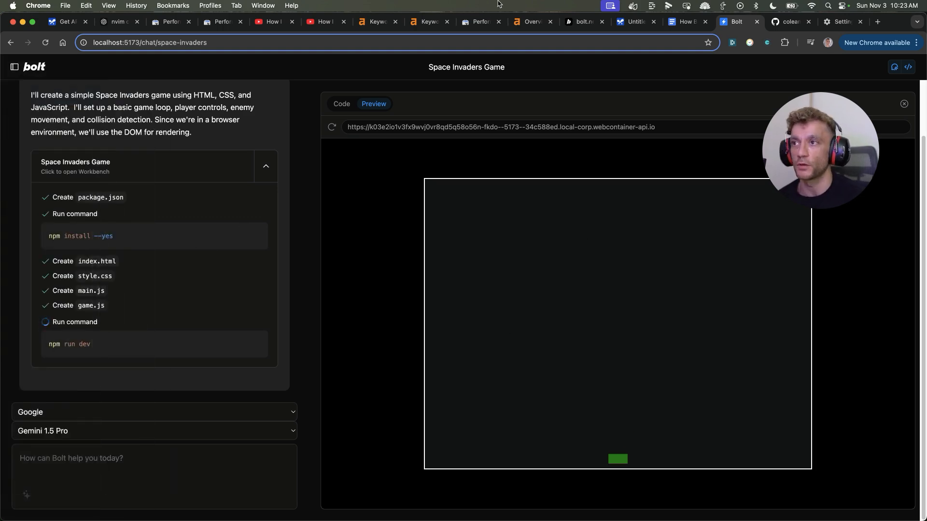
click(839, 23)
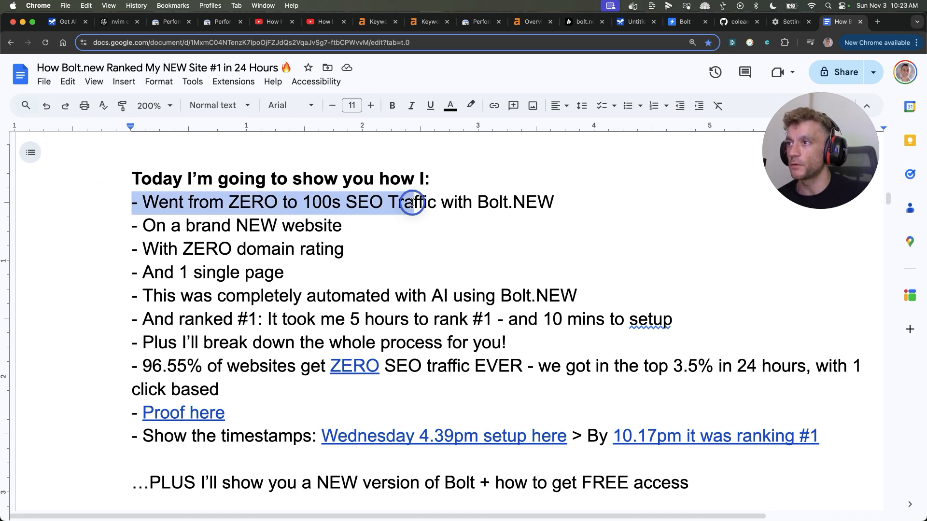
Revisit Search Console results and the live ROI calculator site, then mark the doc's lines about ranking #1.
click(769, 22)
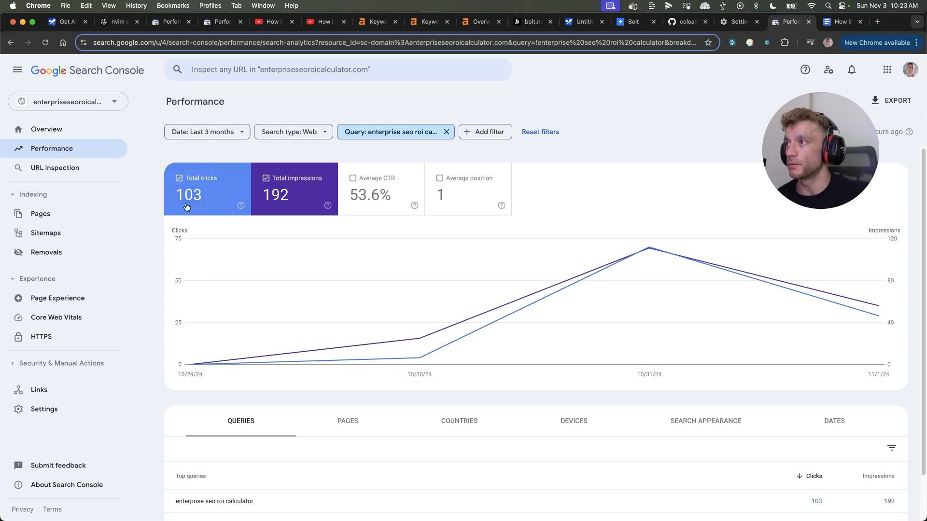
click(839, 22)
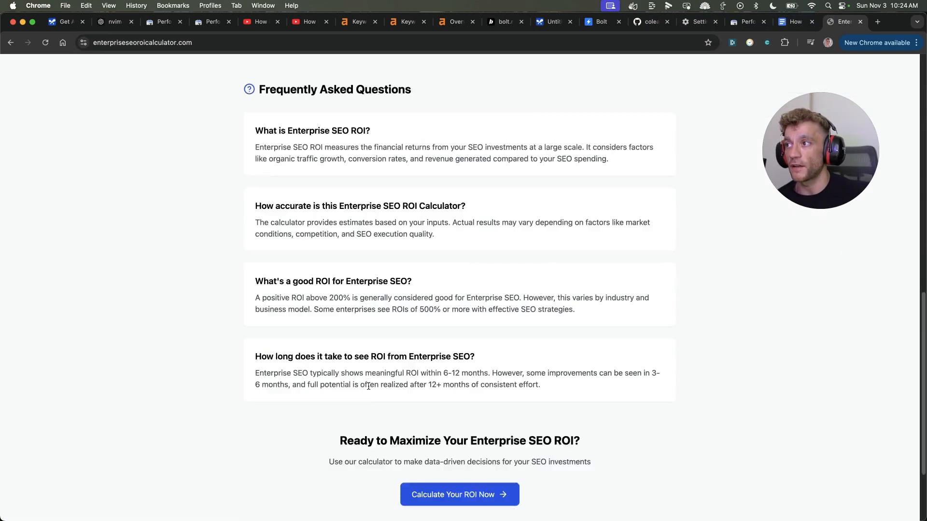
click(795, 22)
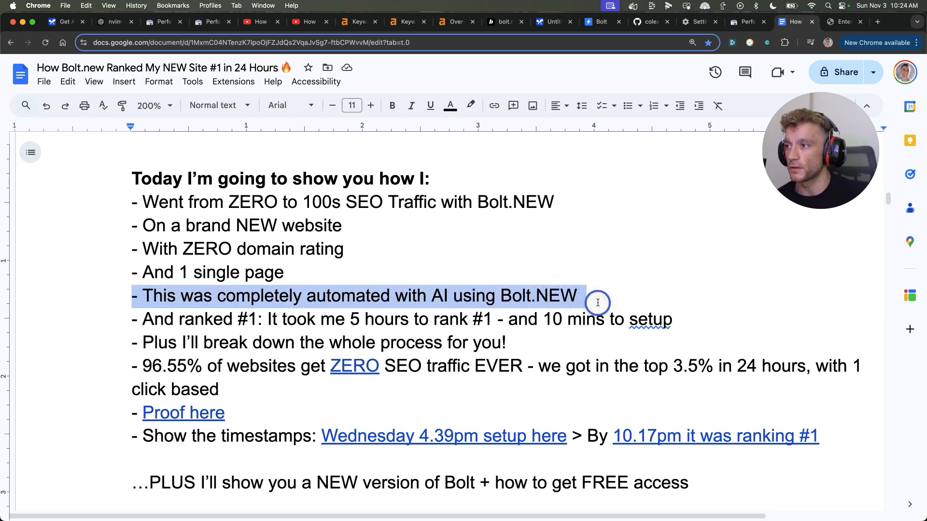
drag(597, 296, 672, 319)
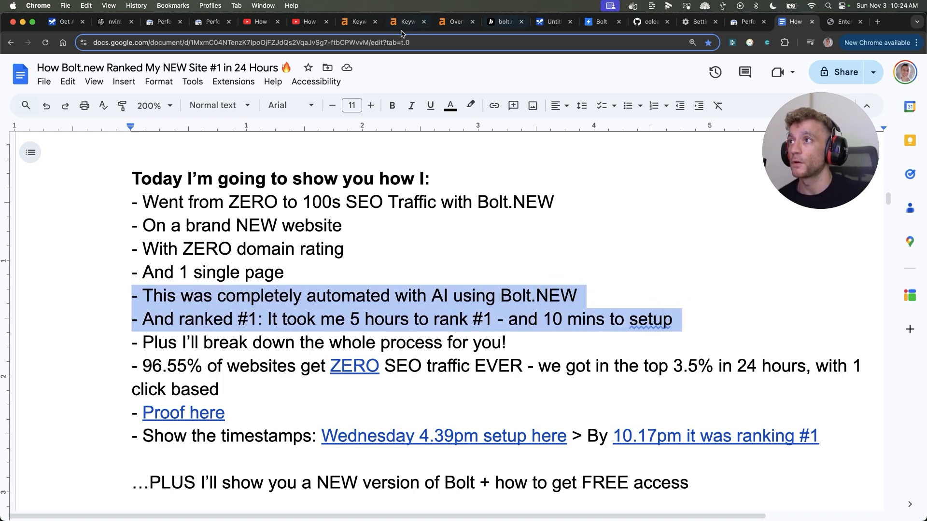
Share the document as Anyone with the link (Viewer) and copy its link.
click(258, 22)
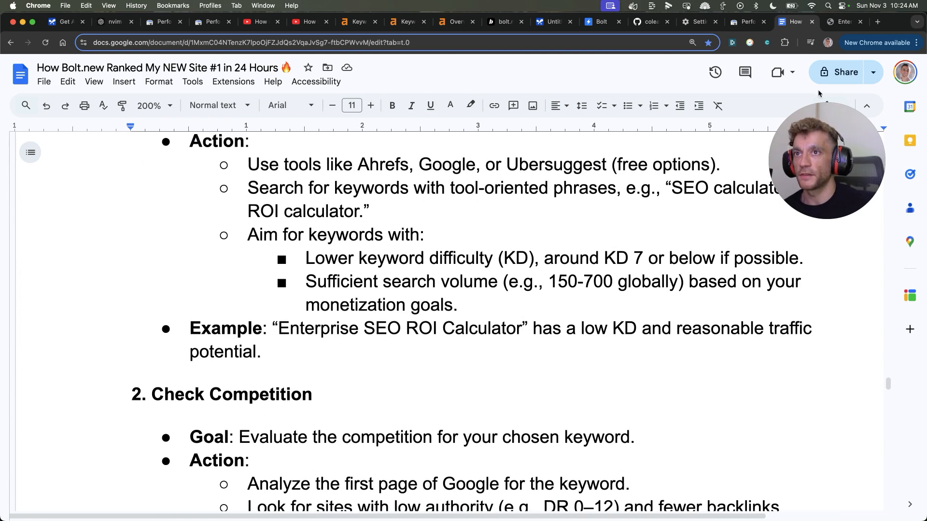
click(838, 71)
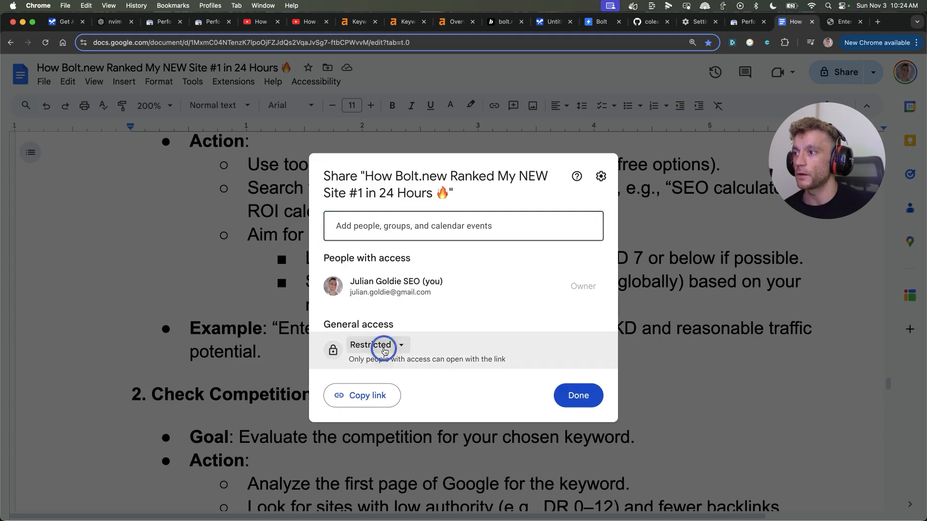
click(377, 344)
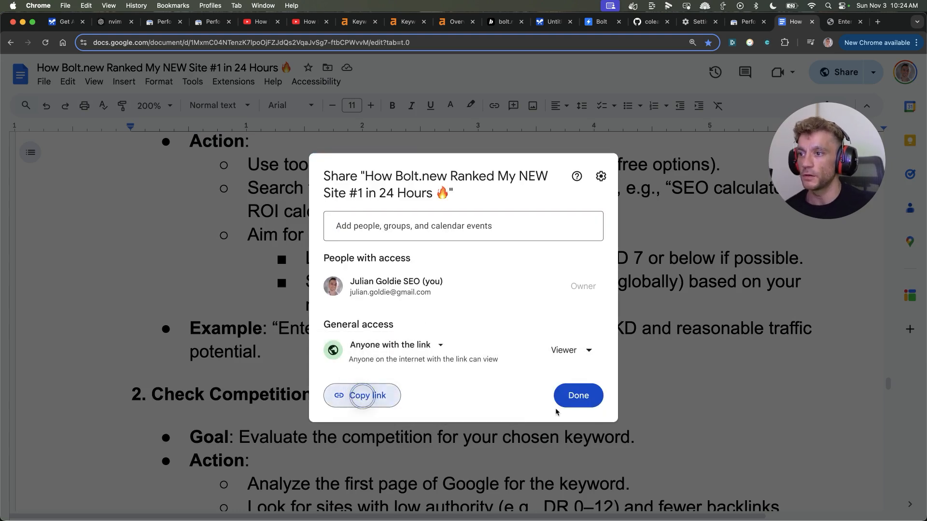
click(847, 22)
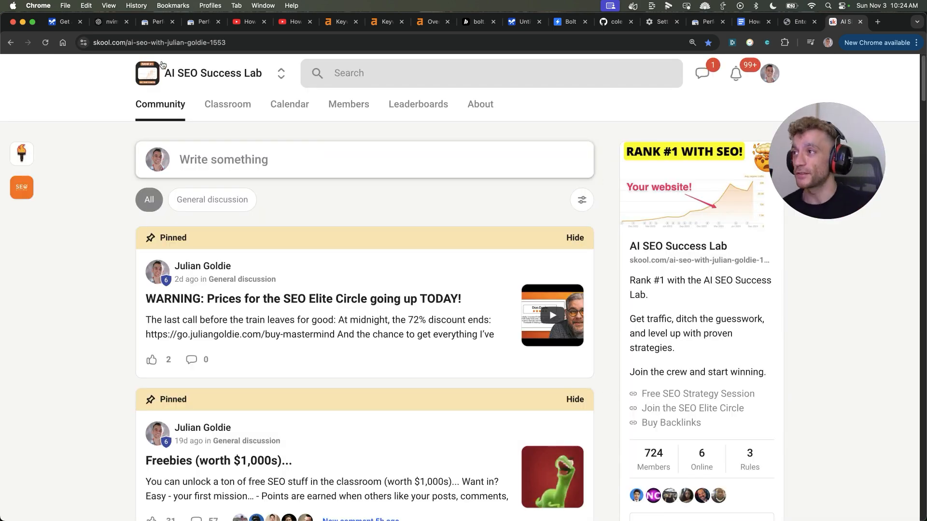
mouse_move(228, 104)
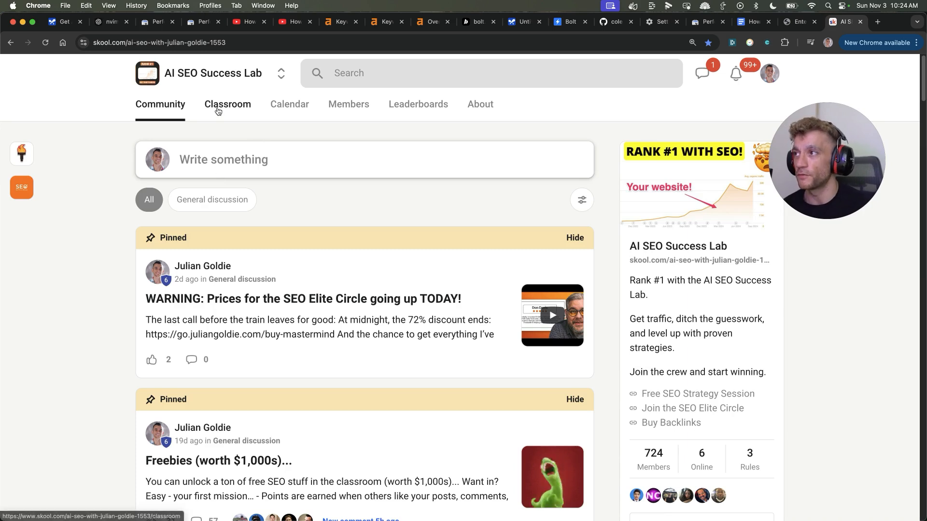
mouse_move(228, 242)
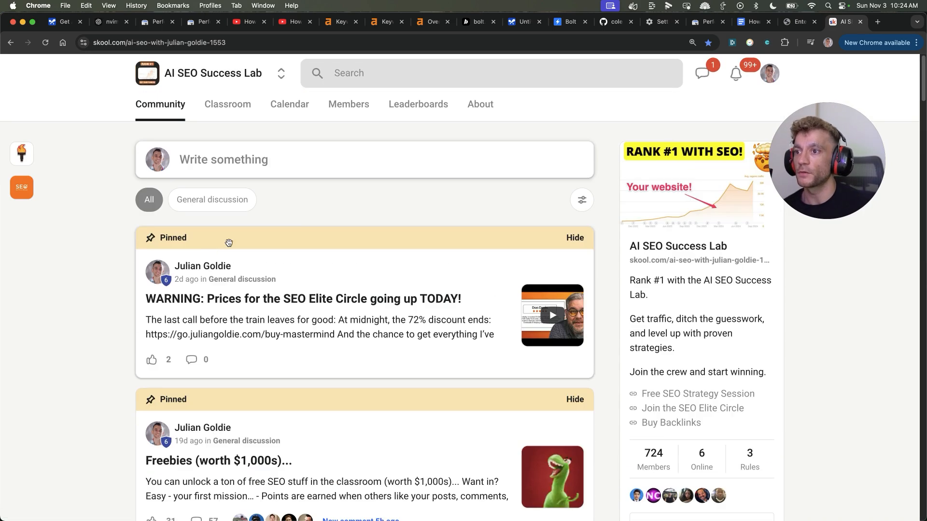
mouse_move(289, 105)
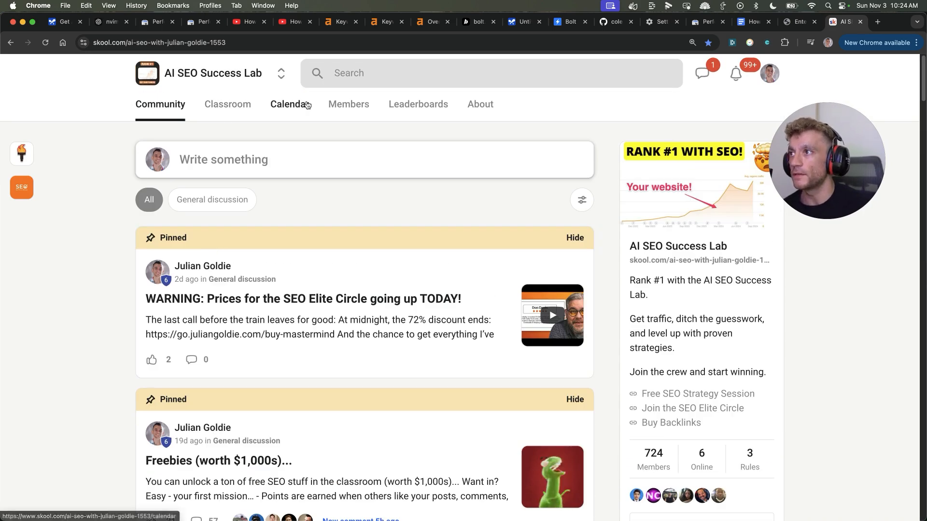
Add a new page titled '5 Hours with B...' to the AI SEO ranking course in Classroom.
click(227, 104)
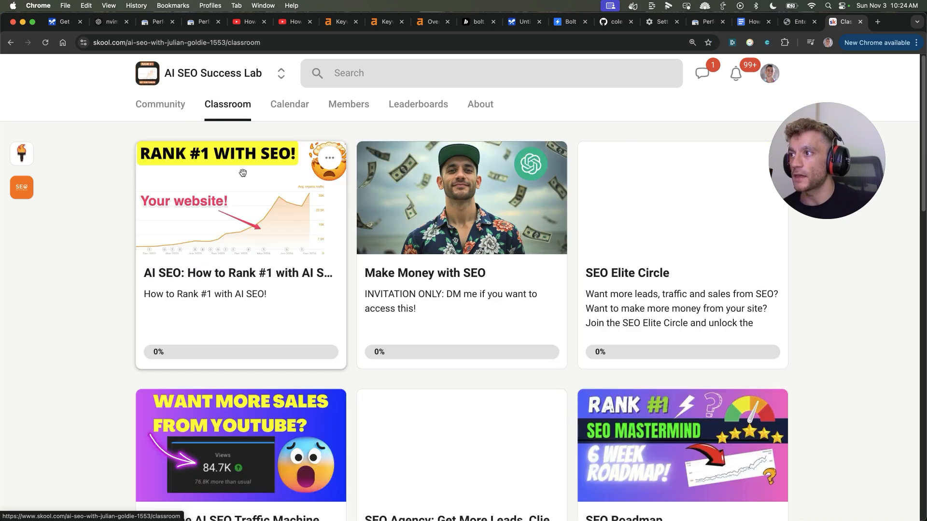
click(240, 207)
text(Rank #1 in)
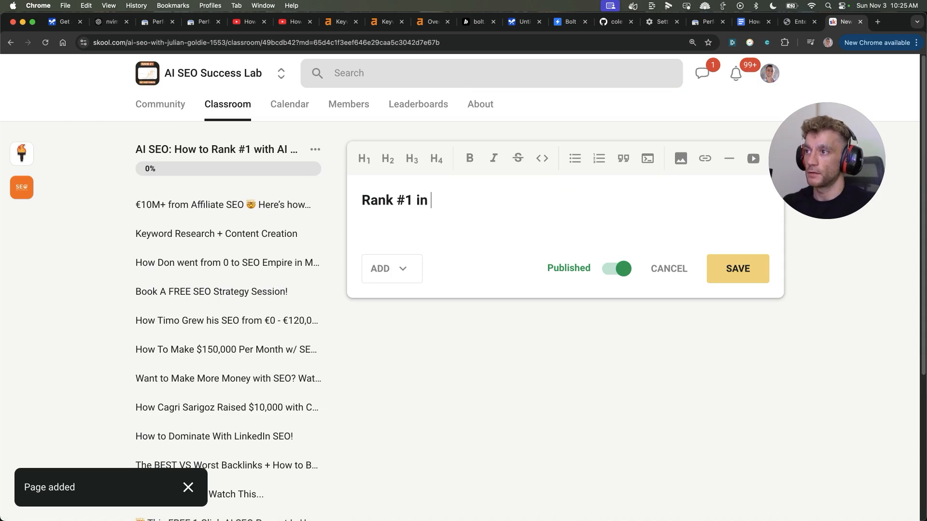
text(5 Hours with B)
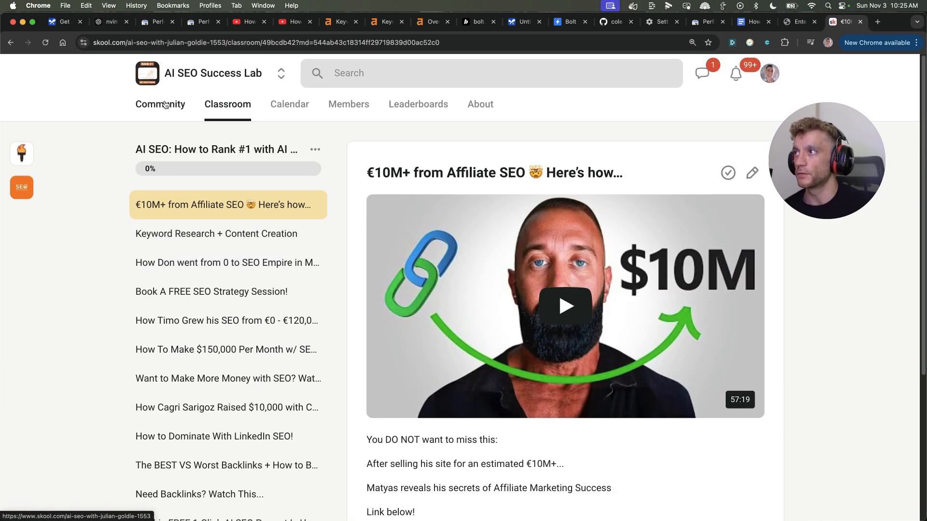
Return to the AI SEO Success Lab community feed and browse the posts.
click(160, 105)
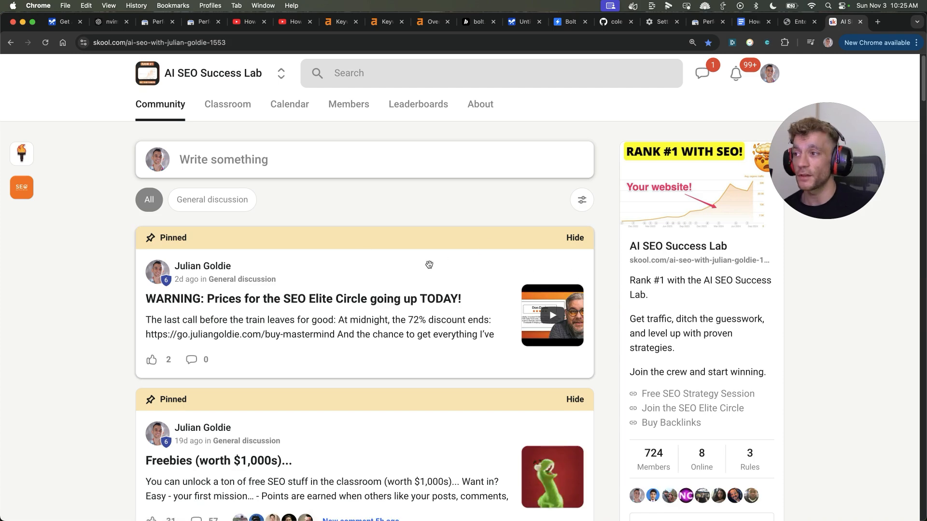
scroll(down, 3)
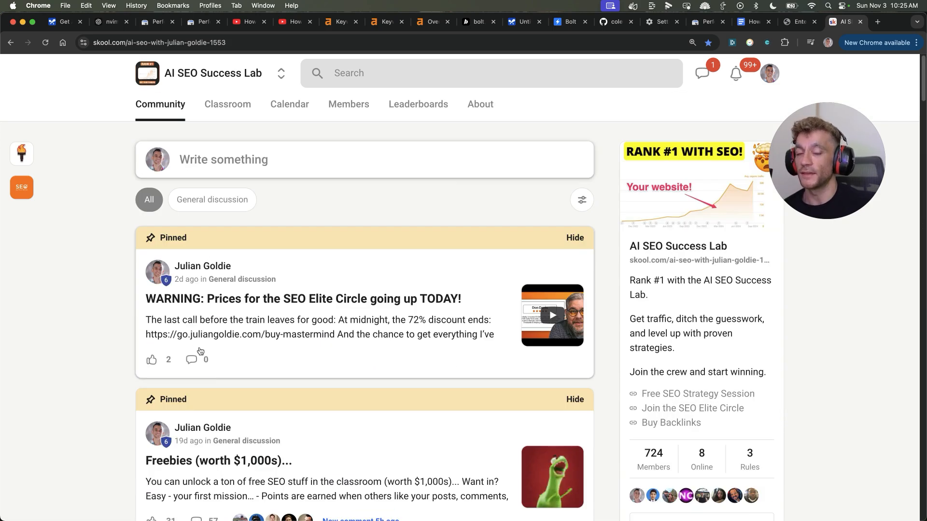
mouse_move(117, 290)
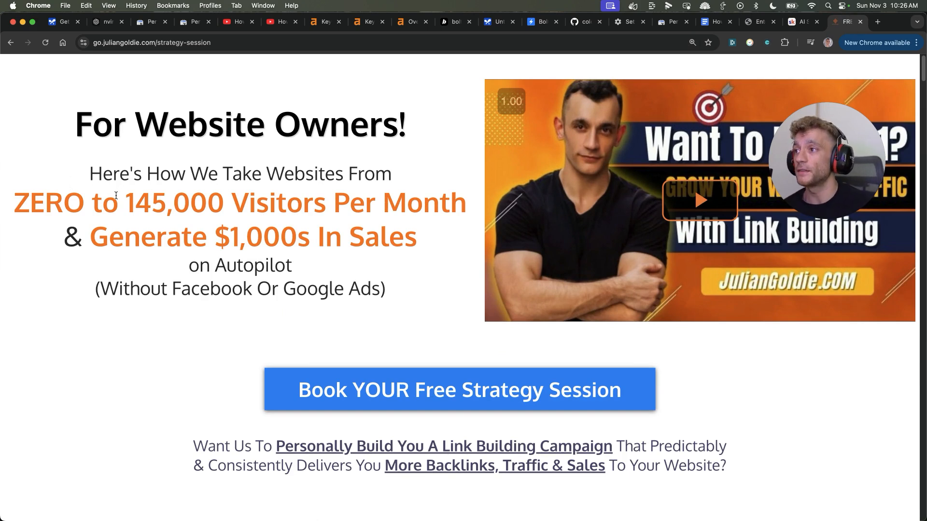
scroll(down, 3)
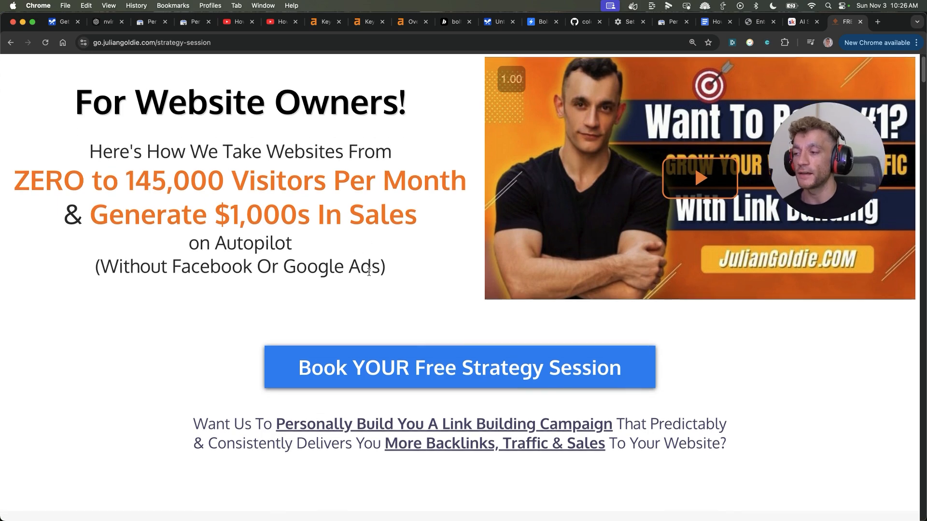
scroll(down, 3)
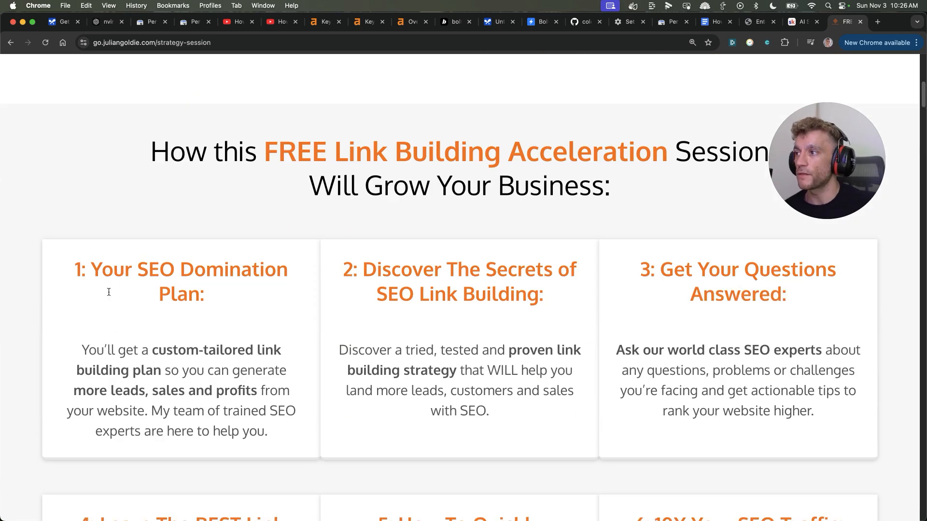
scroll(down, 3)
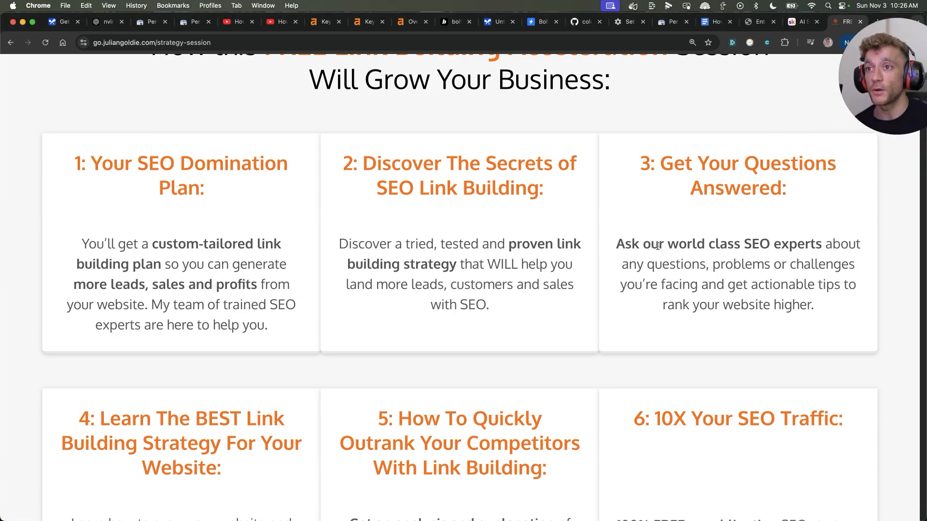
scroll(down, 3)
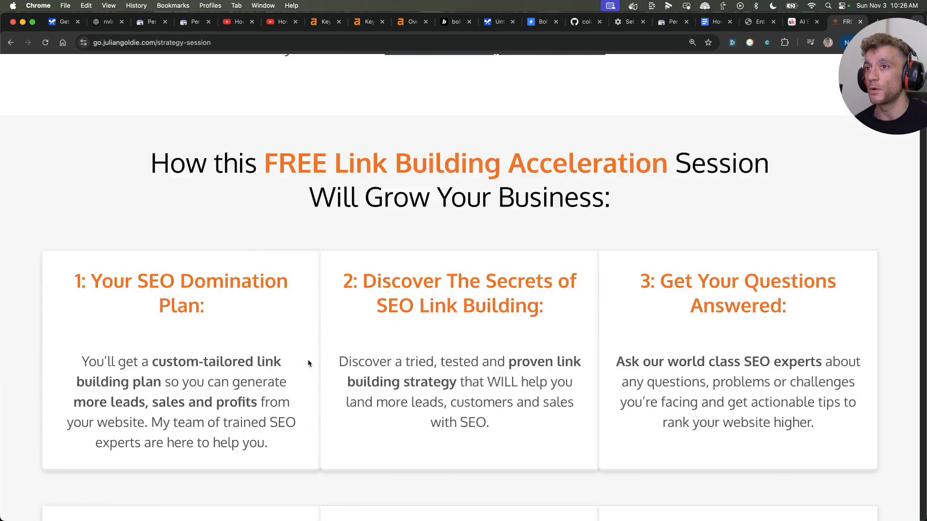
scroll(up, 3)
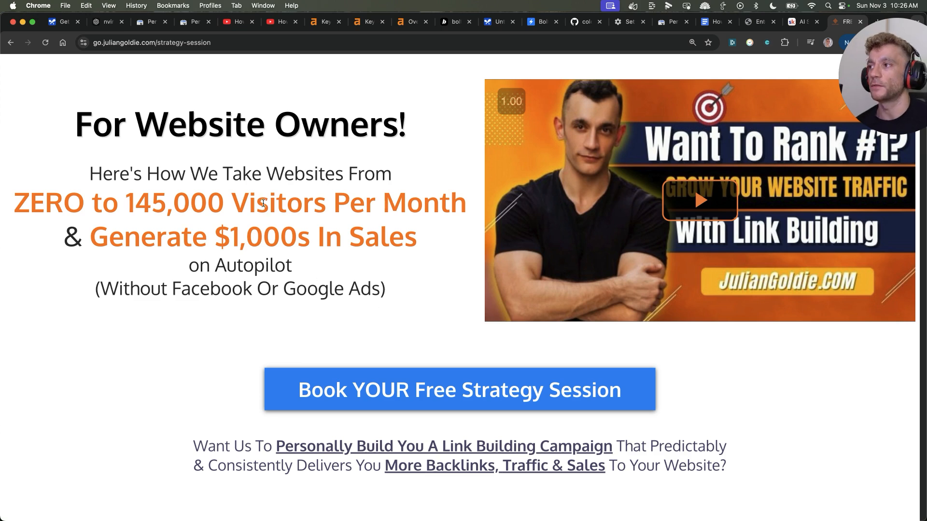